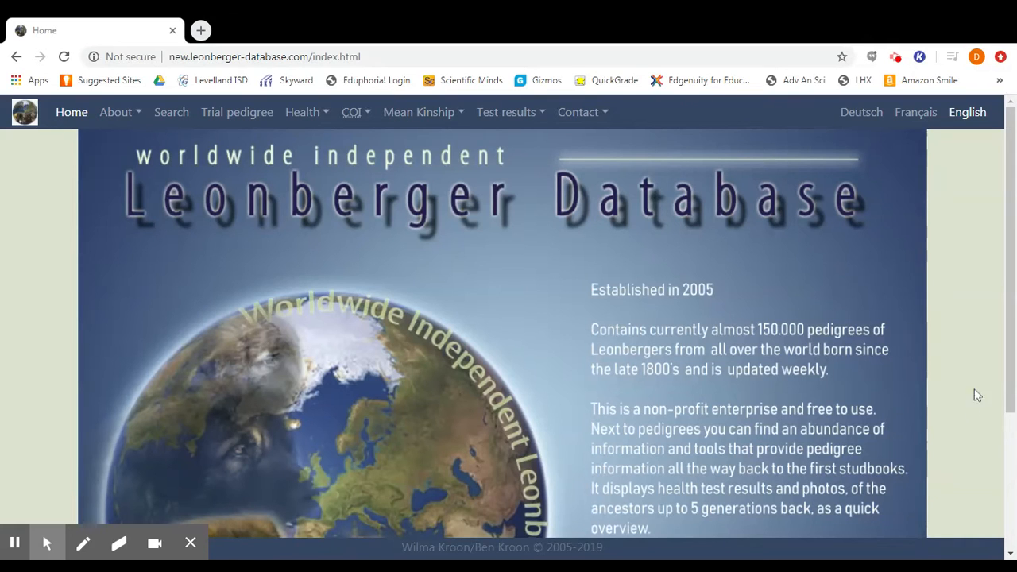
{"action": "mouse_move", "coordinate": [360, 187]}
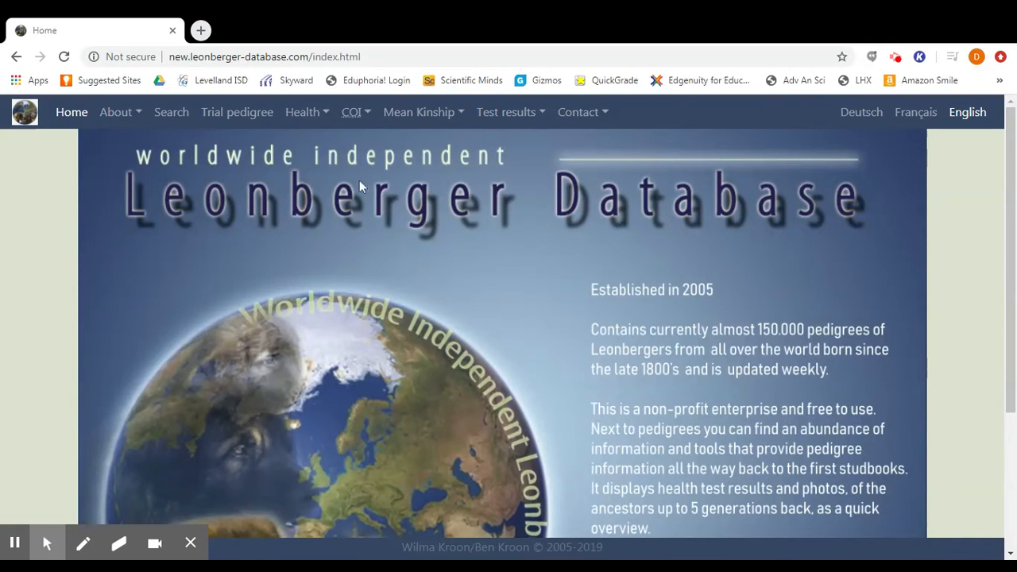
{"action": "mouse_move", "coordinate": [920, 271]}
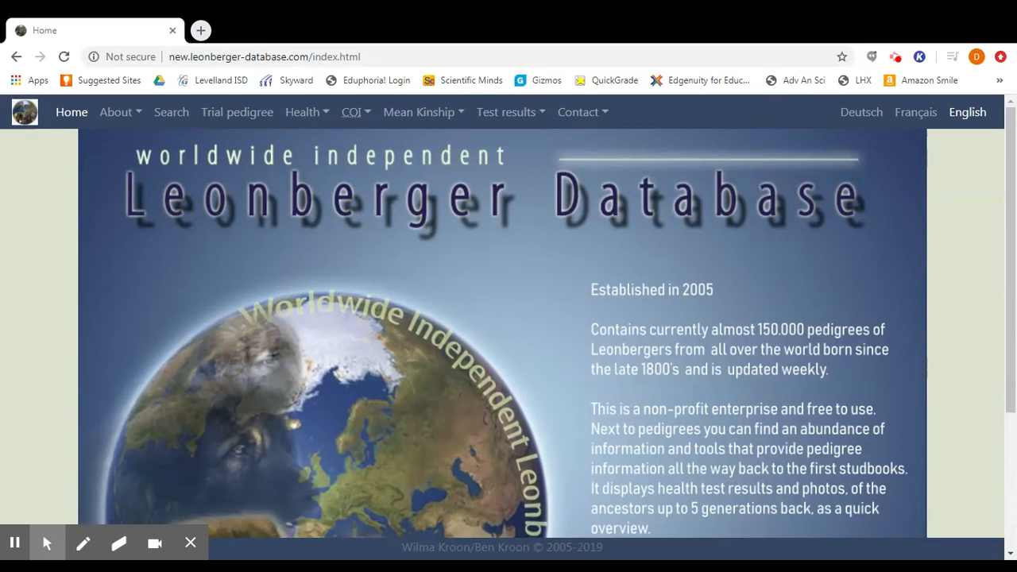
{"action": "mouse_move", "coordinate": [643, 126]}
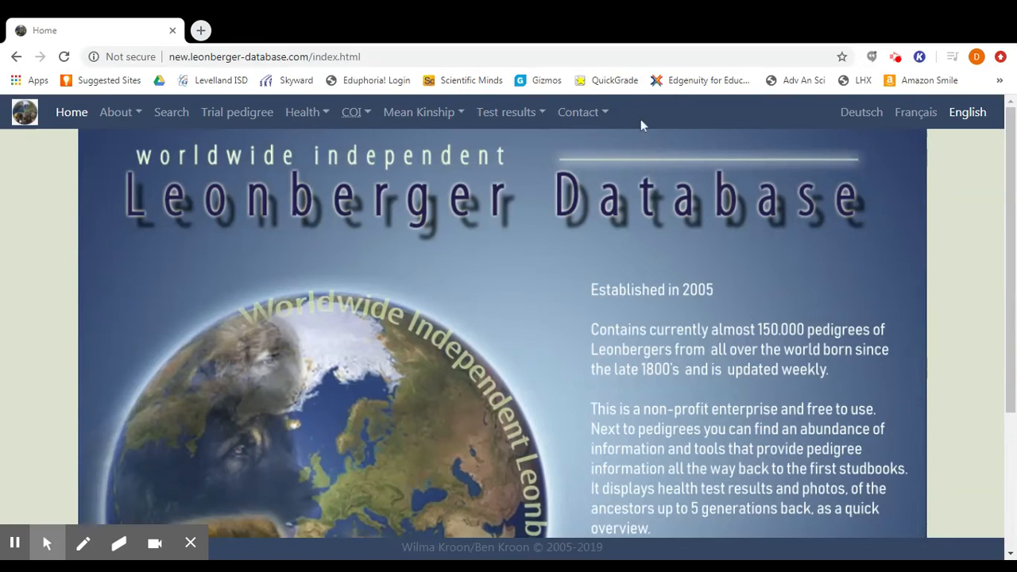
{"action": "mouse_move", "coordinate": [600, 143]}
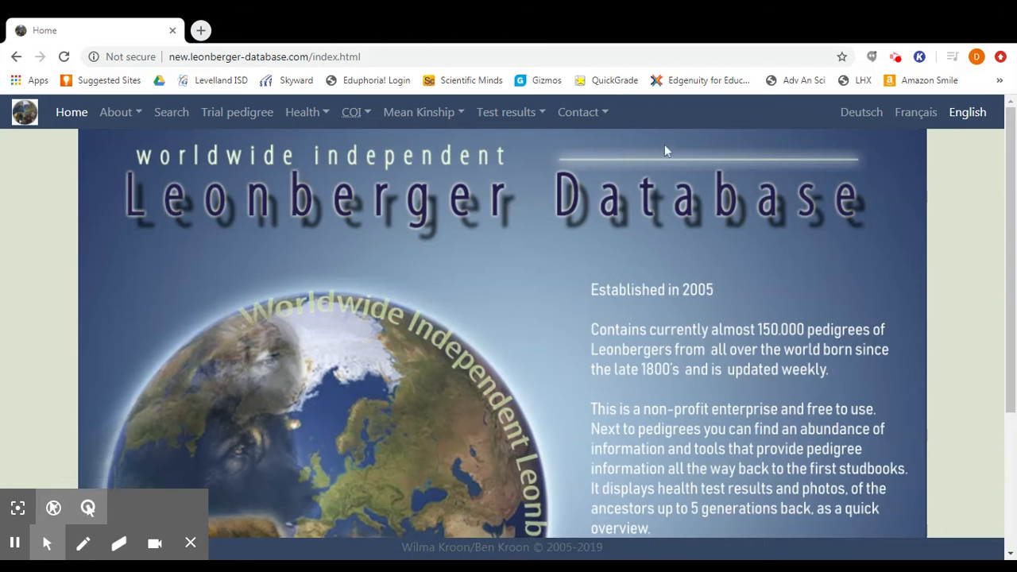
Look at the Contact menu, visit the Search page, then return to the home page.
{"action": "left_click", "coordinate": [579, 113]}
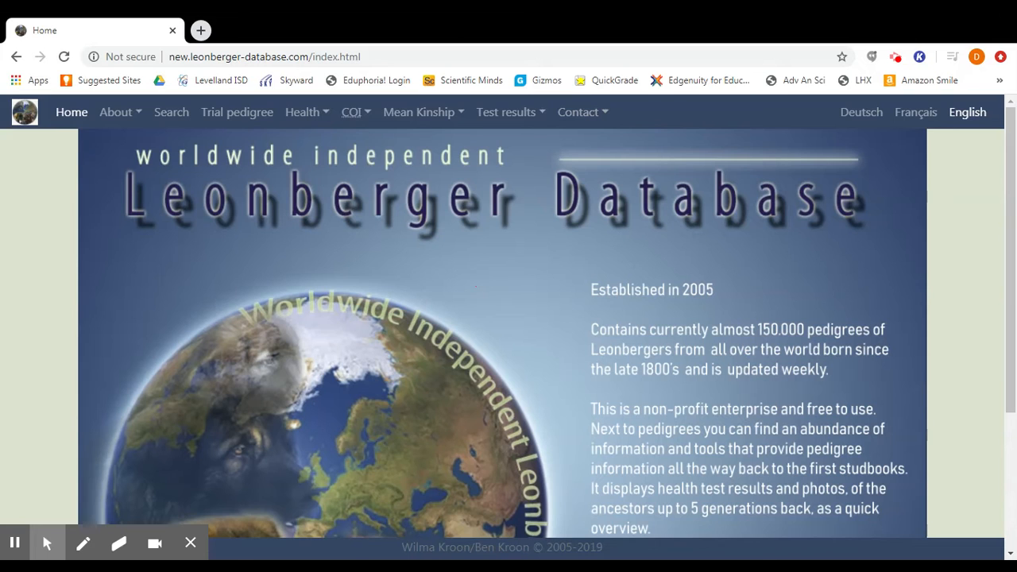
{"action": "mouse_move", "coordinate": [623, 218]}
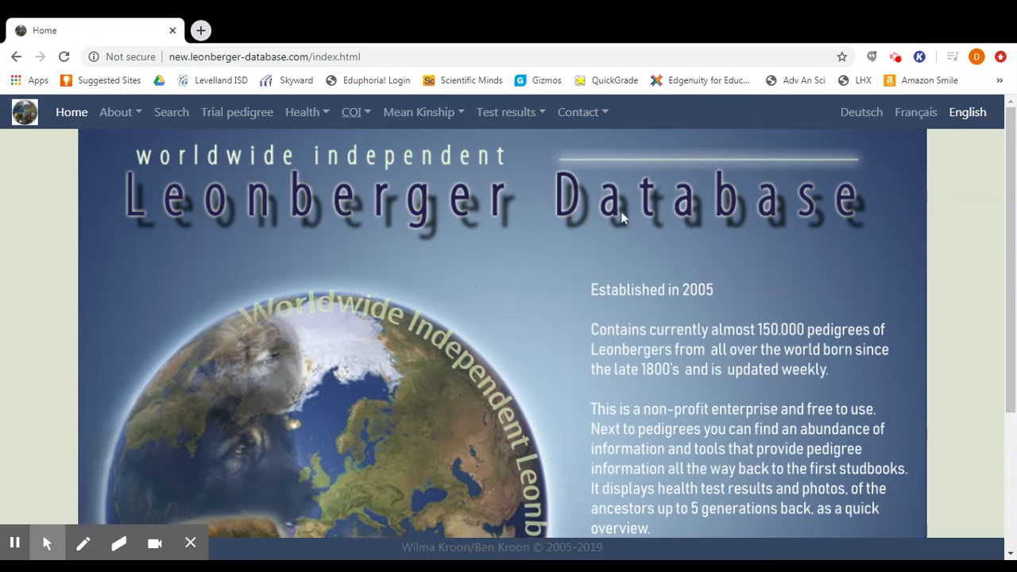
{"action": "mouse_move", "coordinate": [787, 411]}
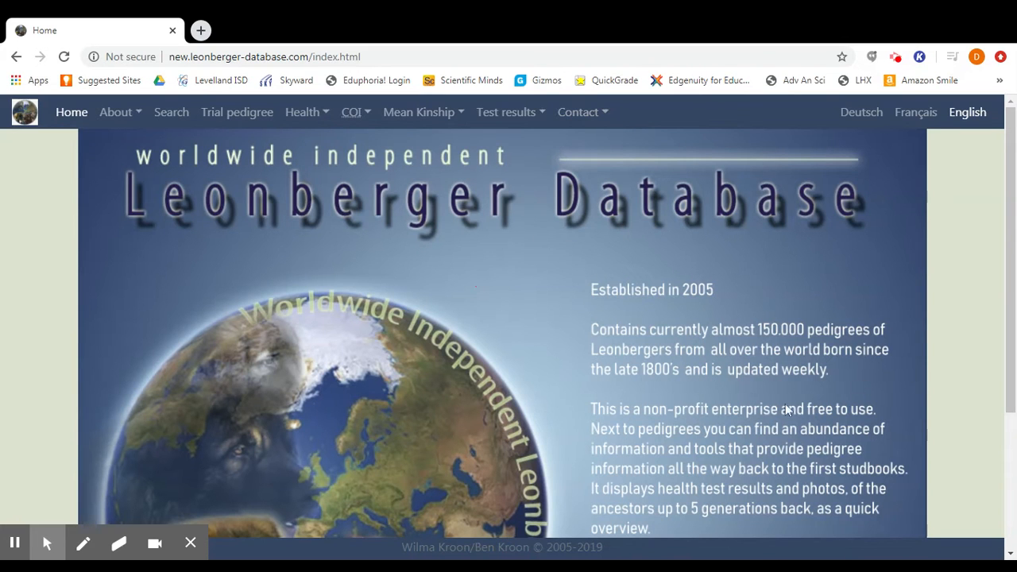
{"action": "scroll", "scroll_direction": "down", "scroll_amount": 3}
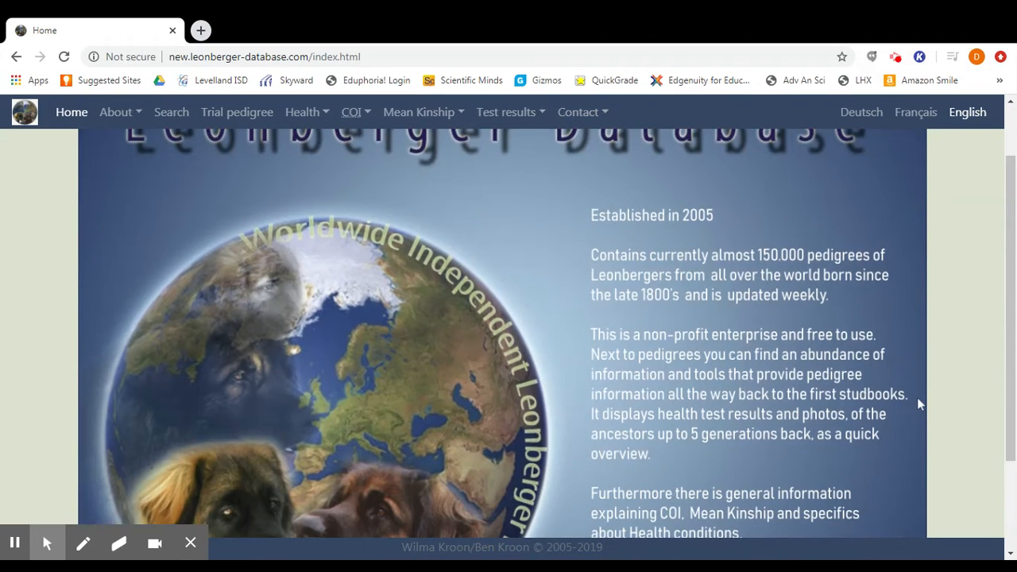
{"action": "scroll", "scroll_direction": "down", "scroll_amount": 3}
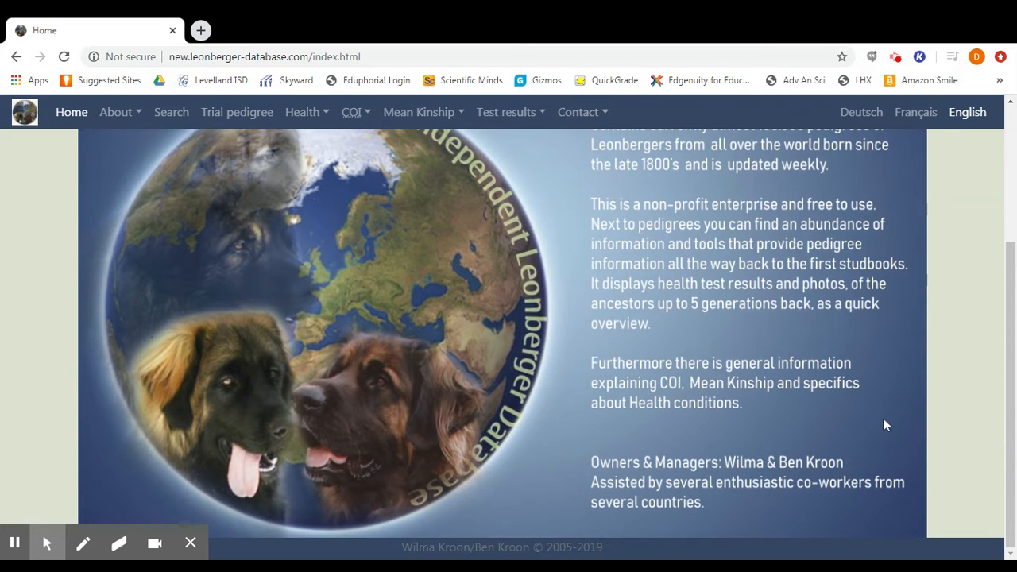
{"action": "mouse_move", "coordinate": [789, 499]}
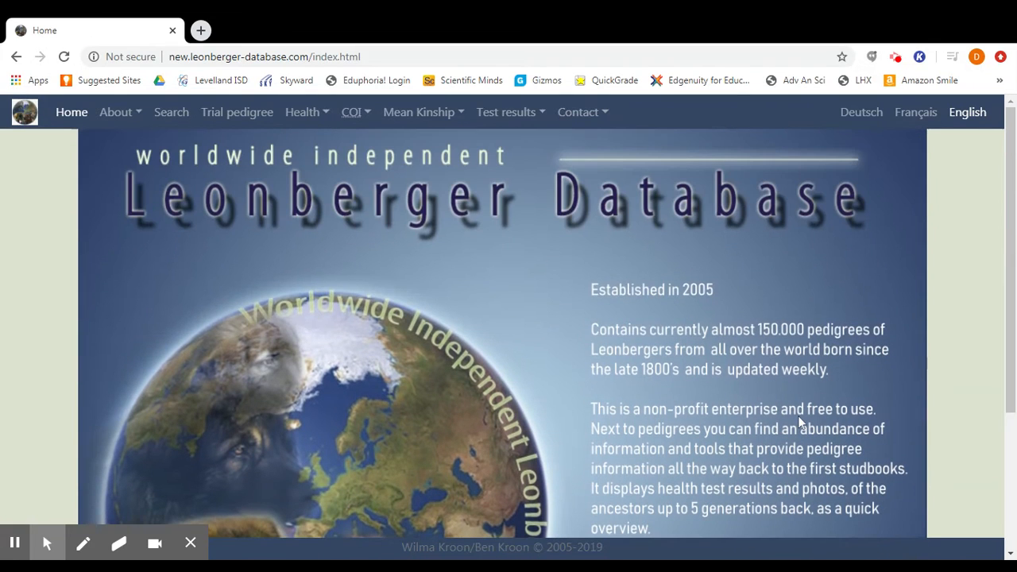
{"action": "mouse_move", "coordinate": [685, 465]}
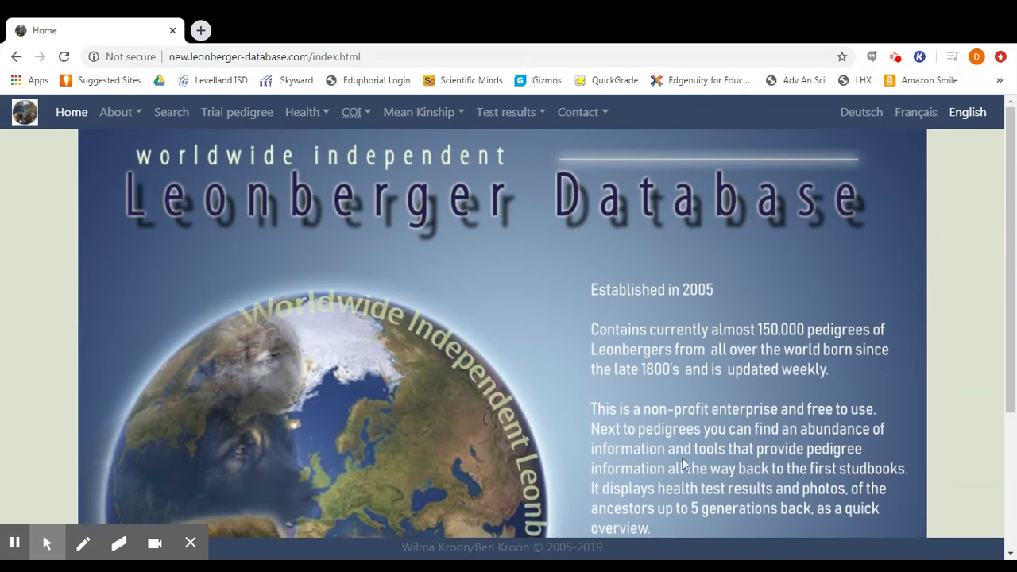
{"action": "left_click", "coordinate": [170, 112]}
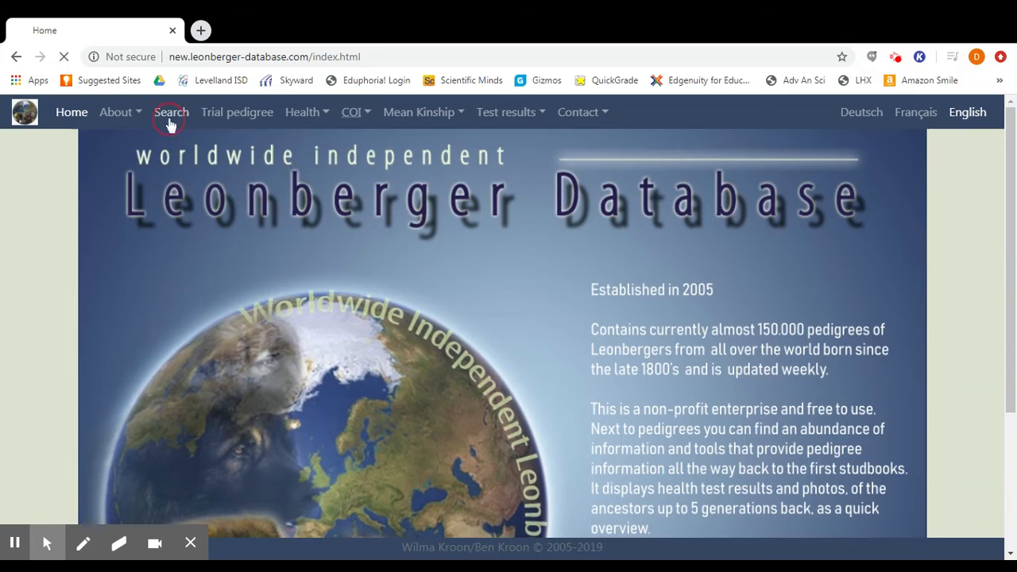
{"action": "left_click", "coordinate": [171, 112]}
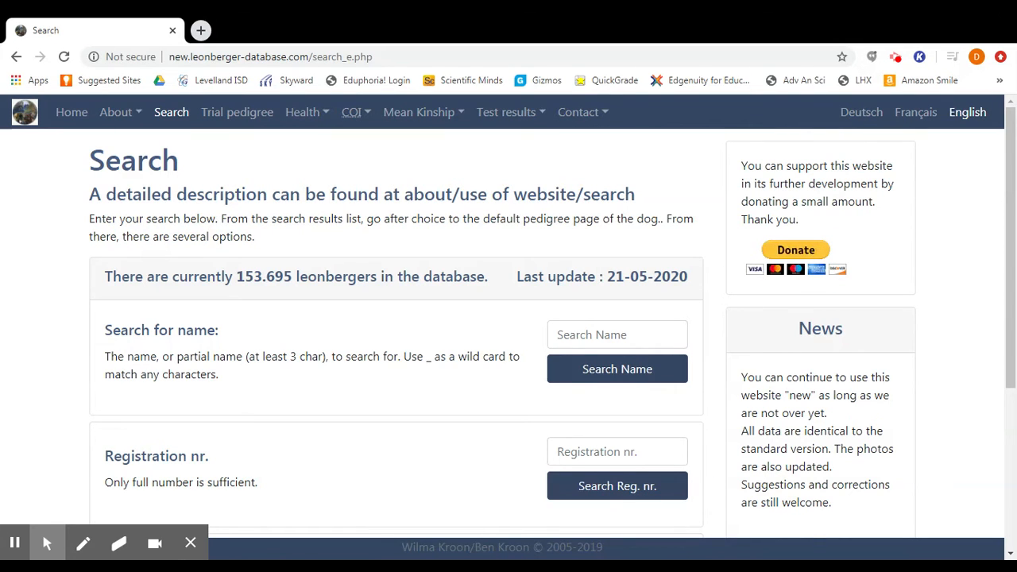
{"action": "left_click", "coordinate": [72, 112]}
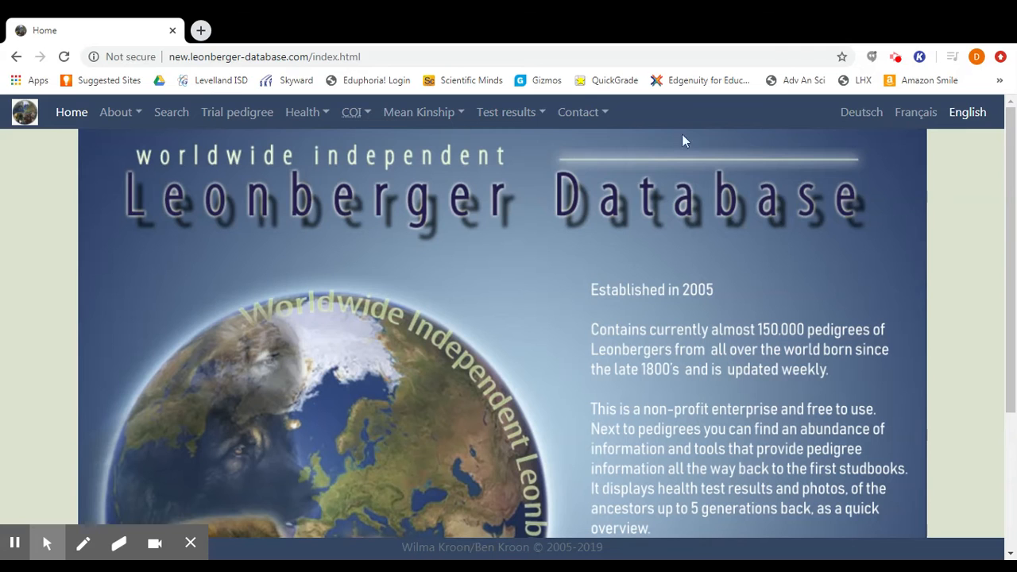
{"action": "mouse_move", "coordinate": [888, 119]}
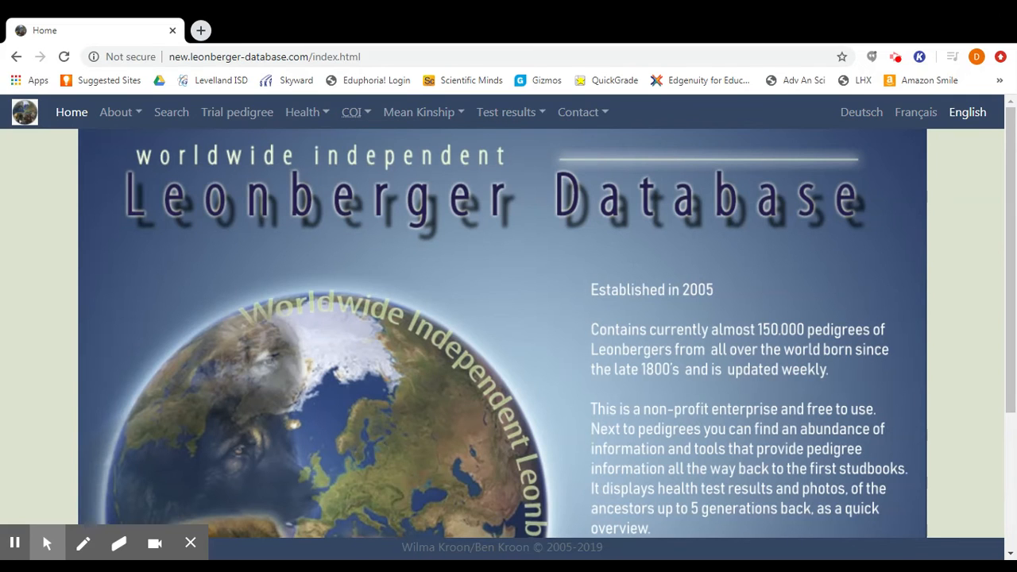
{"action": "mouse_move", "coordinate": [975, 133]}
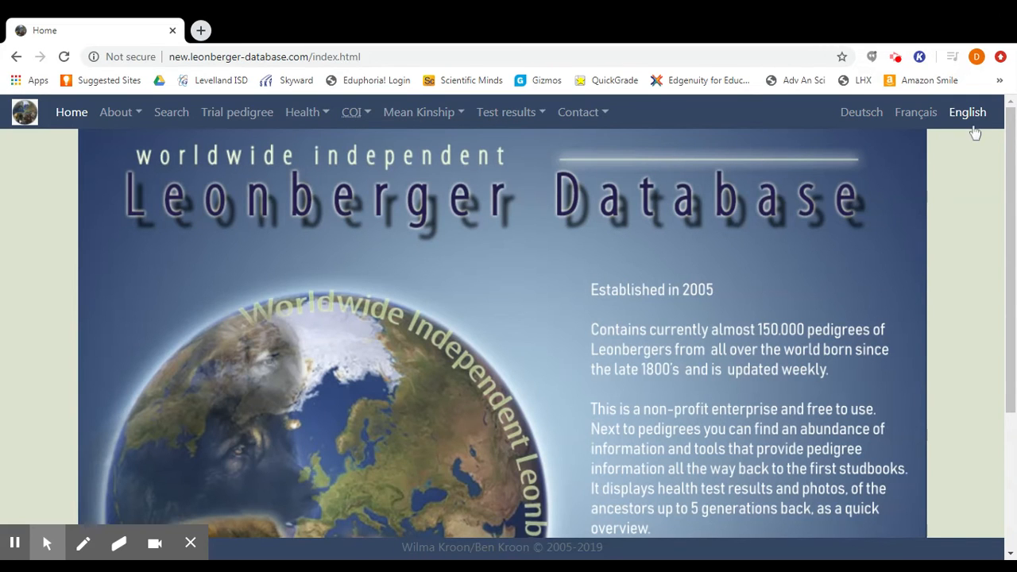
{"action": "mouse_move", "coordinate": [501, 112]}
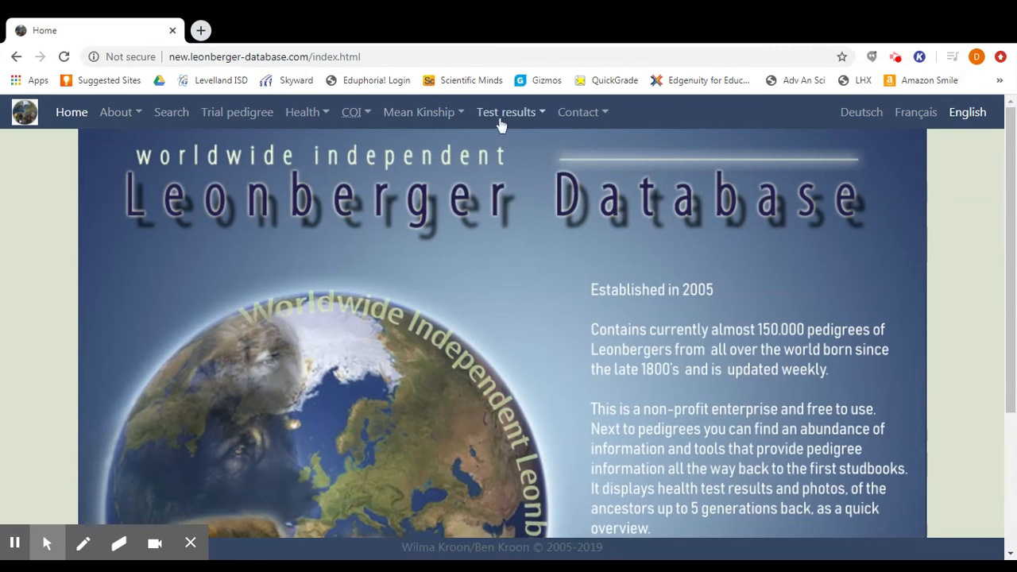
{"action": "mouse_move", "coordinate": [467, 112]}
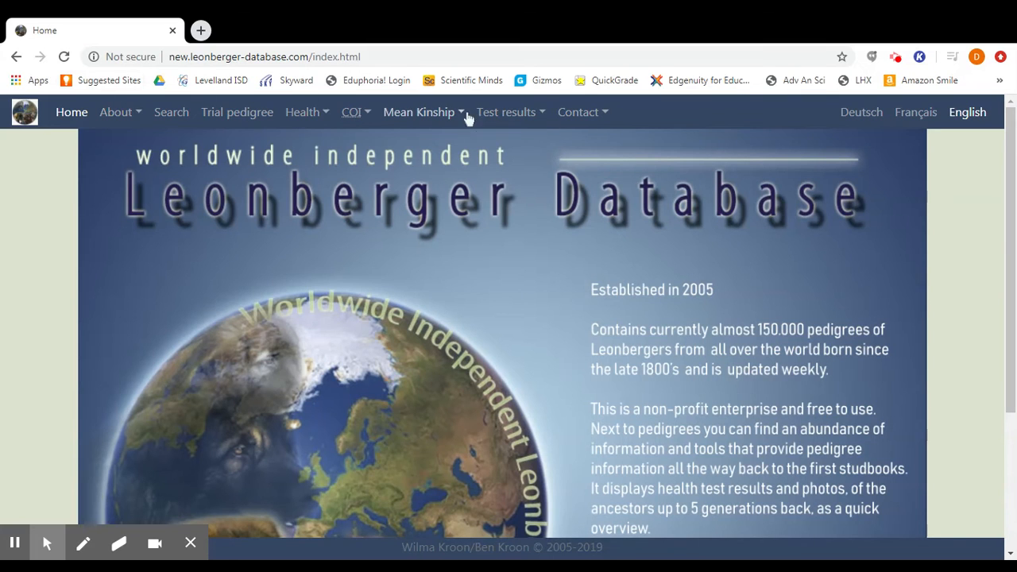
{"action": "mouse_move", "coordinate": [107, 134]}
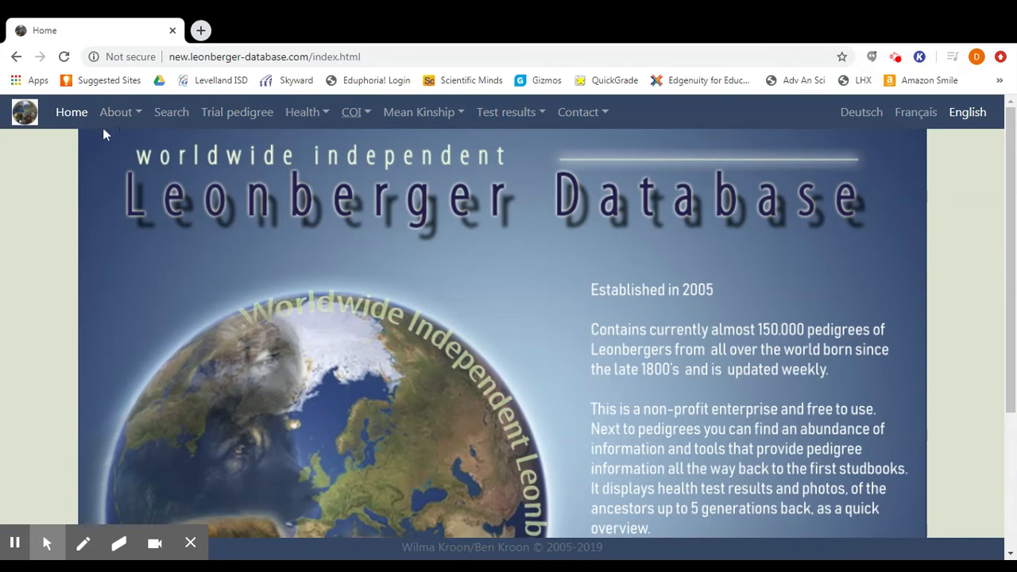
{"action": "mouse_move", "coordinate": [121, 111]}
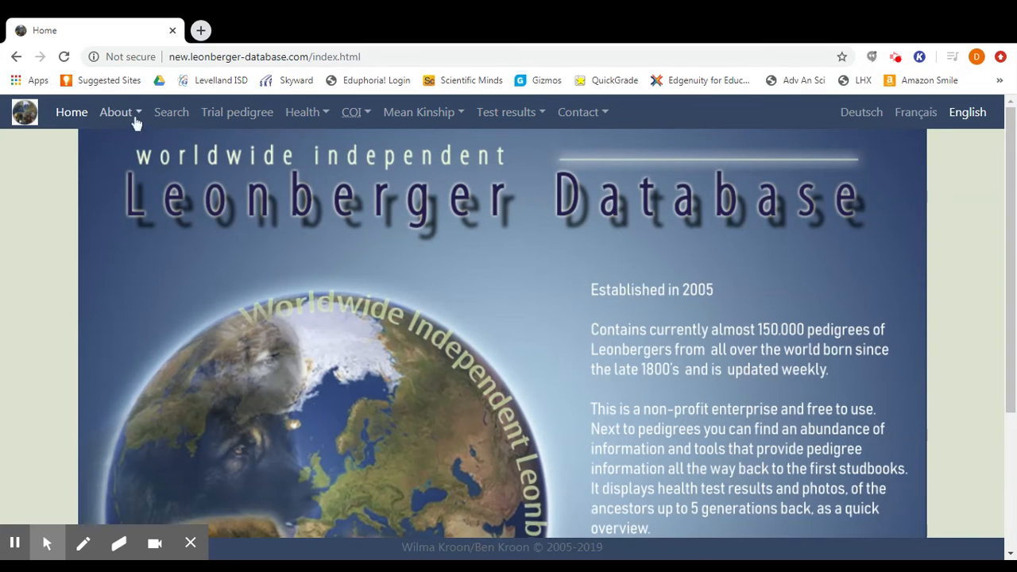
Read through the Use of website page from About, then reopen the About menu.
{"action": "left_click", "coordinate": [116, 111]}
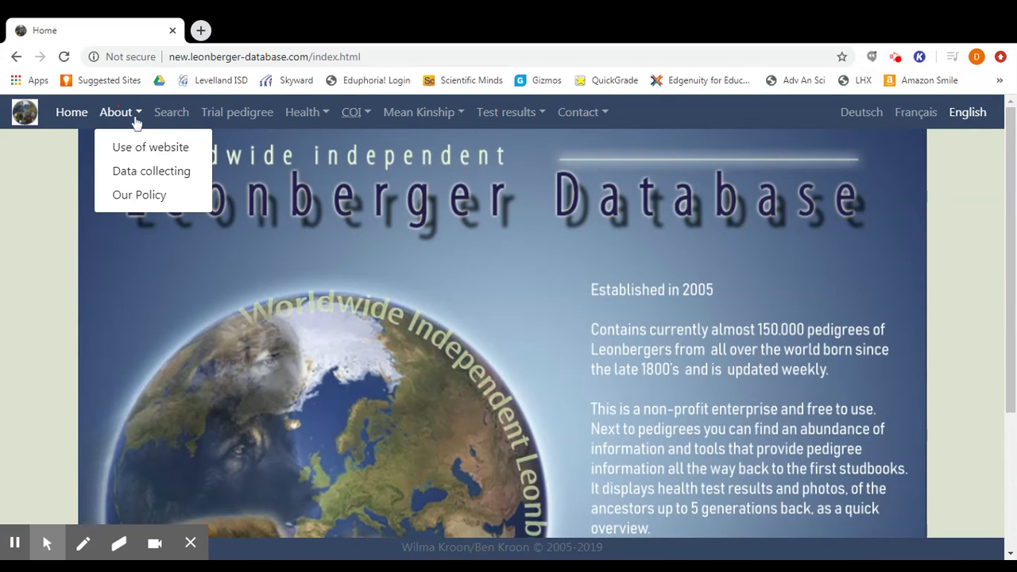
{"action": "mouse_move", "coordinate": [141, 176]}
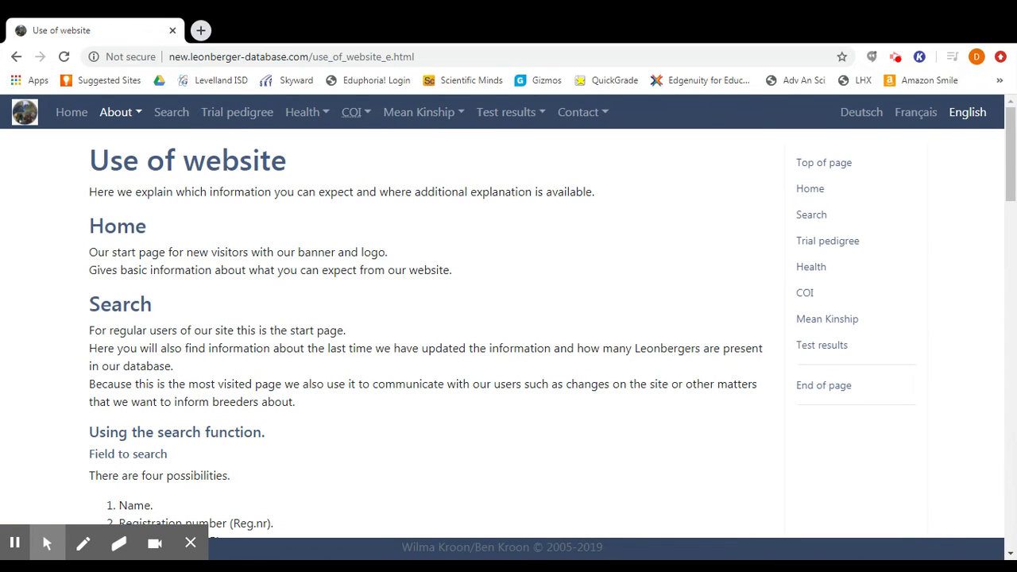
{"action": "scroll", "scroll_direction": "down", "scroll_amount": 3}
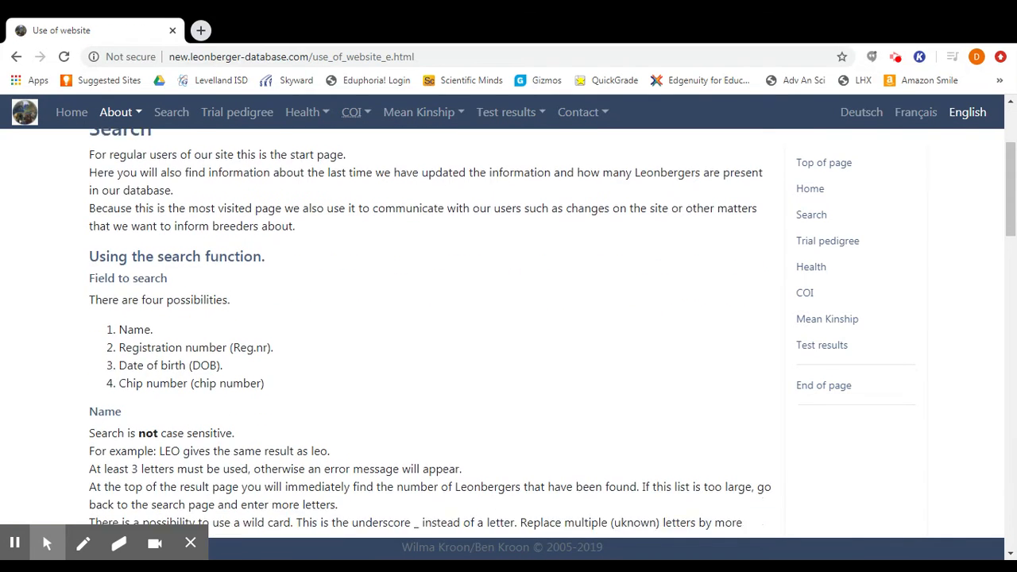
{"action": "scroll", "scroll_direction": "down", "scroll_amount": 3}
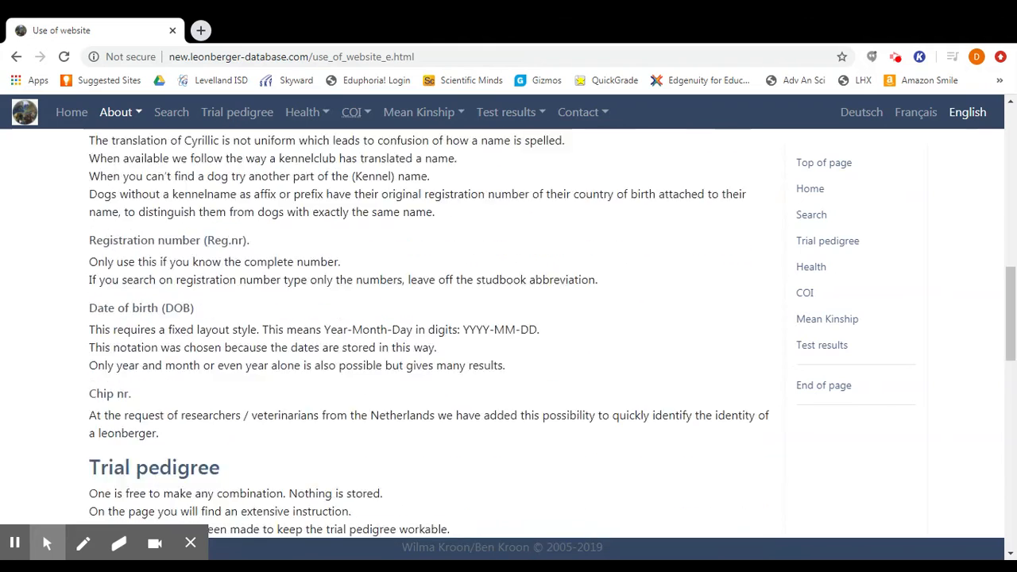
{"action": "scroll", "scroll_direction": "down", "scroll_amount": 3}
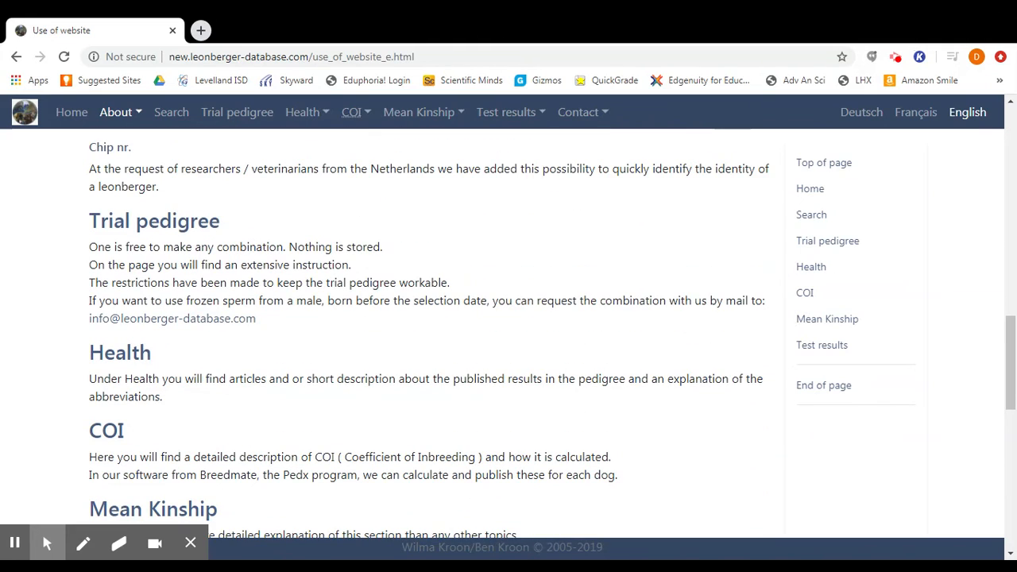
{"action": "scroll", "scroll_direction": "down", "scroll_amount": 3}
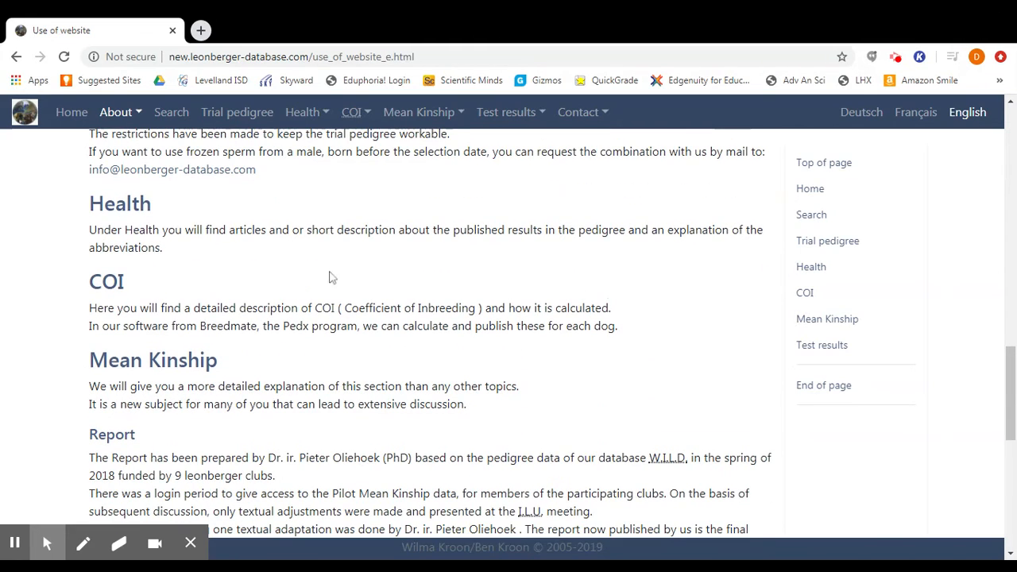
{"action": "scroll", "scroll_direction": "down", "scroll_amount": 3}
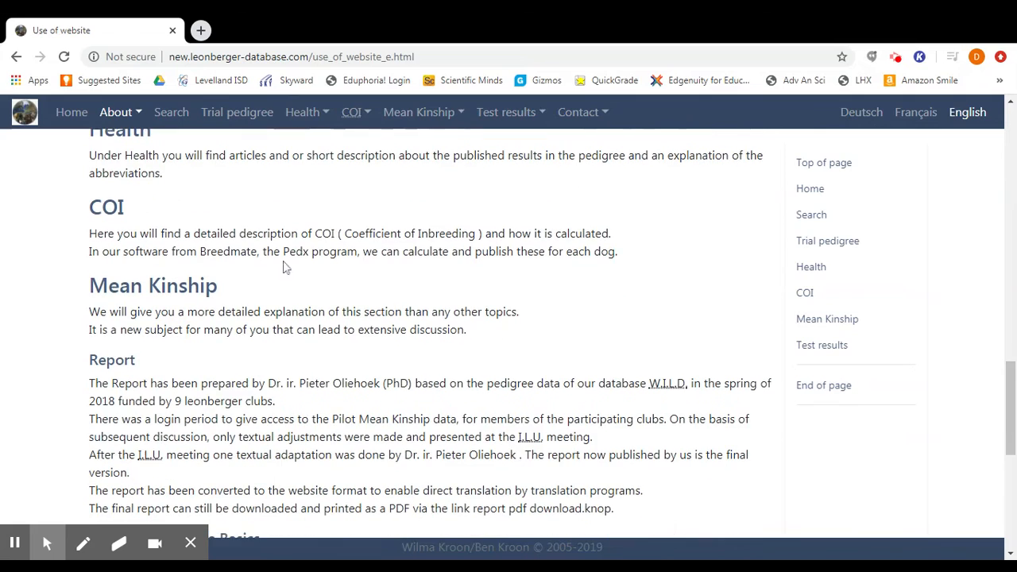
{"action": "scroll", "scroll_direction": "down", "scroll_amount": 3}
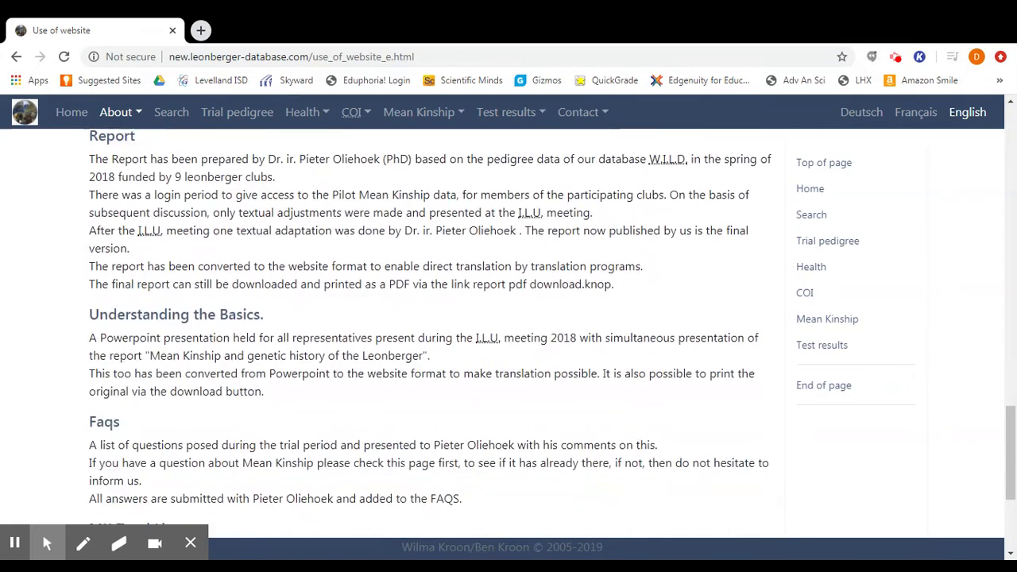
{"action": "scroll", "scroll_direction": "down", "scroll_amount": 3}
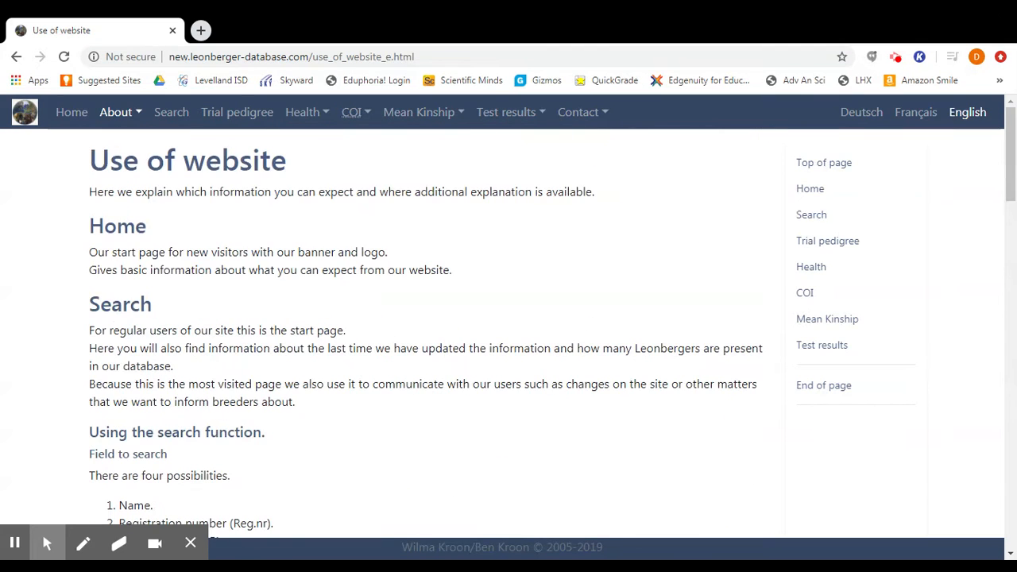
{"action": "left_click", "coordinate": [116, 112]}
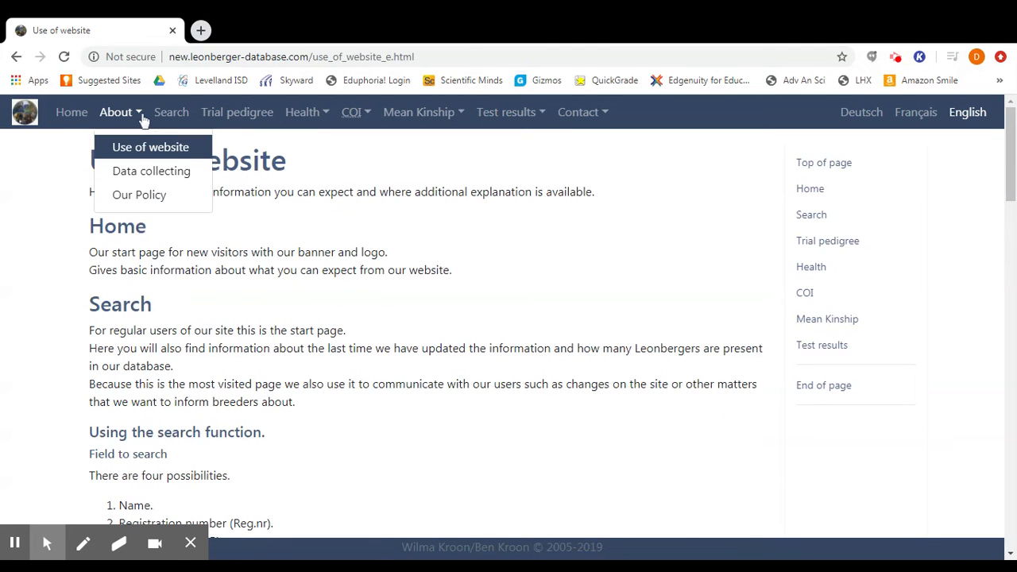
Open About > Data collecting, read down to Summary country, and return to the top.
{"action": "left_click", "coordinate": [151, 170]}
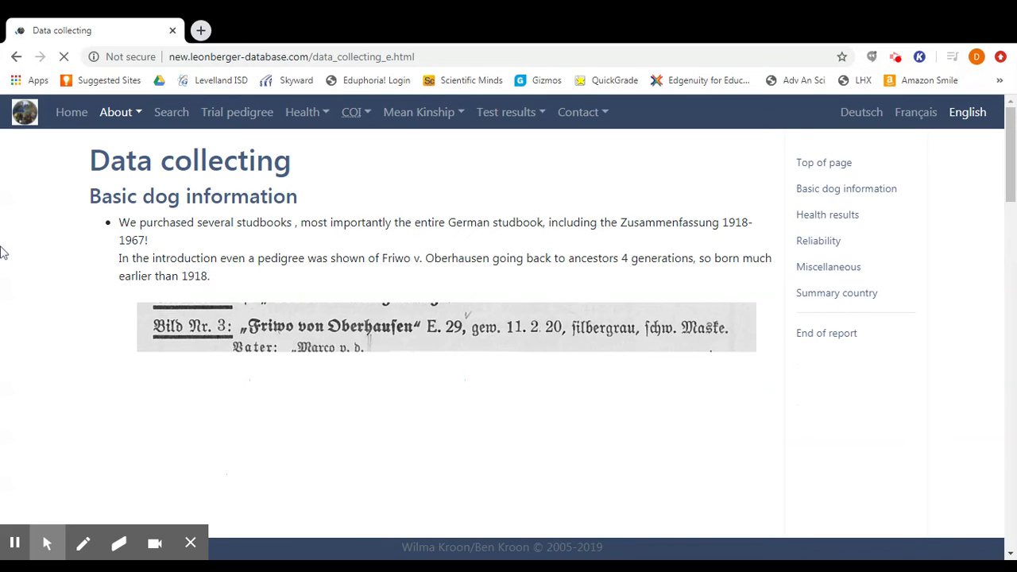
{"action": "scroll", "scroll_direction": "down", "scroll_amount": 3}
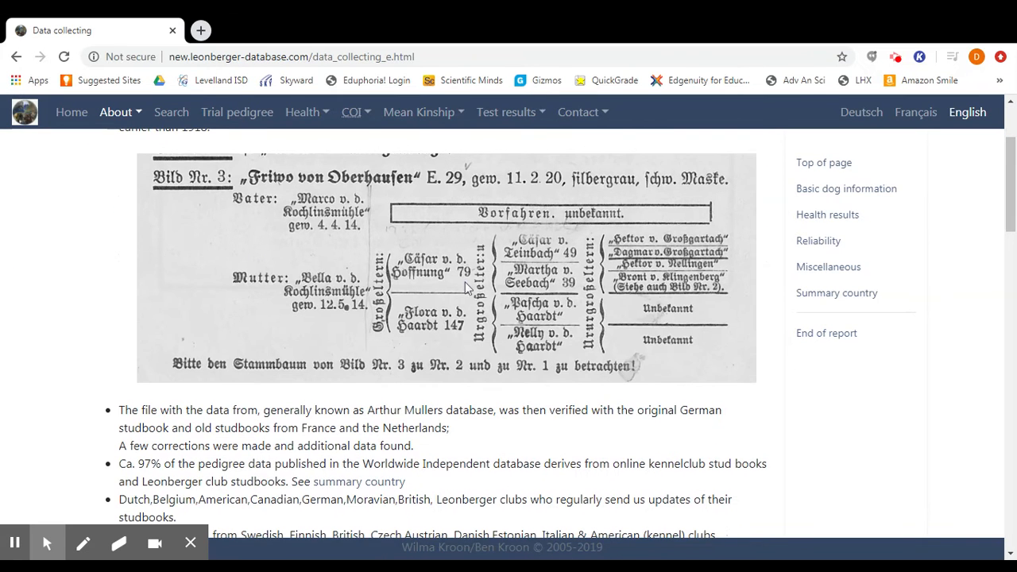
{"action": "scroll", "scroll_direction": "down", "scroll_amount": 3}
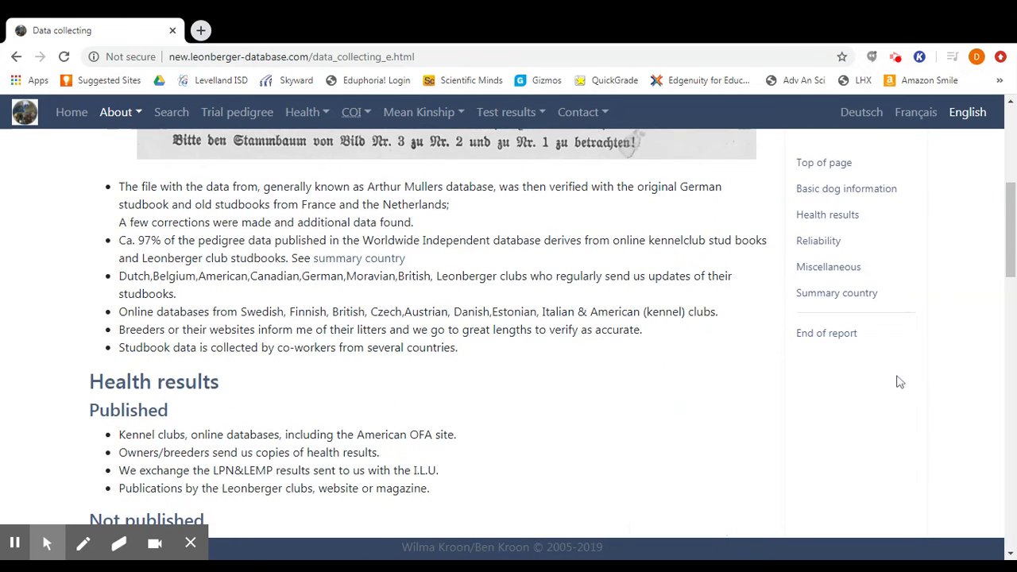
{"action": "scroll", "scroll_direction": "down", "scroll_amount": 3}
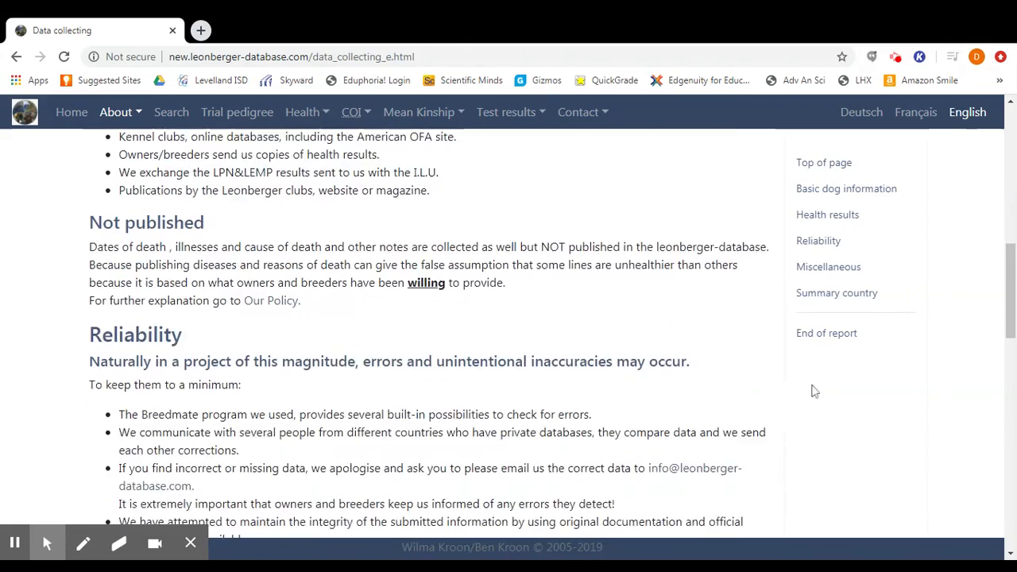
{"action": "scroll", "scroll_direction": "down", "scroll_amount": 3}
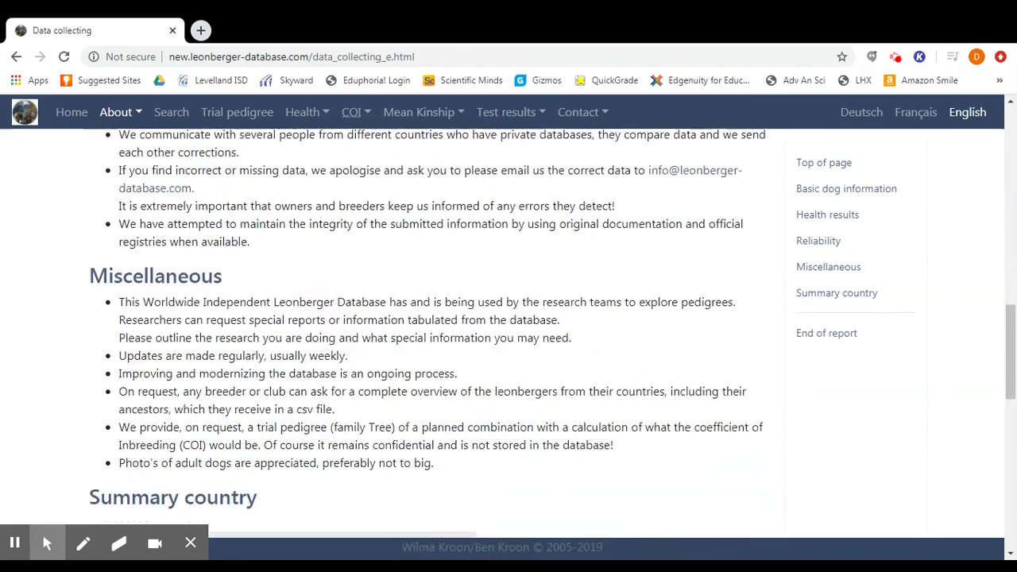
{"action": "scroll", "scroll_direction": "down", "scroll_amount": 3}
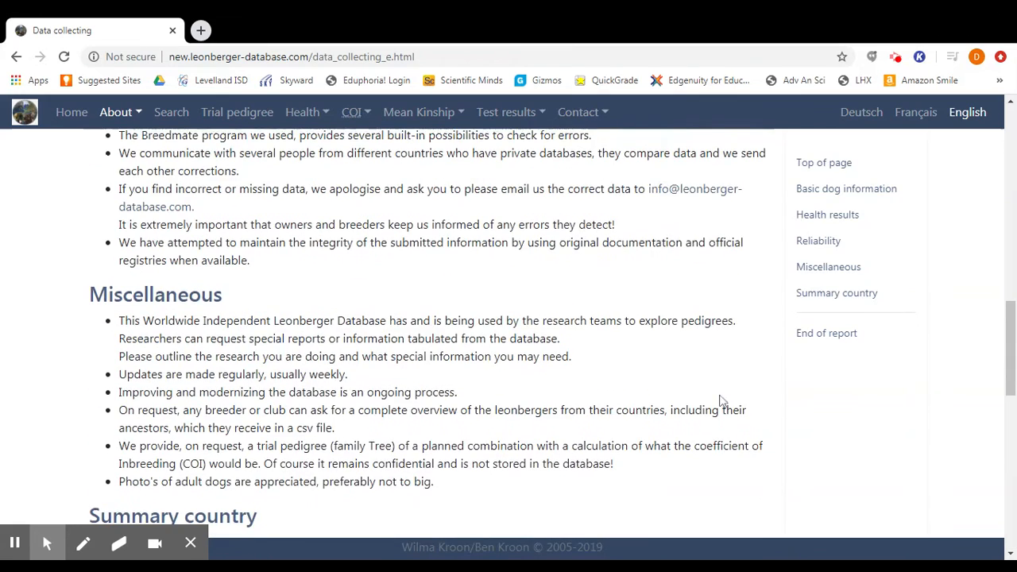
{"action": "scroll", "scroll_direction": "up", "scroll_amount": 3}
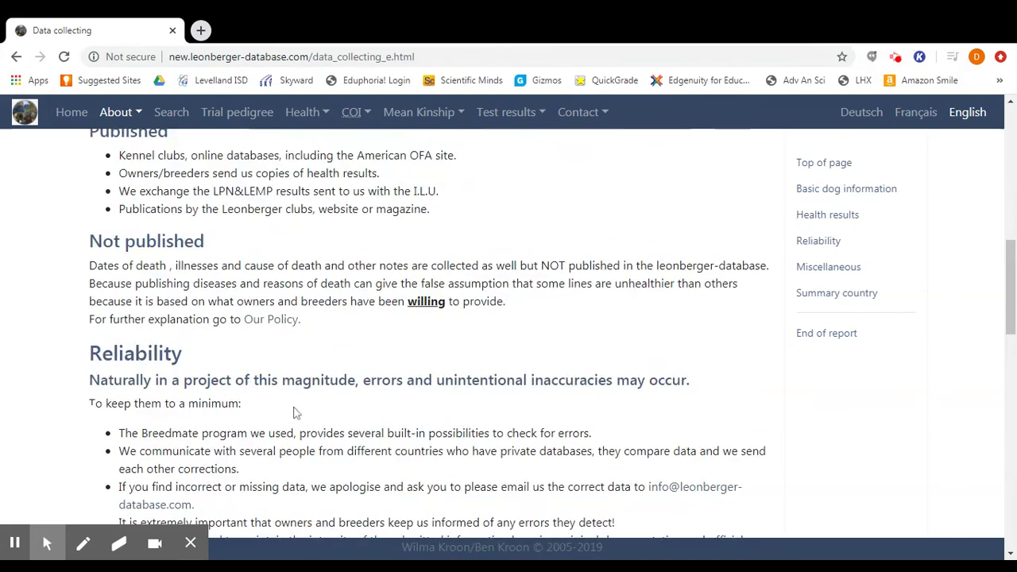
{"action": "scroll", "scroll_direction": "down", "scroll_amount": 3}
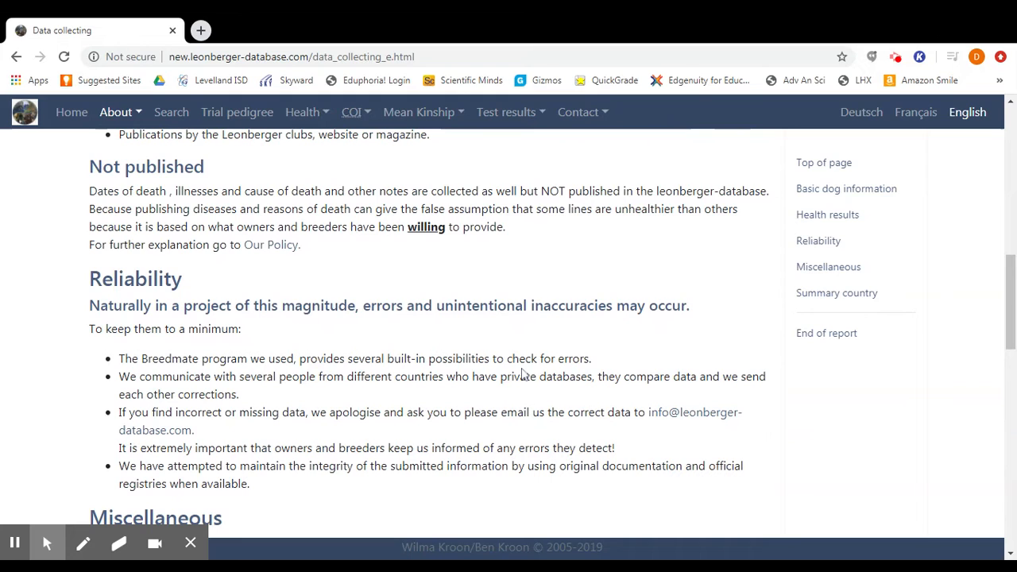
{"action": "mouse_move", "coordinate": [523, 374]}
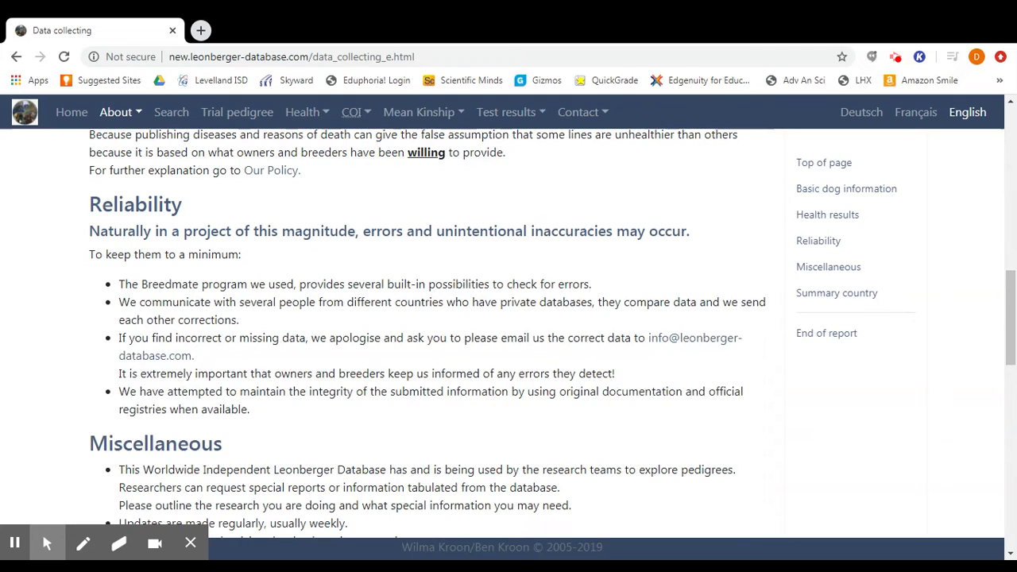
{"action": "mouse_move", "coordinate": [496, 365]}
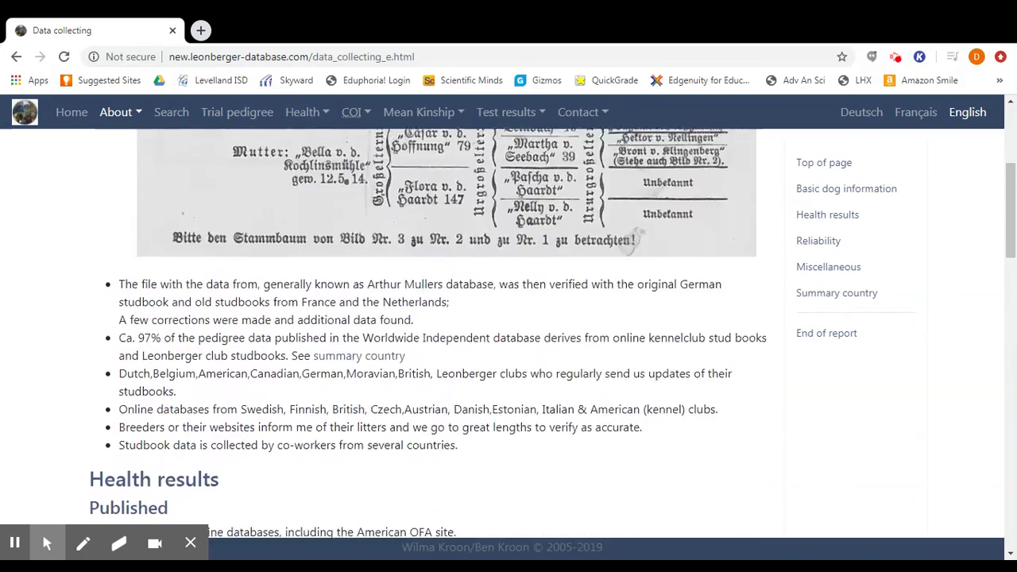
{"action": "scroll", "scroll_direction": "down", "scroll_amount": 3}
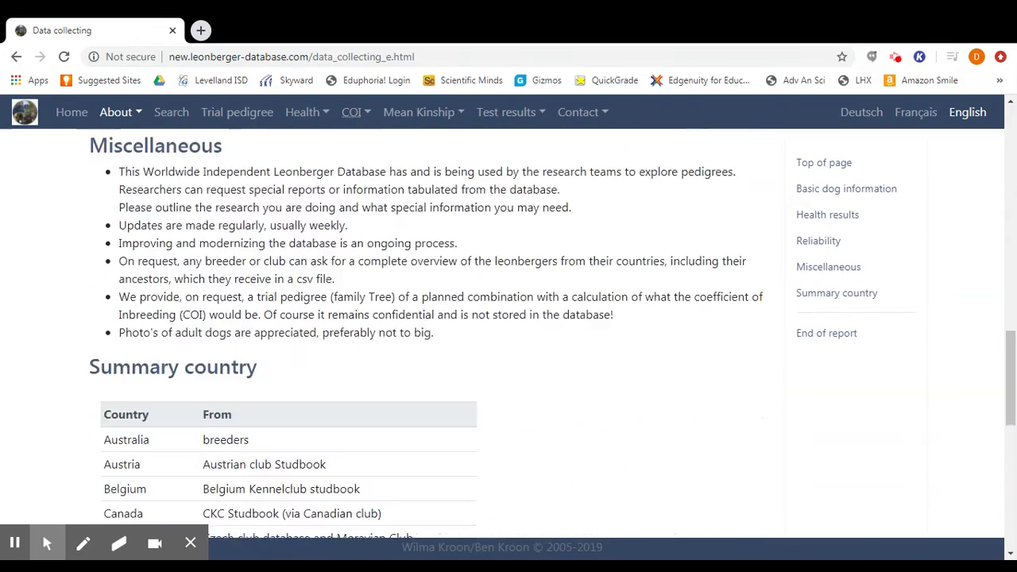
{"action": "scroll", "scroll_direction": "up", "scroll_amount": 3}
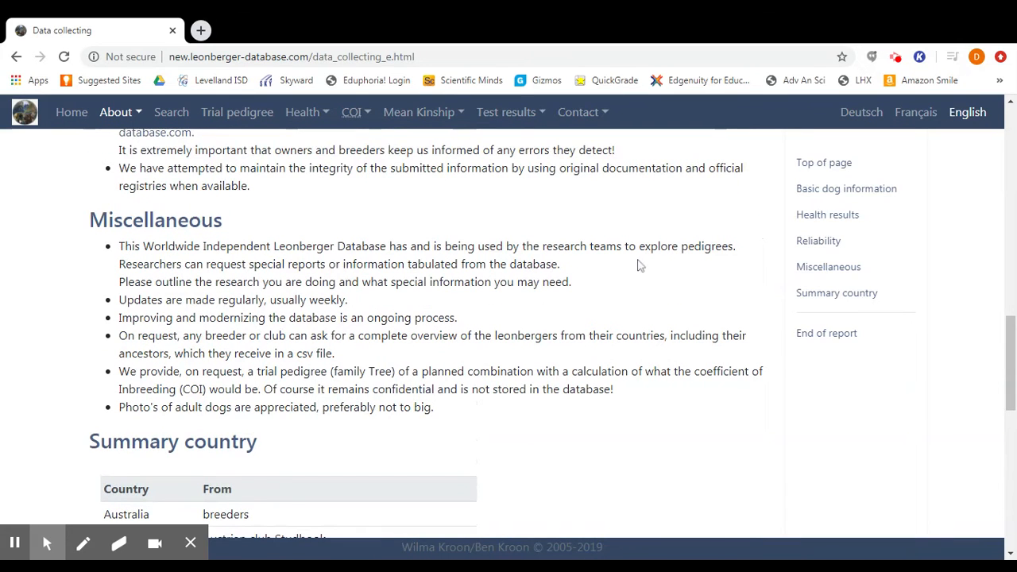
{"action": "mouse_move", "coordinate": [718, 269]}
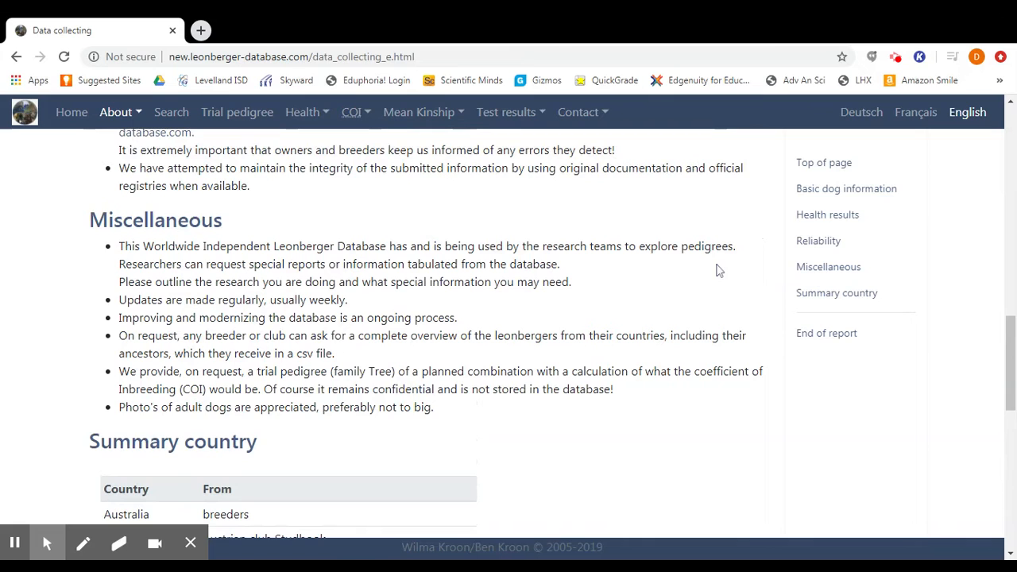
{"action": "mouse_move", "coordinate": [542, 322]}
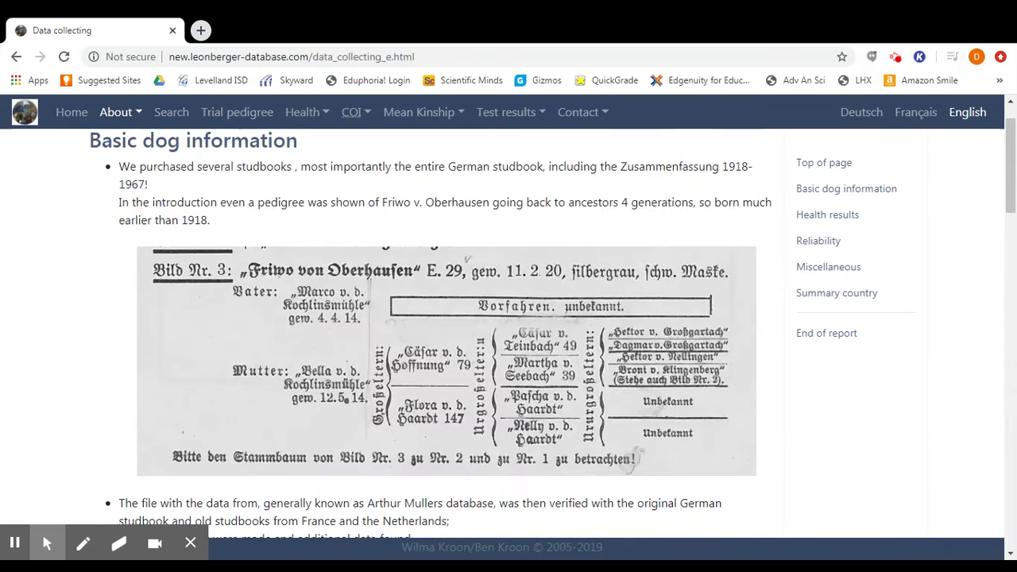
{"action": "scroll", "scroll_direction": "up", "scroll_amount": 3}
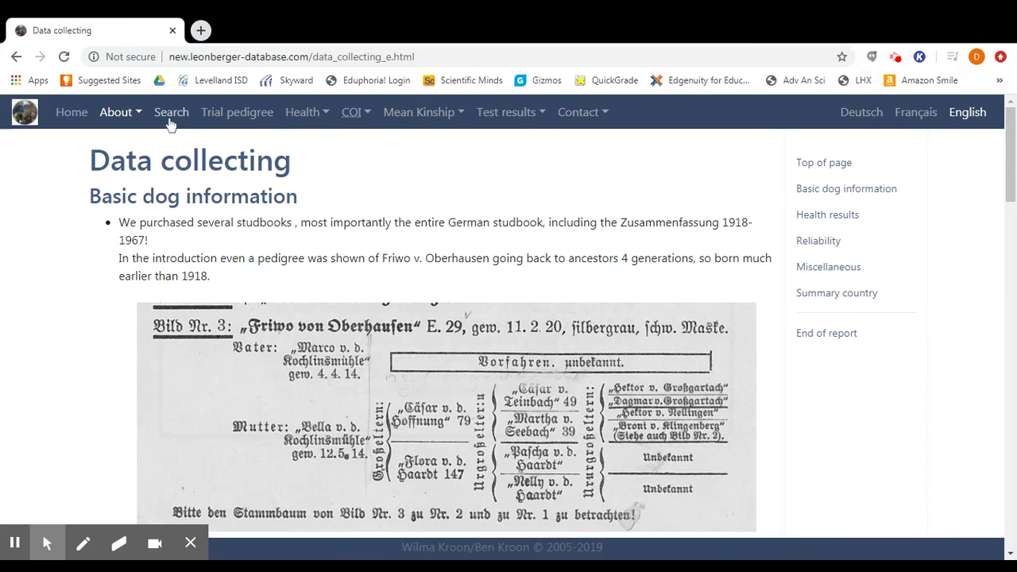
{"action": "mouse_move", "coordinate": [172, 115]}
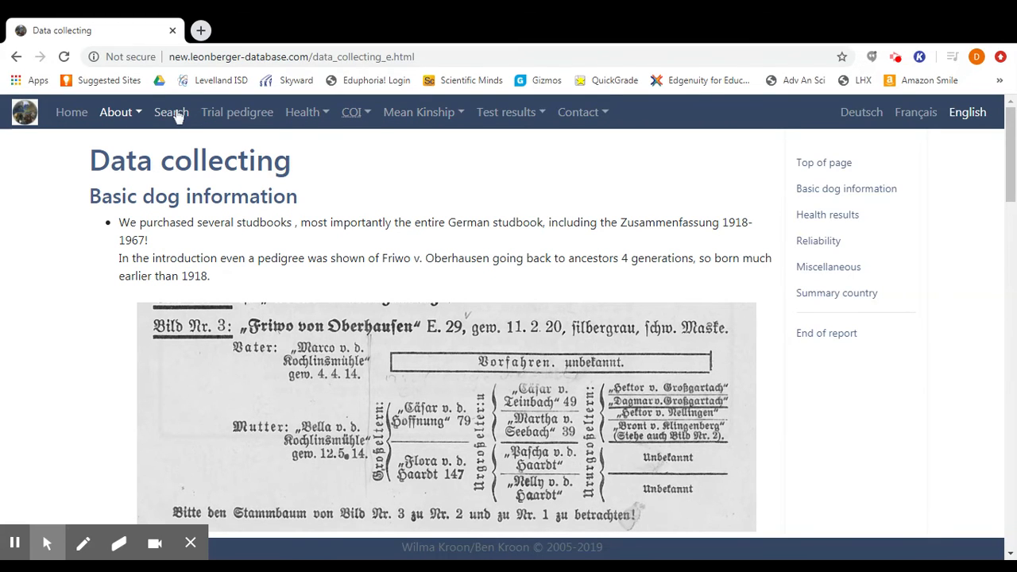
Open the Search page to view the 153,695-dog count and the search forms.
{"action": "left_click", "coordinate": [171, 112]}
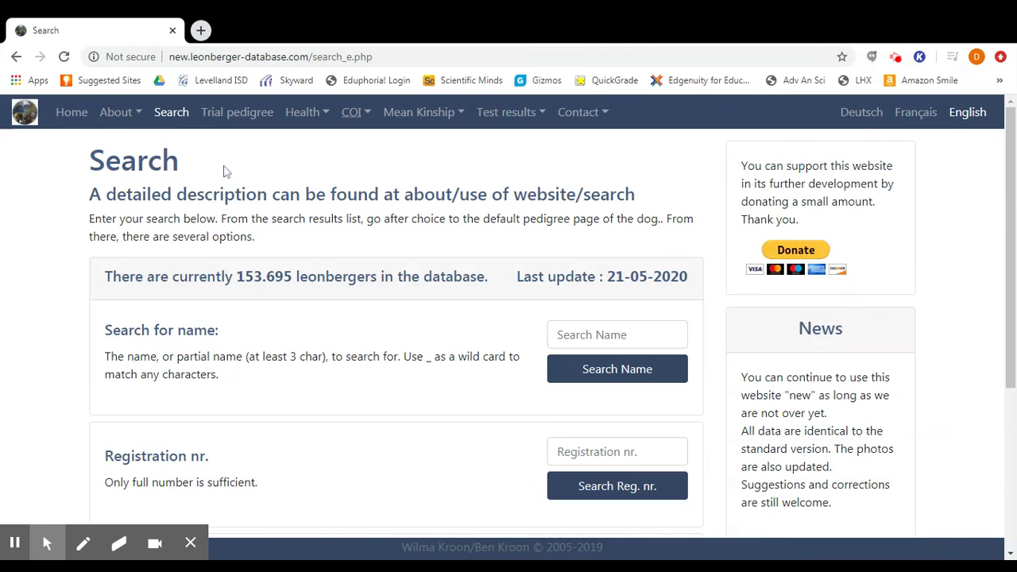
{"action": "mouse_move", "coordinate": [70, 262]}
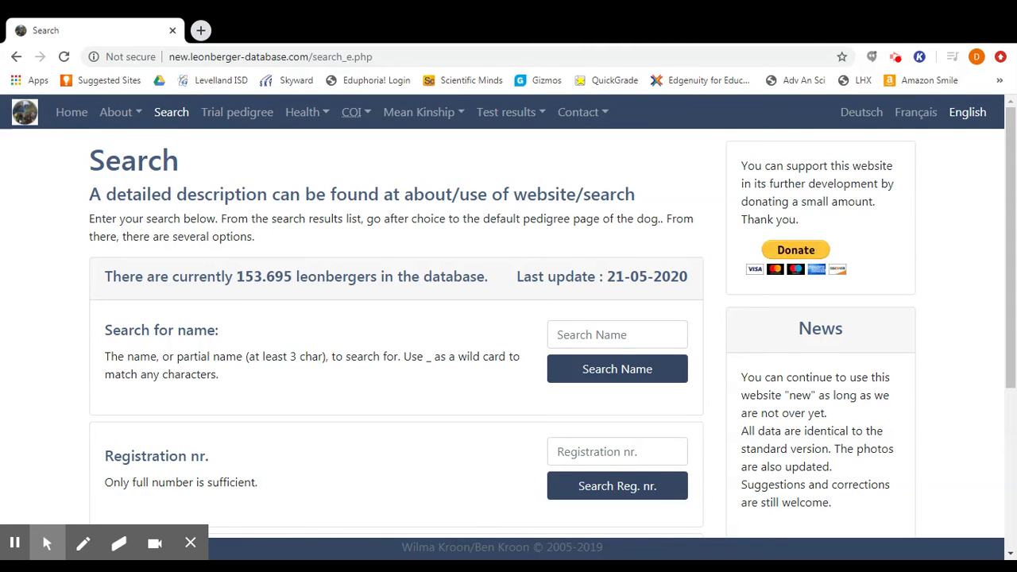
{"action": "mouse_move", "coordinate": [188, 304]}
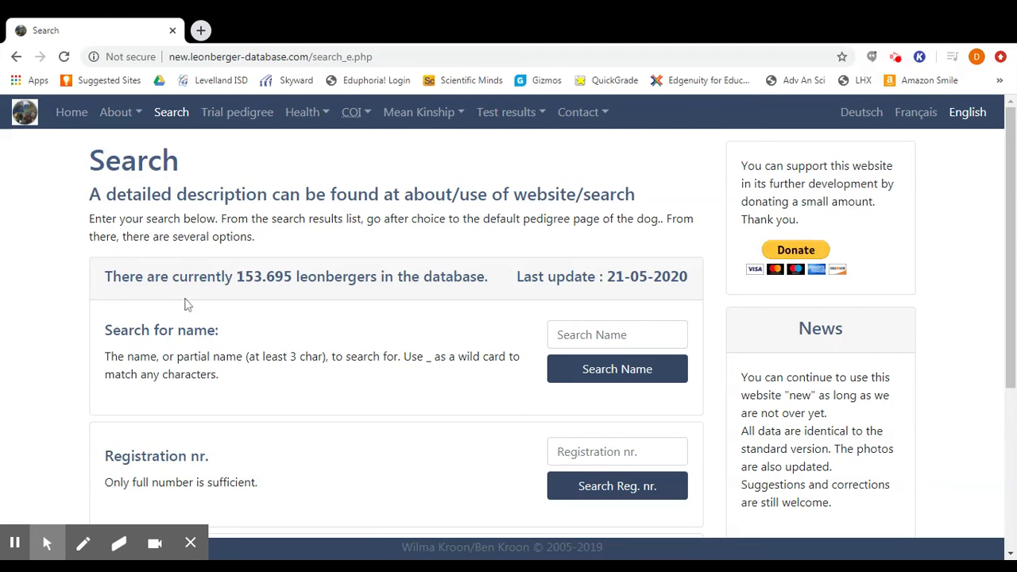
{"action": "mouse_move", "coordinate": [516, 294]}
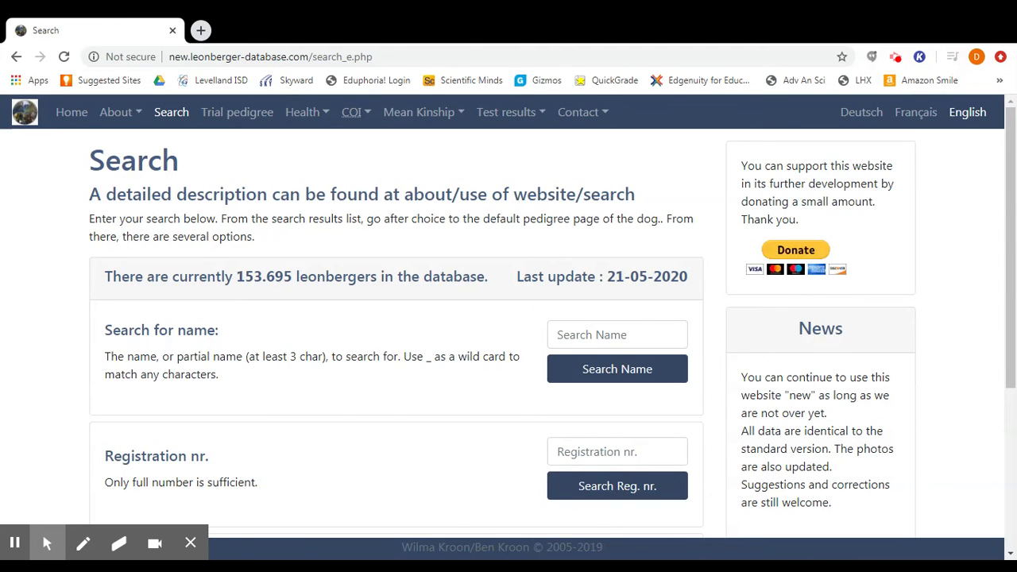
{"action": "mouse_move", "coordinate": [388, 297]}
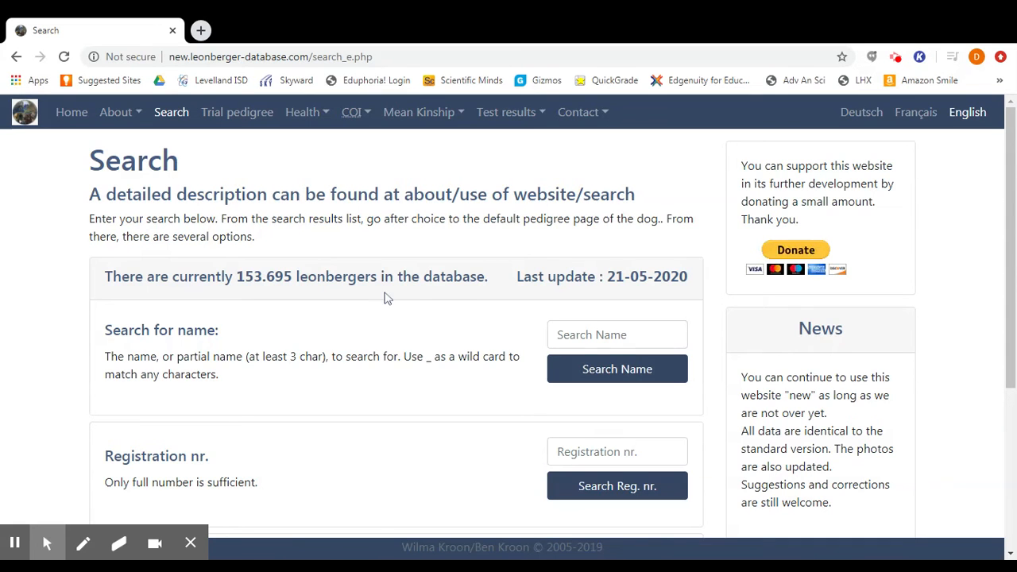
{"action": "scroll", "scroll_direction": "down", "scroll_amount": 3}
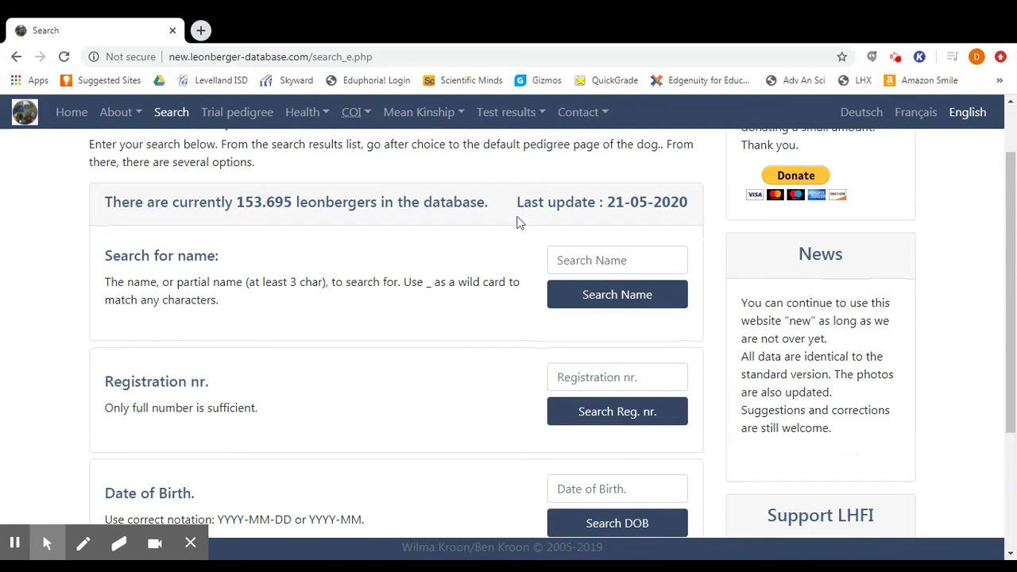
{"action": "mouse_move", "coordinate": [227, 323]}
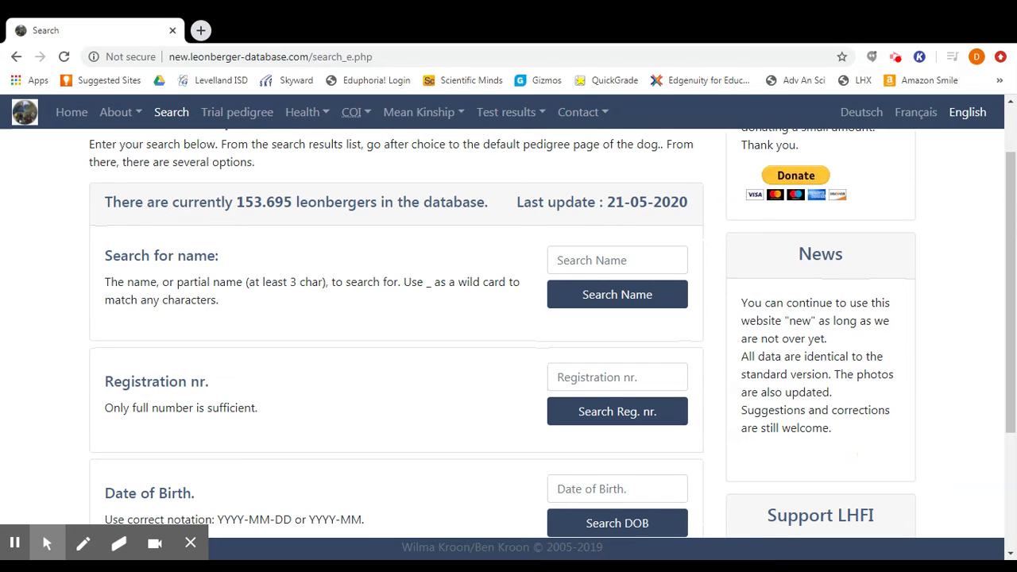
{"action": "mouse_move", "coordinate": [272, 314]}
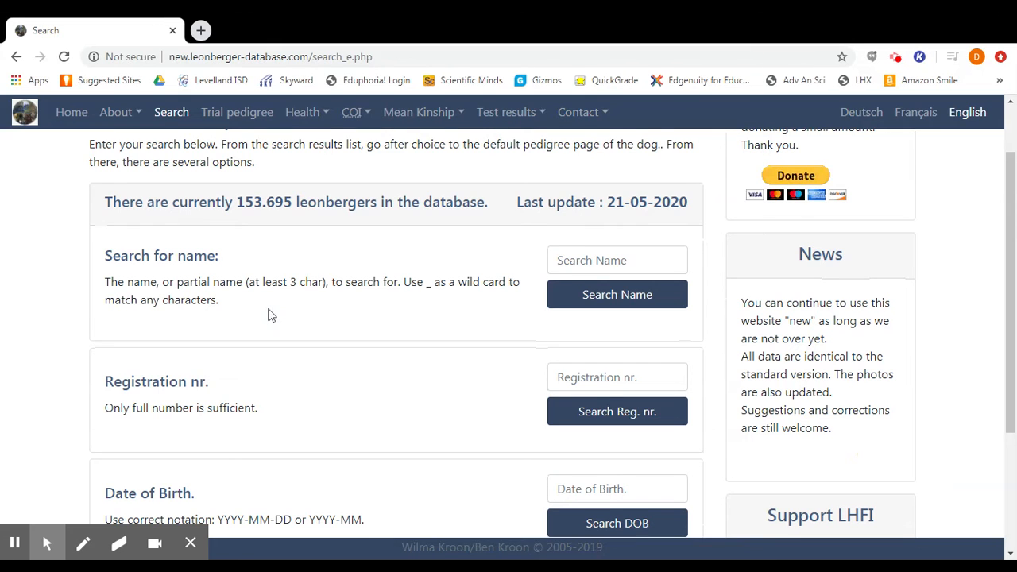
{"action": "mouse_move", "coordinate": [561, 308]}
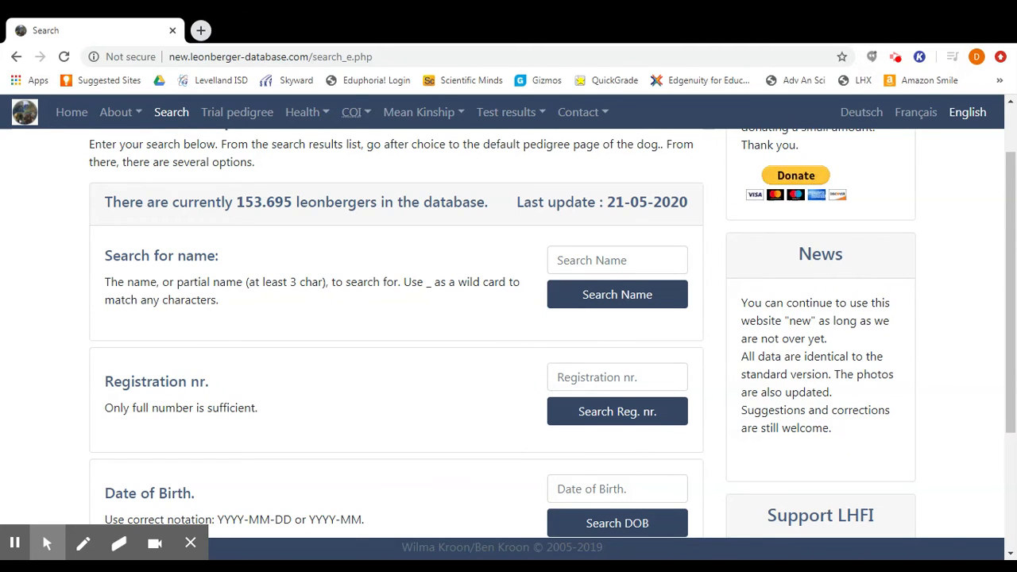
Enter the partial name 'adv' in the Search Name field.
{"action": "left_click", "coordinate": [618, 259]}
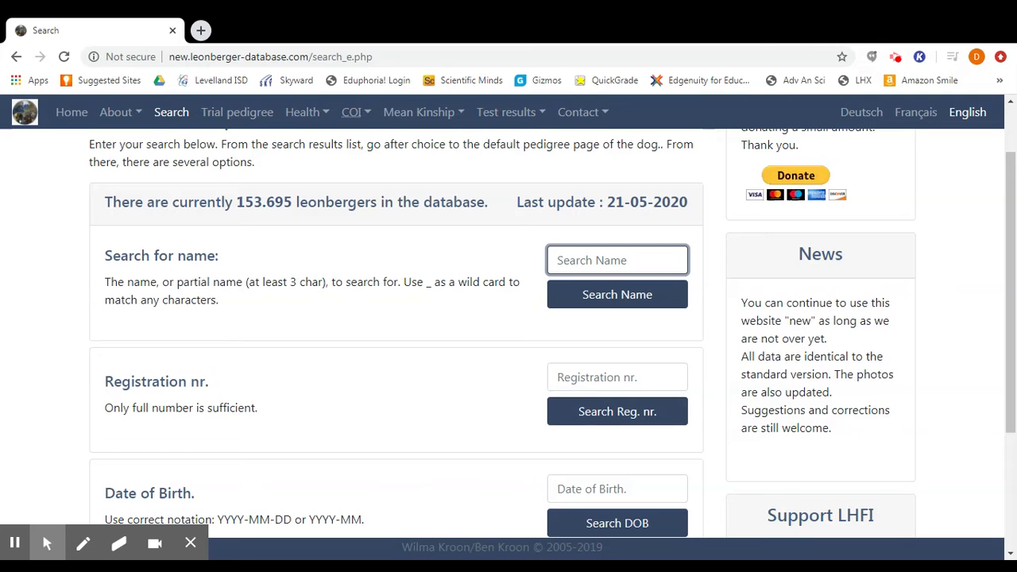
{"action": "left_click", "coordinate": [617, 259]}
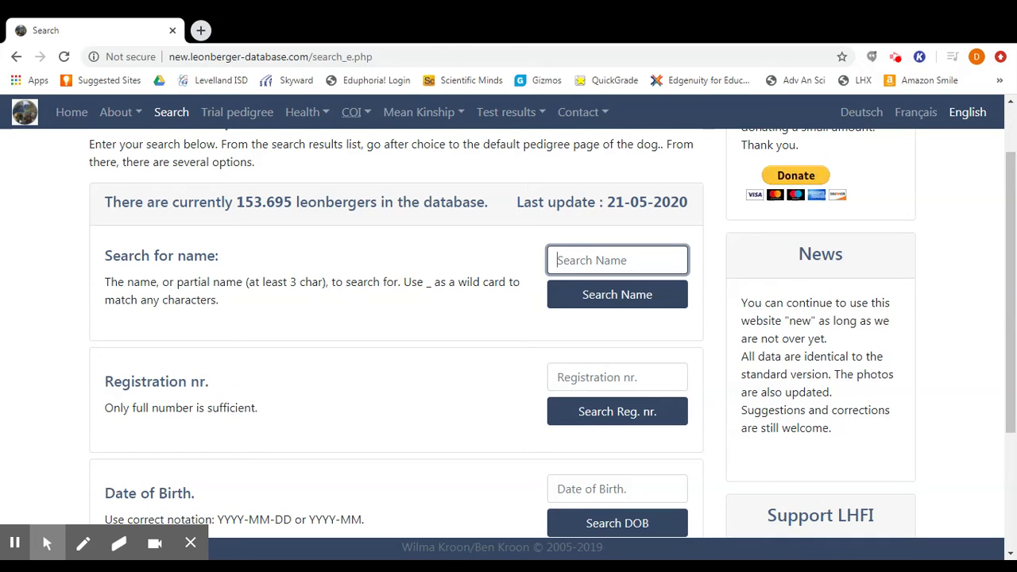
{"action": "left_click", "coordinate": [616, 260]}
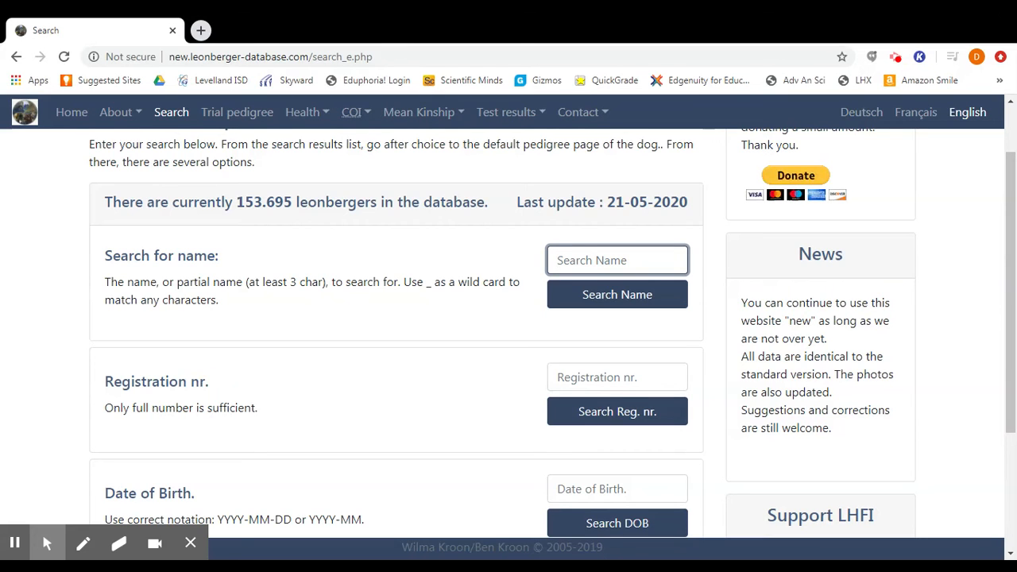
{"action": "type", "text": "adv"}
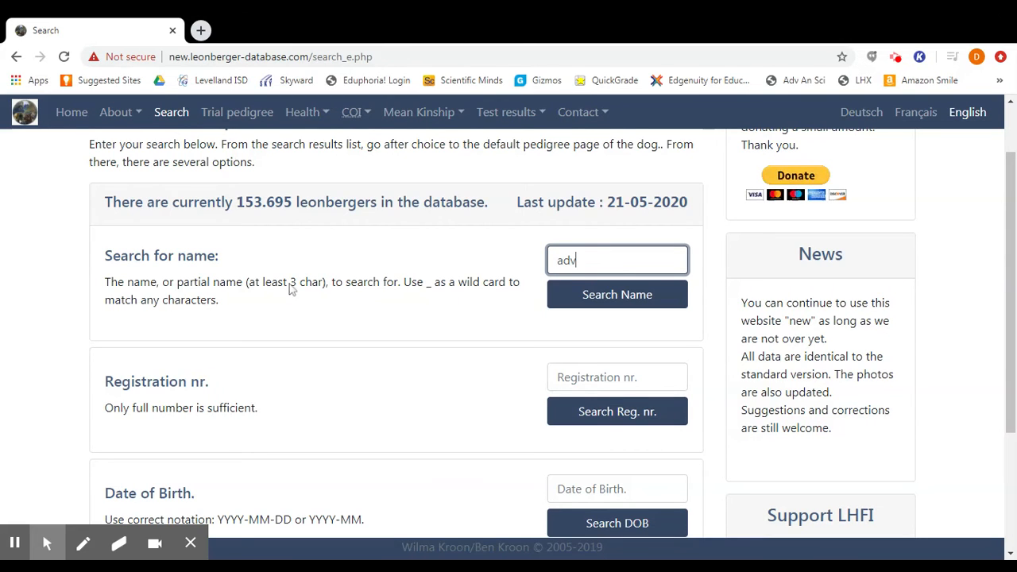
{"action": "mouse_move", "coordinate": [155, 288]}
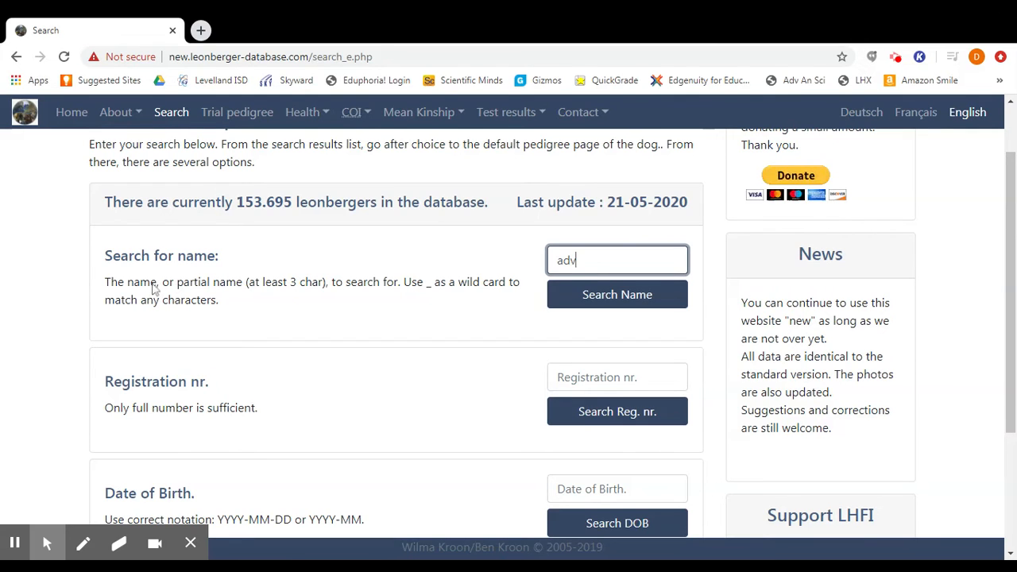
{"action": "mouse_move", "coordinate": [323, 291]}
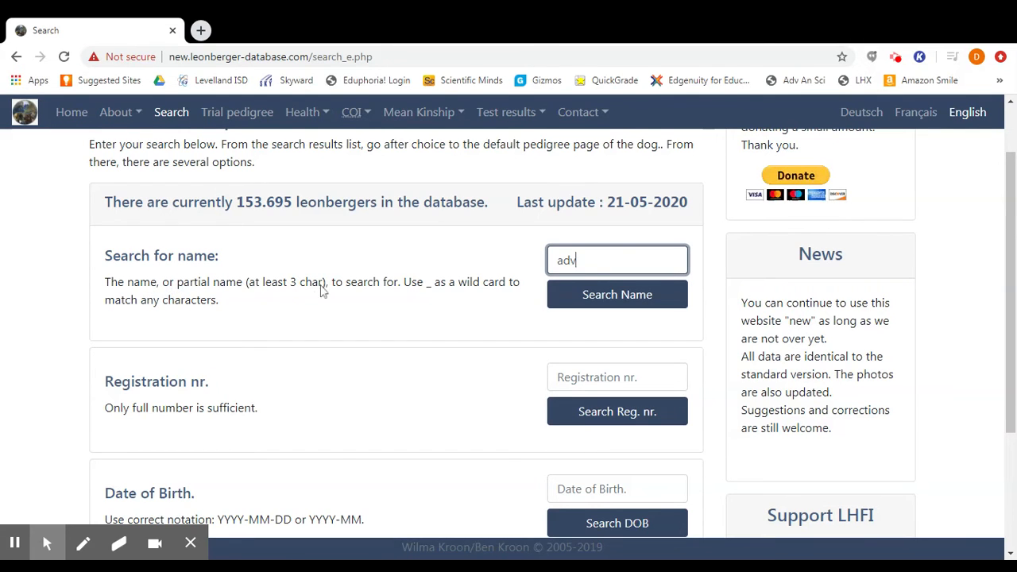
{"action": "mouse_move", "coordinate": [302, 302]}
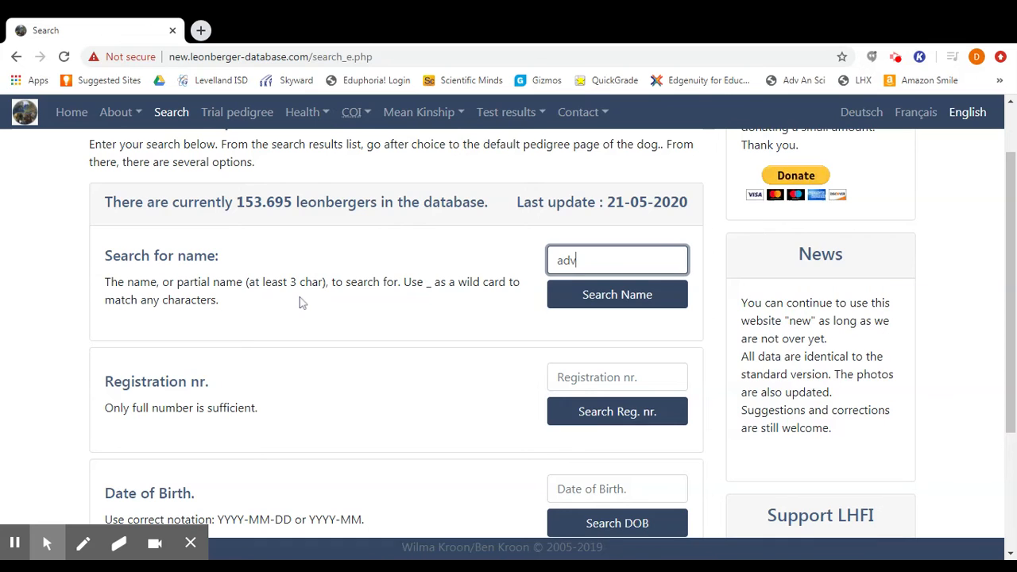
Search for 'adv', browse the 31 matches, and open TippingPoint's Adventure.
{"action": "left_click", "coordinate": [616, 294]}
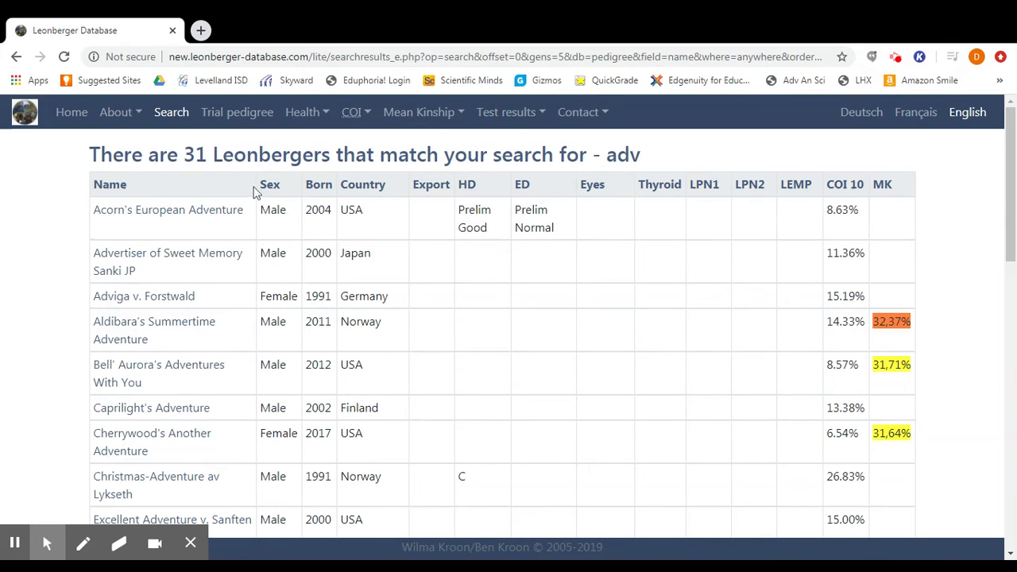
{"action": "mouse_move", "coordinate": [198, 193]}
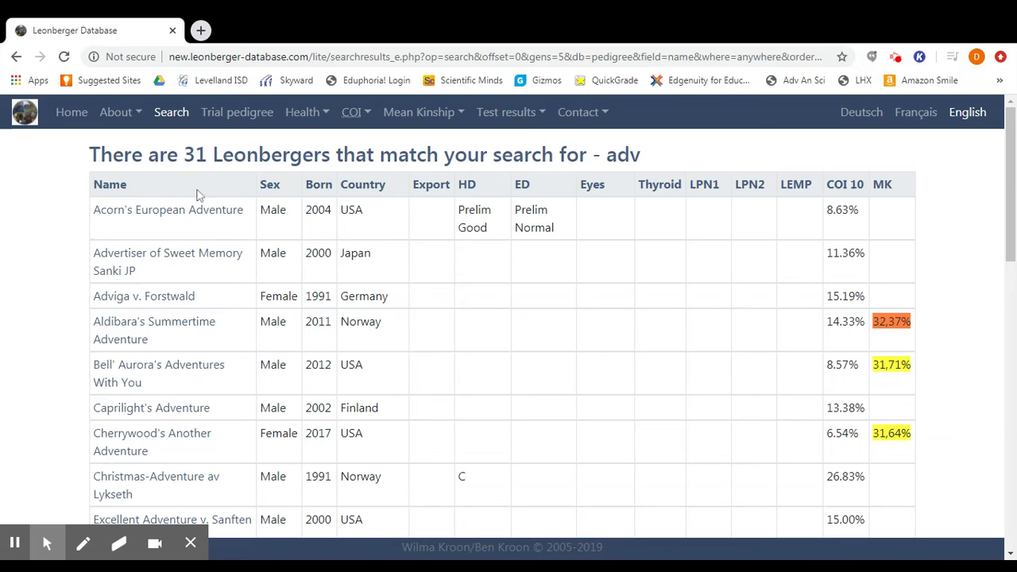
{"action": "mouse_move", "coordinate": [23, 274]}
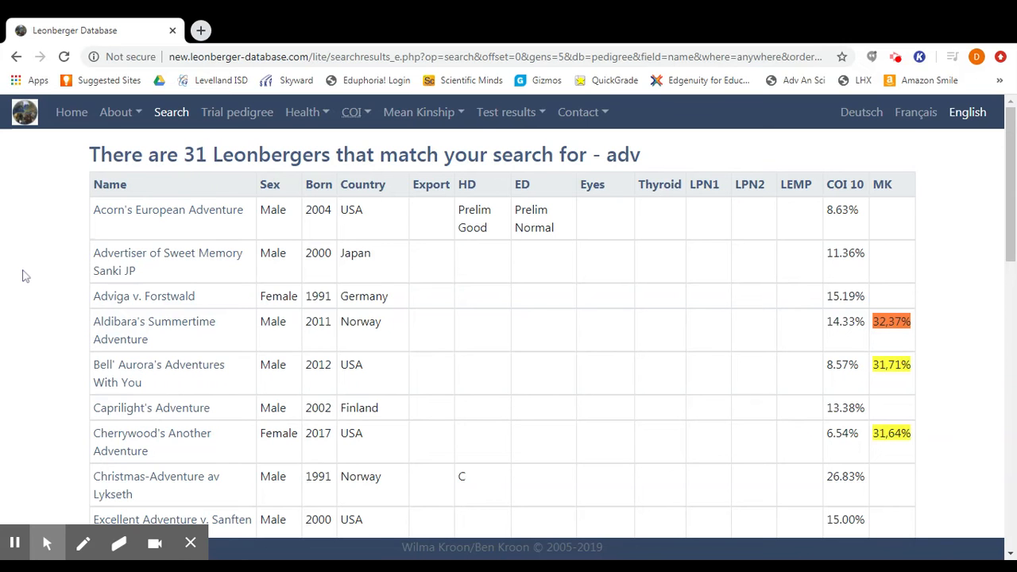
{"action": "scroll", "scroll_direction": "down", "scroll_amount": 3}
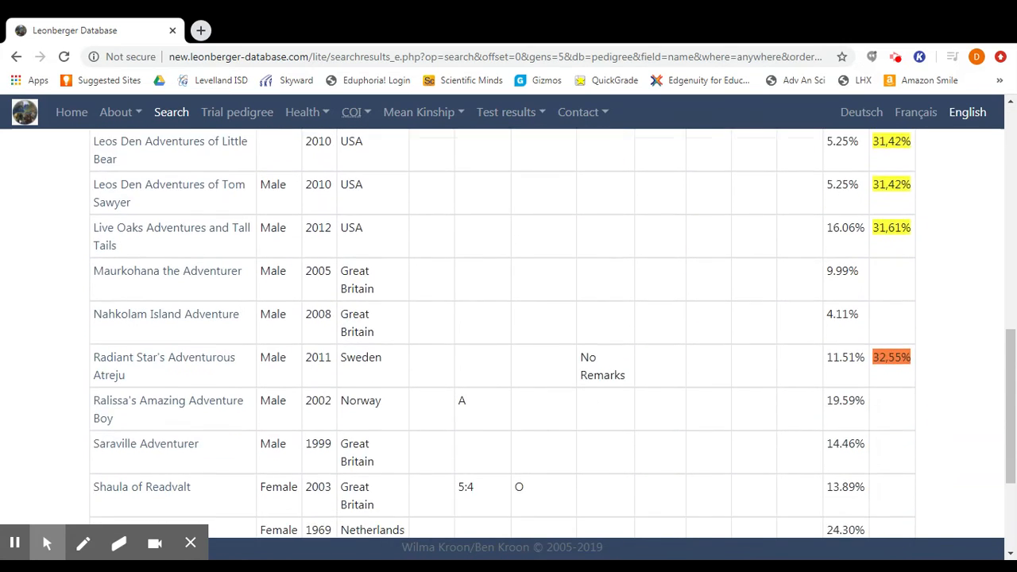
{"action": "scroll", "scroll_direction": "down", "scroll_amount": 3}
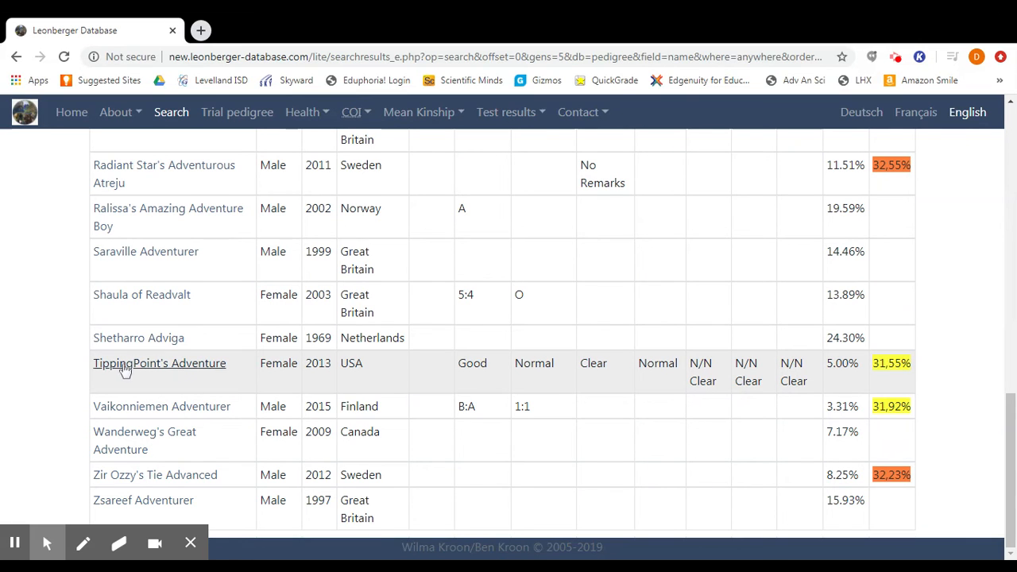
{"action": "mouse_move", "coordinate": [178, 367]}
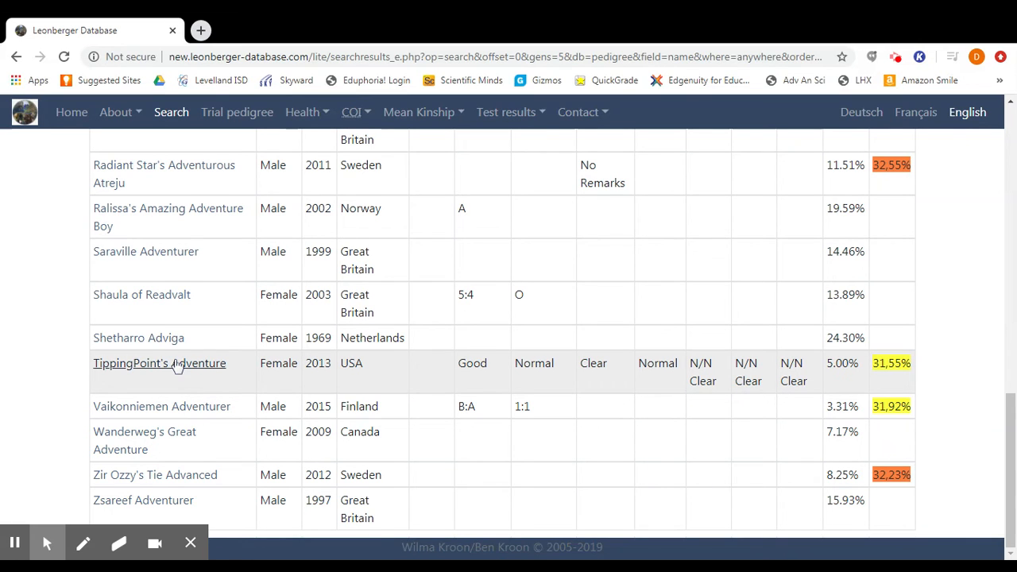
{"action": "left_click", "coordinate": [159, 363]}
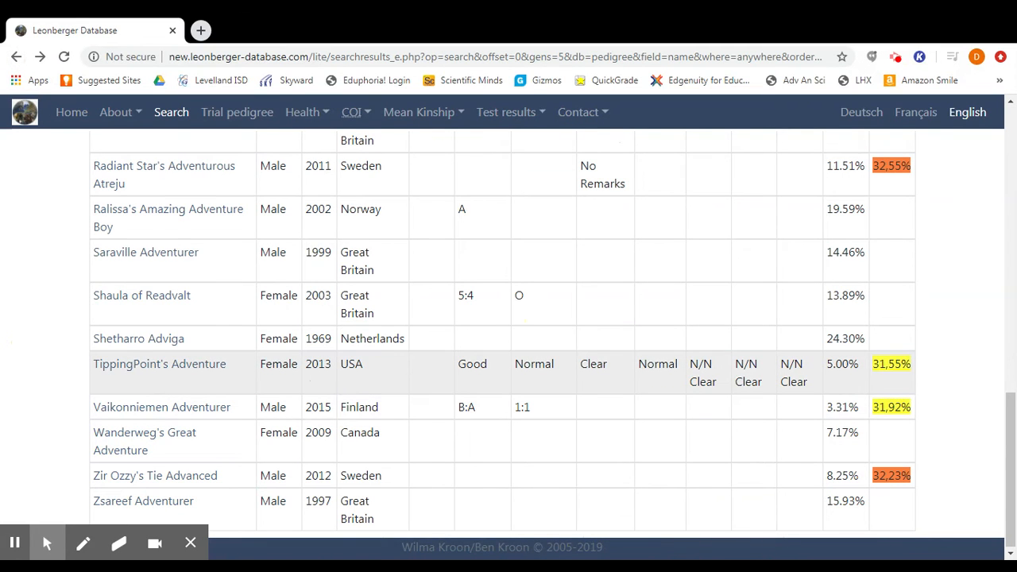
{"action": "mouse_move", "coordinate": [573, 388]}
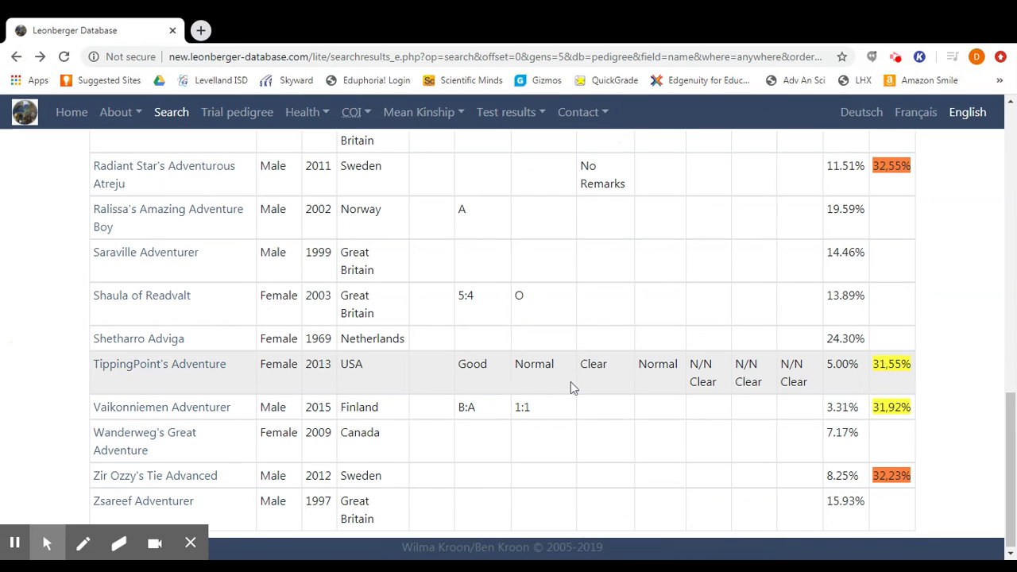
{"action": "mouse_move", "coordinate": [159, 364]}
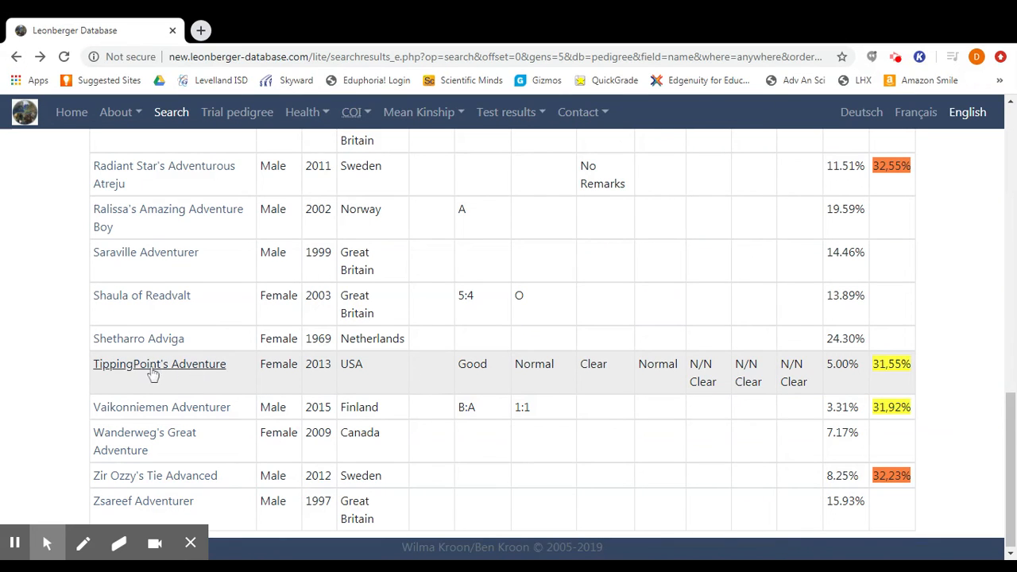
{"action": "mouse_move", "coordinate": [150, 380]}
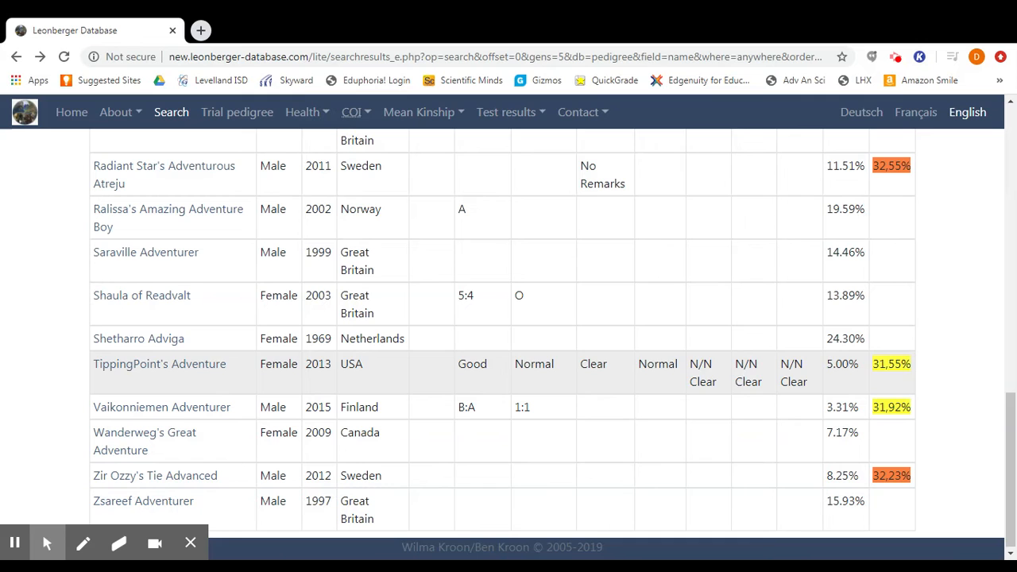
{"action": "mouse_move", "coordinate": [885, 387]}
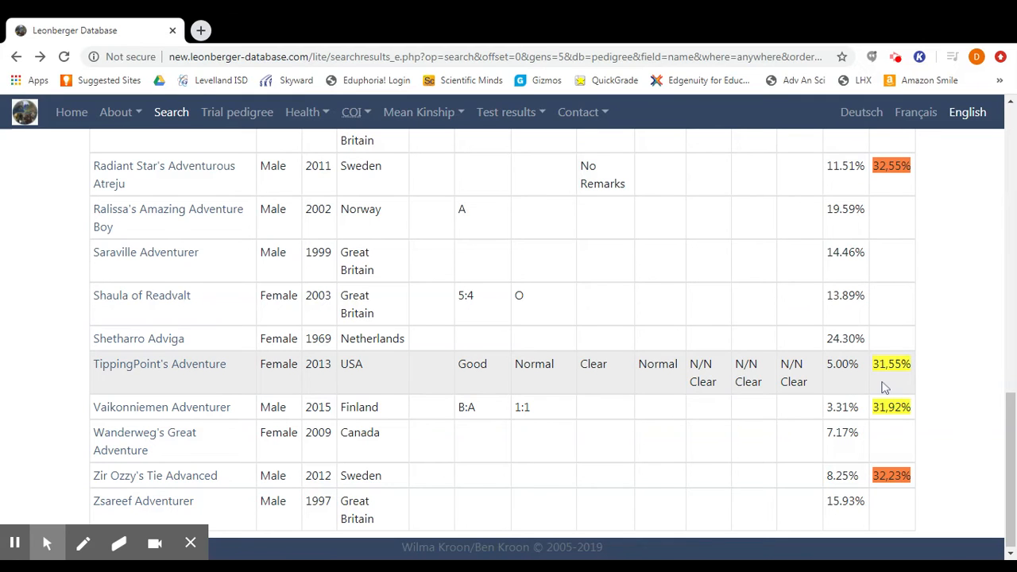
{"action": "mouse_move", "coordinate": [755, 377]}
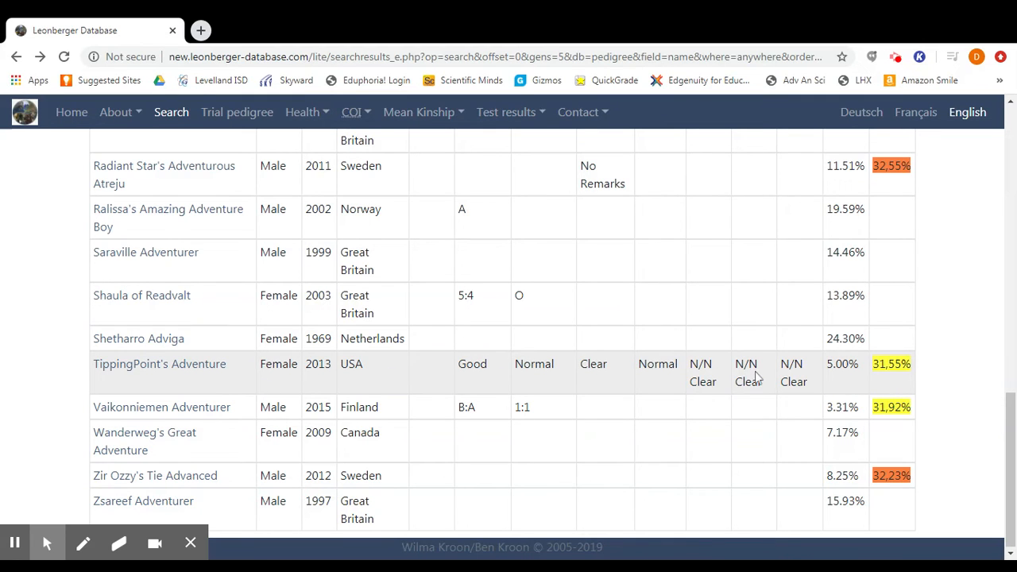
{"action": "left_click", "coordinate": [159, 363]}
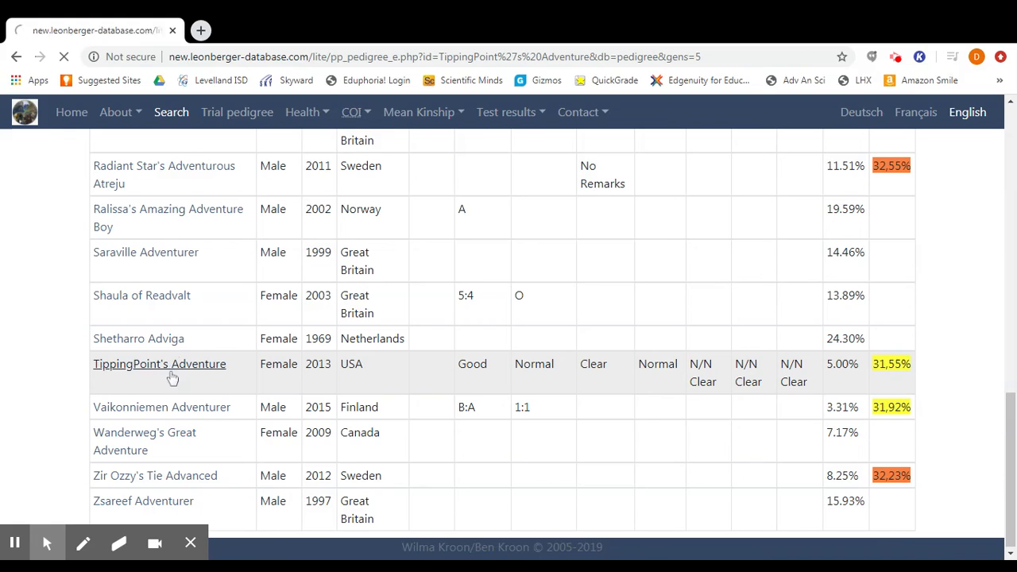
Open TippingPoint's Adventure's five-generation pedigree report from the results.
{"action": "left_click", "coordinate": [158, 363]}
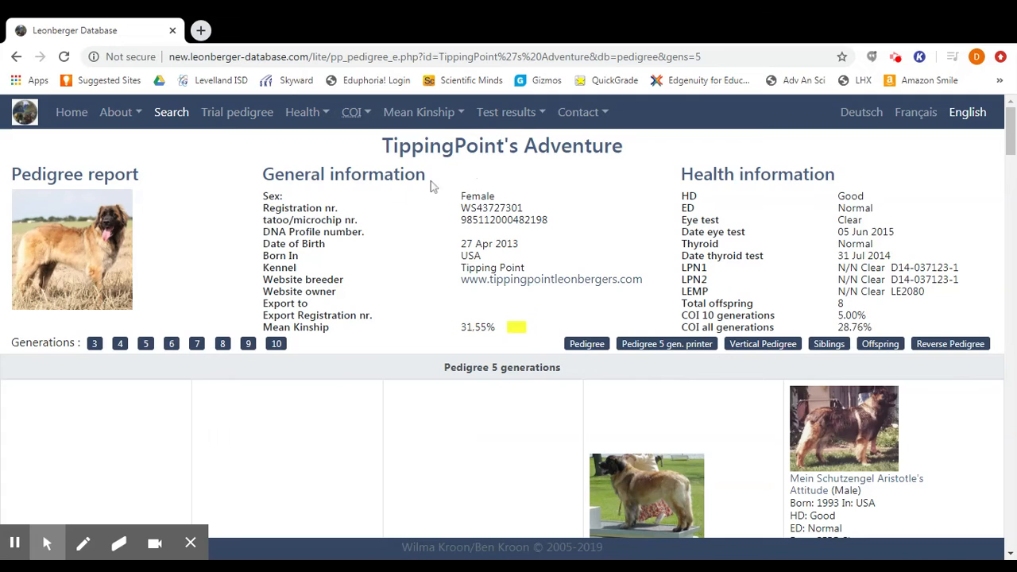
{"action": "mouse_move", "coordinate": [633, 200]}
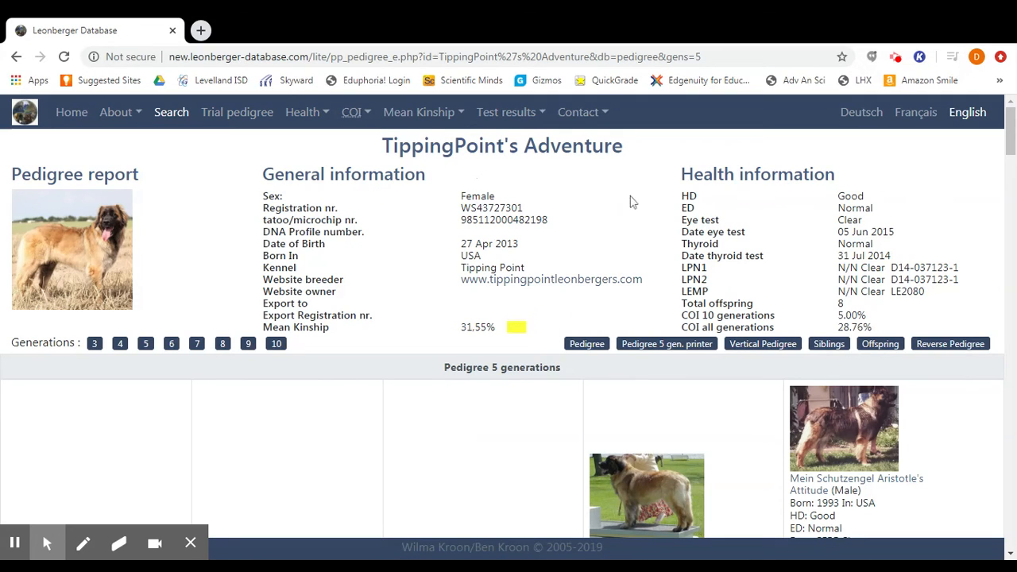
{"action": "mouse_move", "coordinate": [943, 229]}
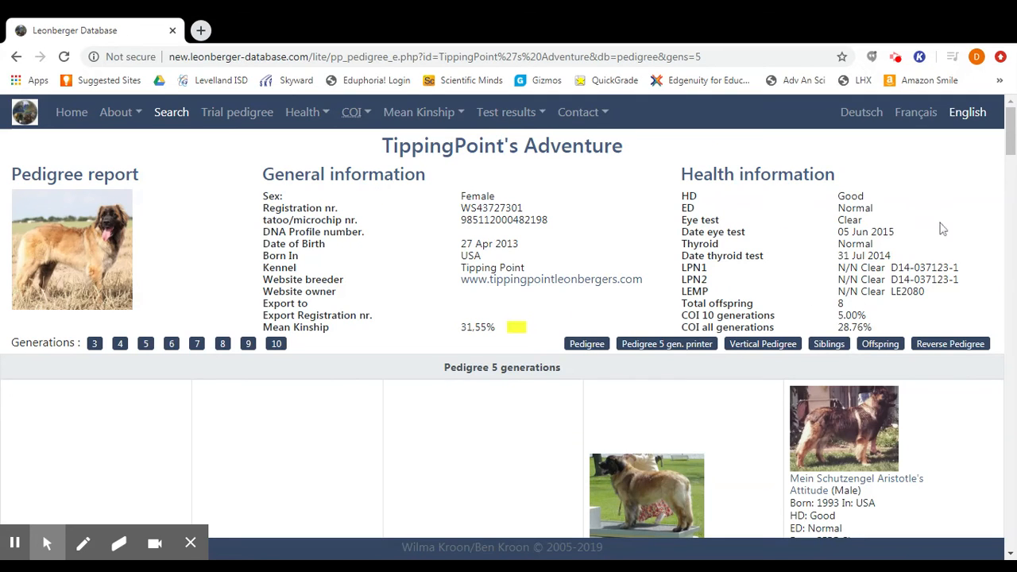
{"action": "mouse_move", "coordinate": [761, 314]}
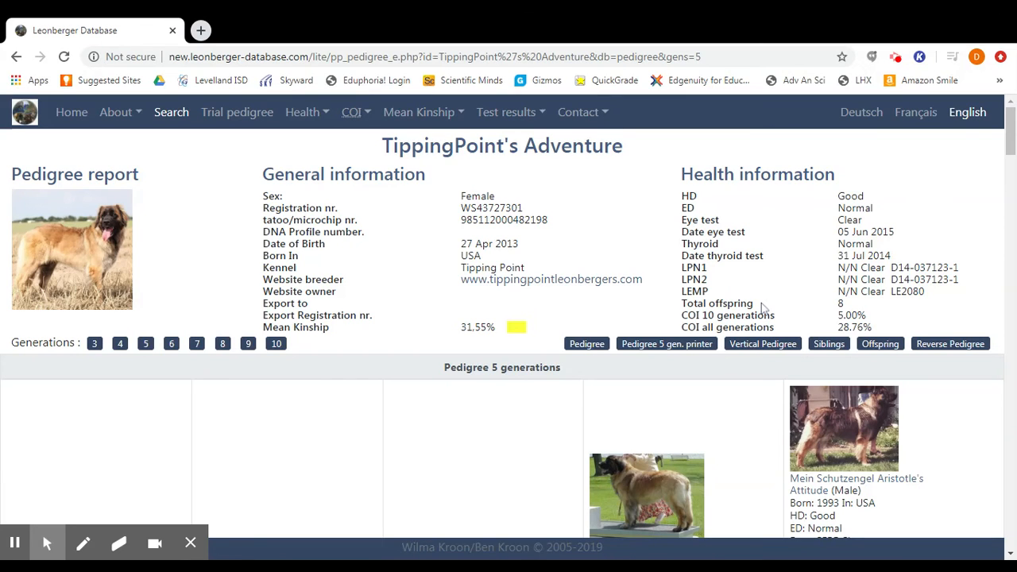
{"action": "mouse_move", "coordinate": [761, 308]}
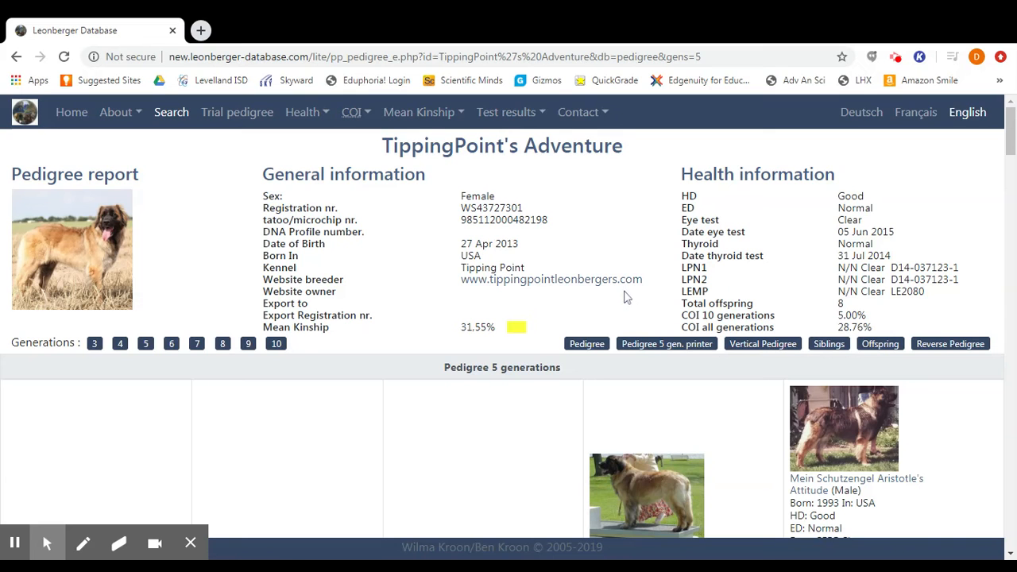
{"action": "mouse_move", "coordinate": [464, 299]}
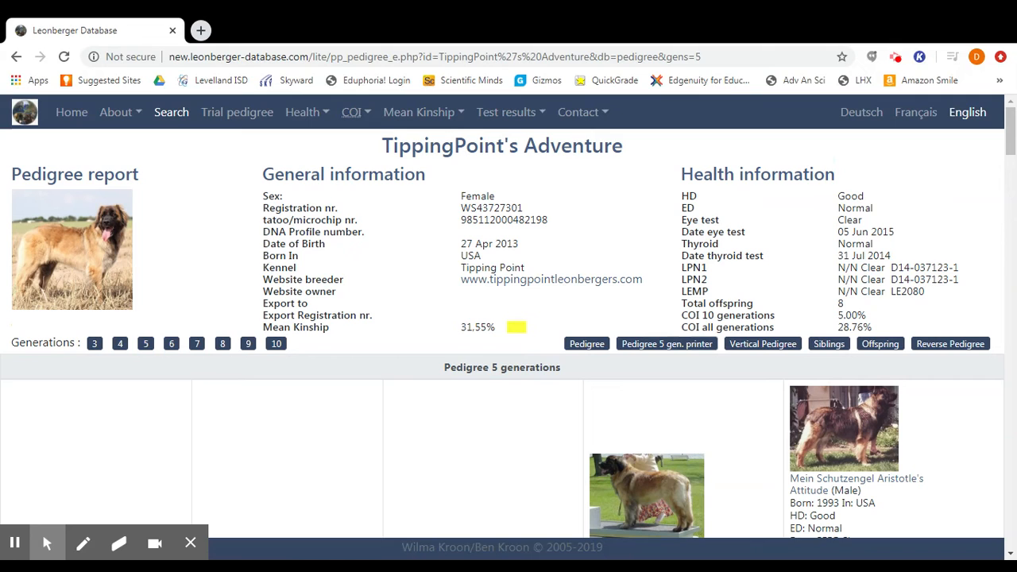
{"action": "mouse_move", "coordinate": [343, 297]}
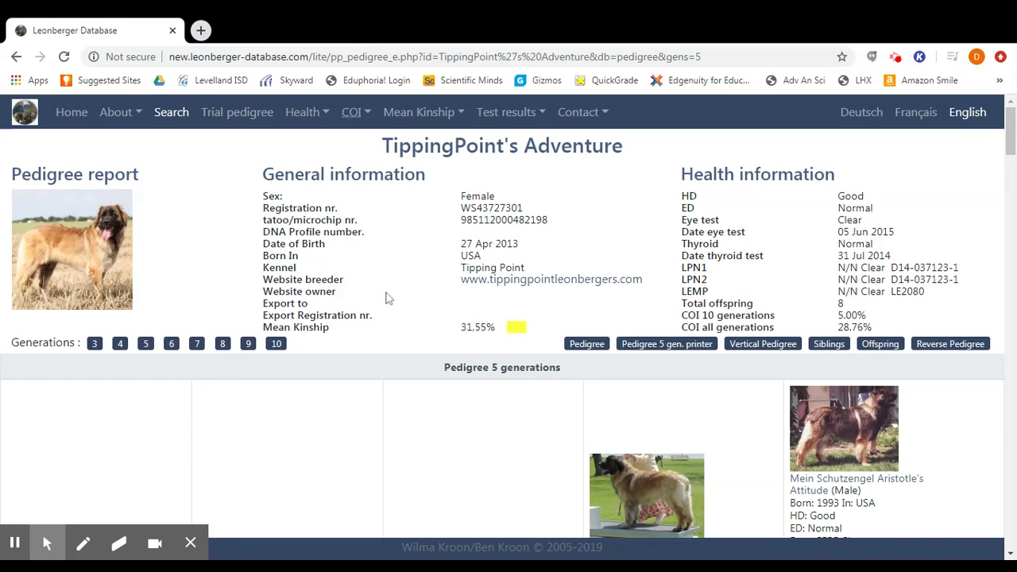
{"action": "mouse_move", "coordinate": [405, 289]}
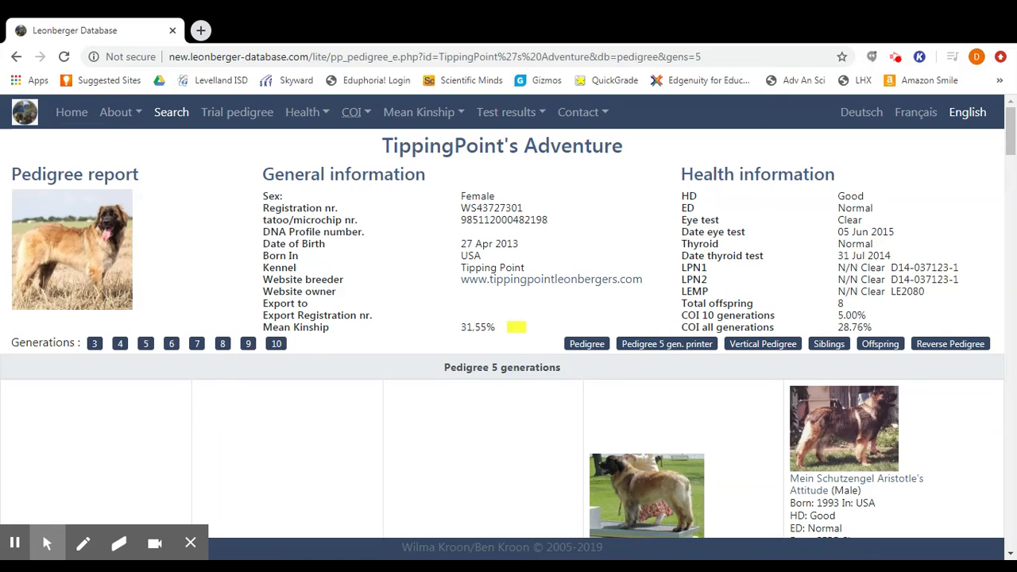
{"action": "mouse_move", "coordinate": [379, 256]}
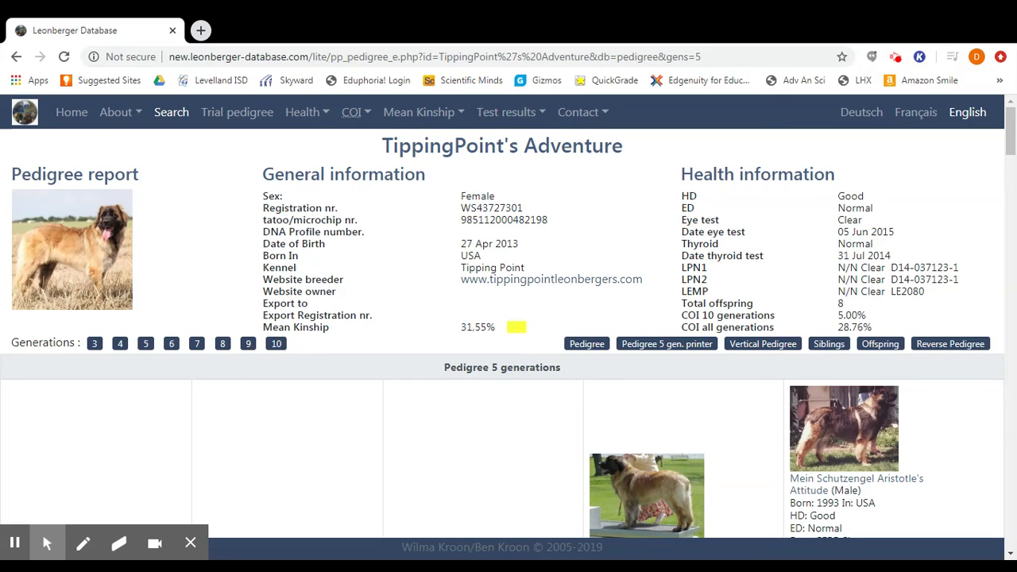
{"action": "scroll", "scroll_direction": "down", "scroll_amount": 3}
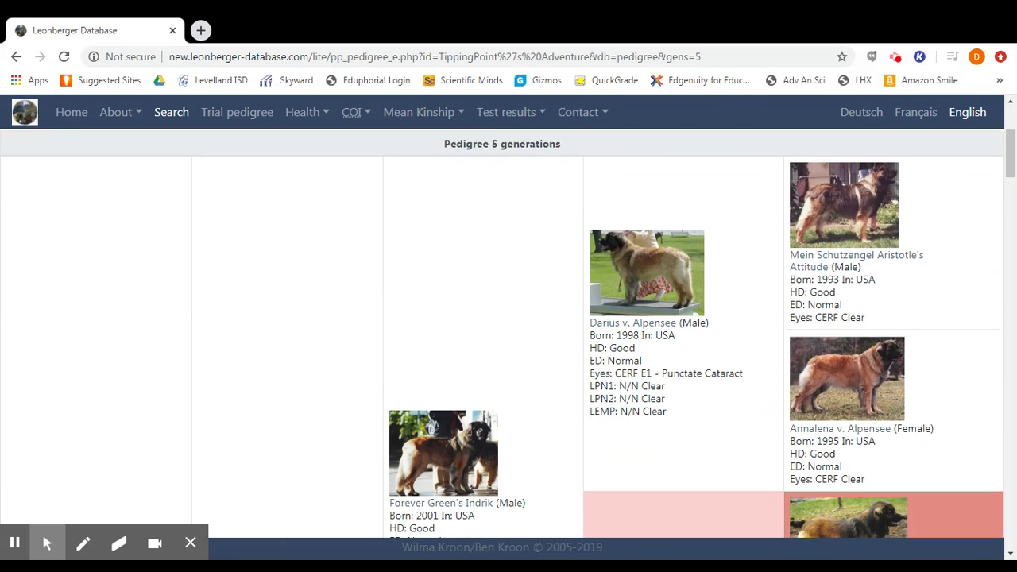
{"action": "scroll", "scroll_direction": "down", "scroll_amount": 3}
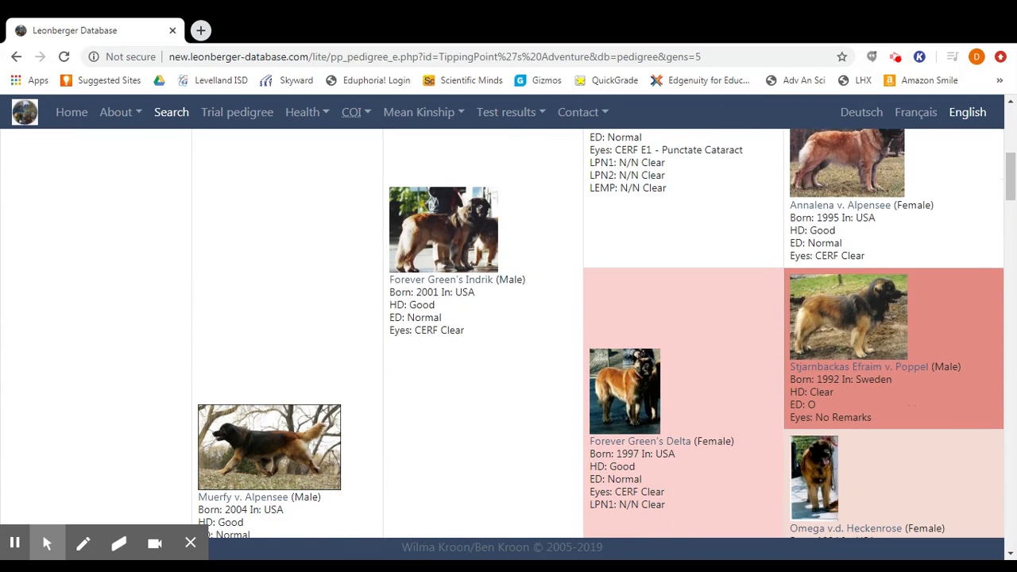
{"action": "scroll", "scroll_direction": "down", "scroll_amount": 3}
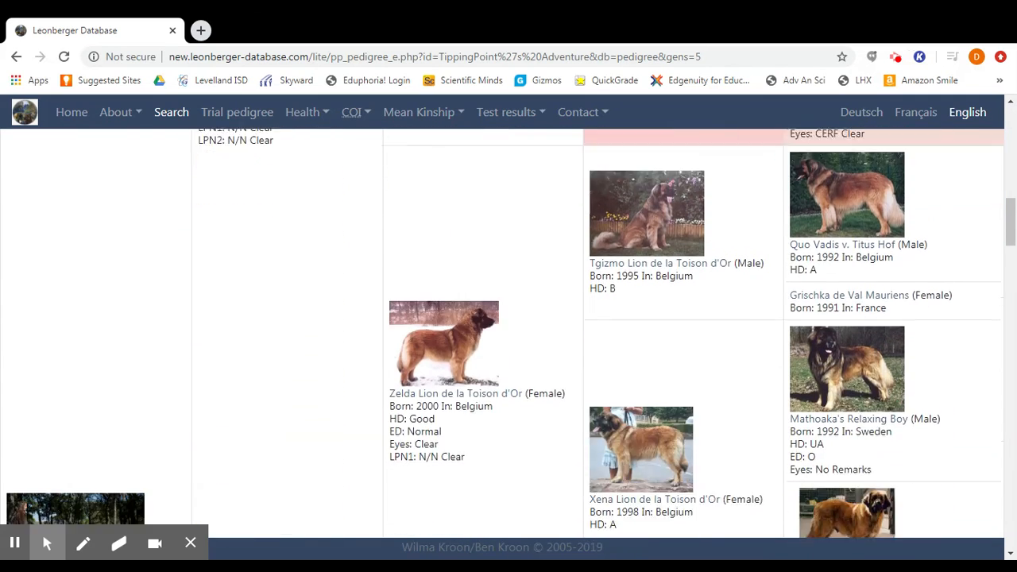
{"action": "scroll", "scroll_direction": "down", "scroll_amount": 3}
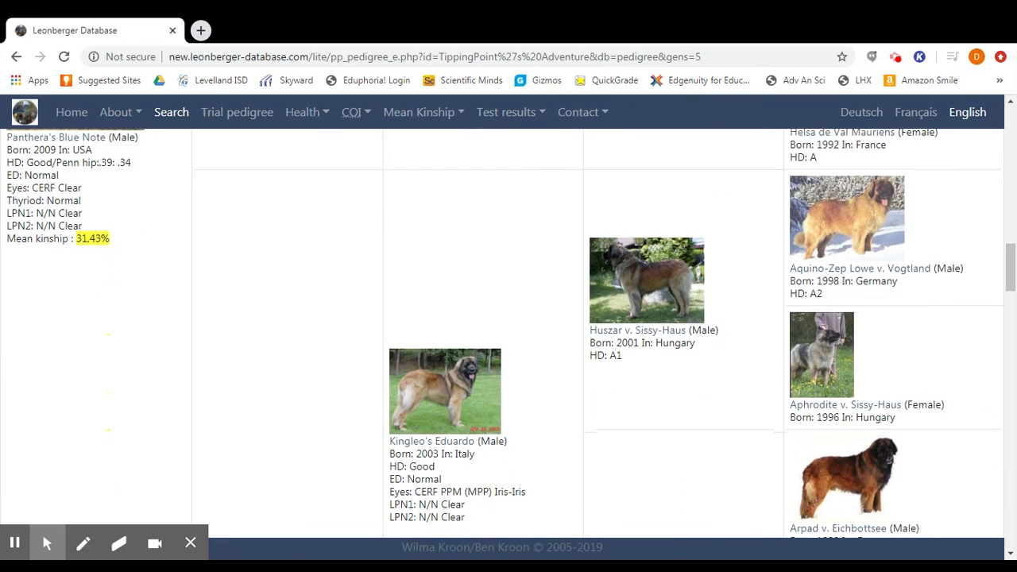
{"action": "scroll", "scroll_direction": "down", "scroll_amount": 3}
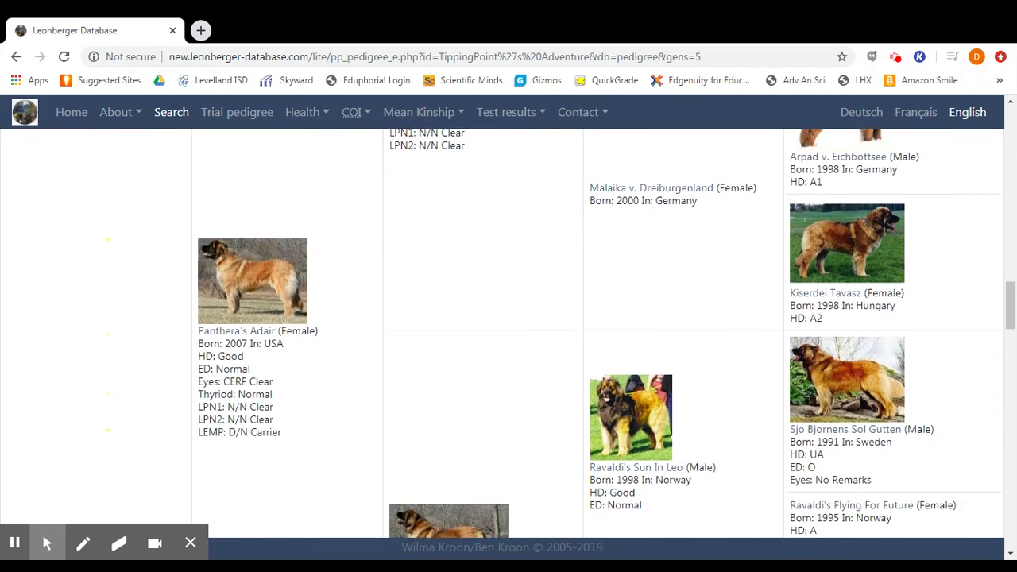
{"action": "scroll", "scroll_direction": "down", "scroll_amount": 3}
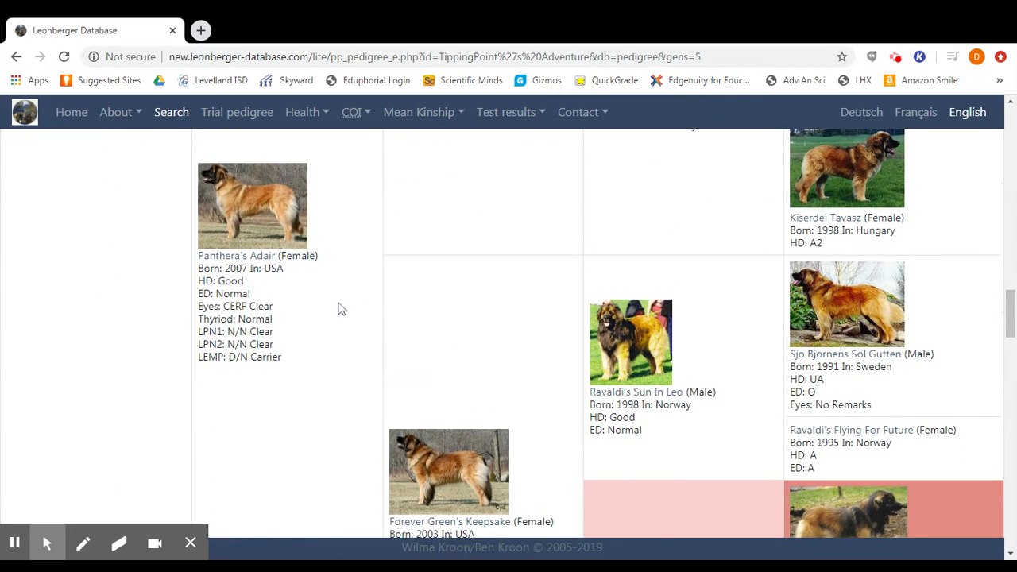
{"action": "scroll", "scroll_direction": "down", "scroll_amount": 3}
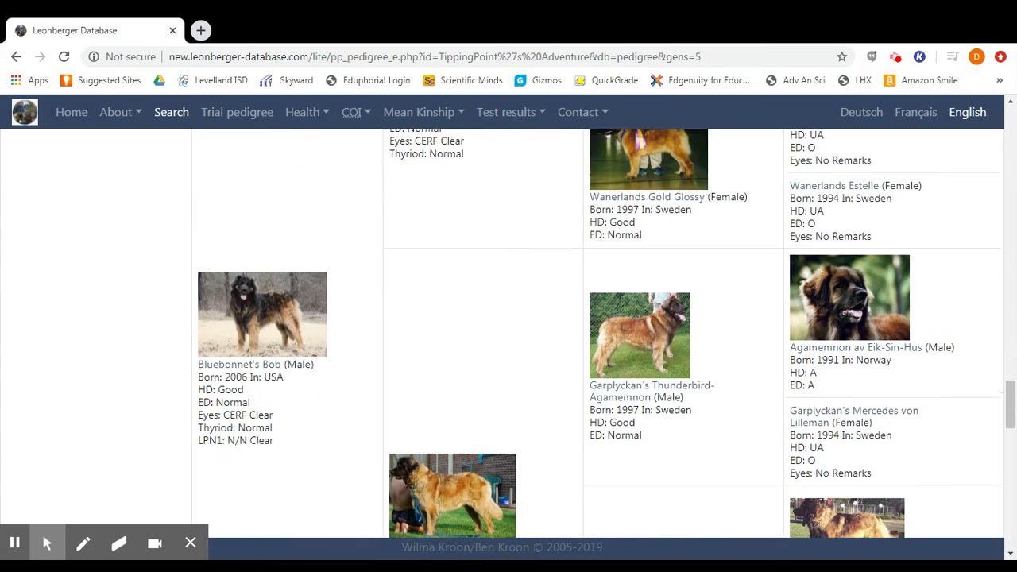
{"action": "scroll", "scroll_direction": "down", "scroll_amount": 3}
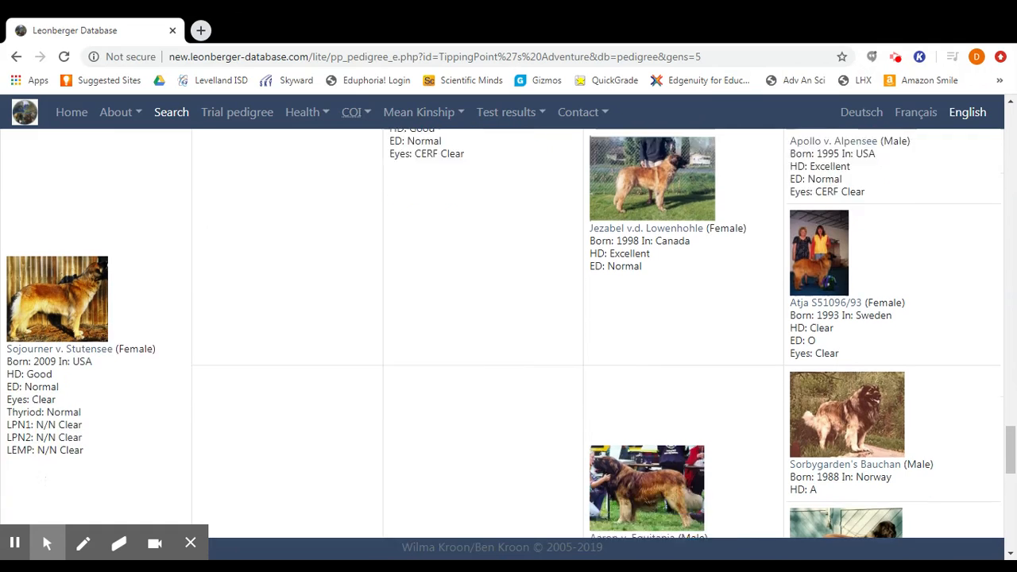
{"action": "scroll", "scroll_direction": "down", "scroll_amount": 3}
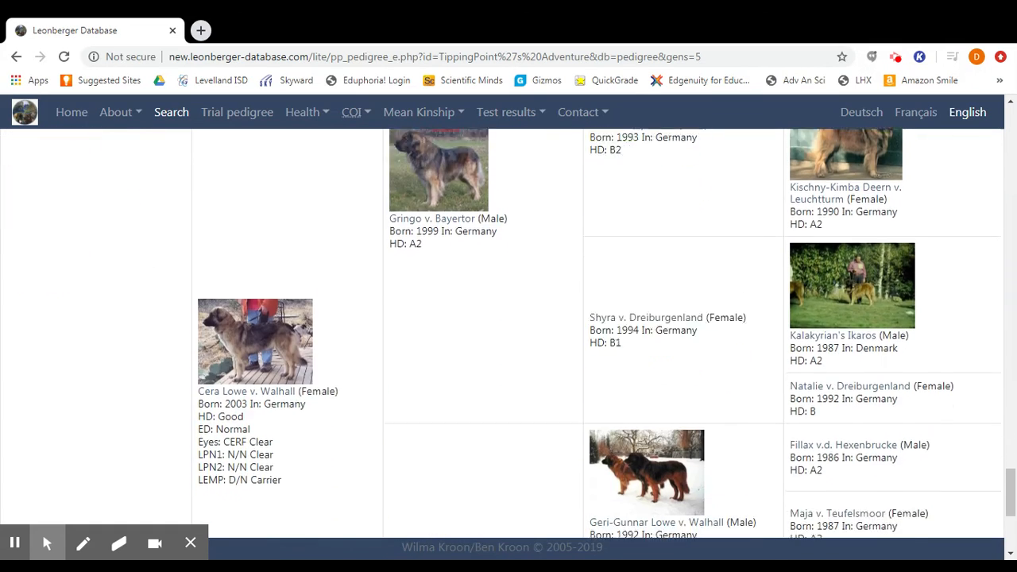
{"action": "scroll", "scroll_direction": "down", "scroll_amount": 3}
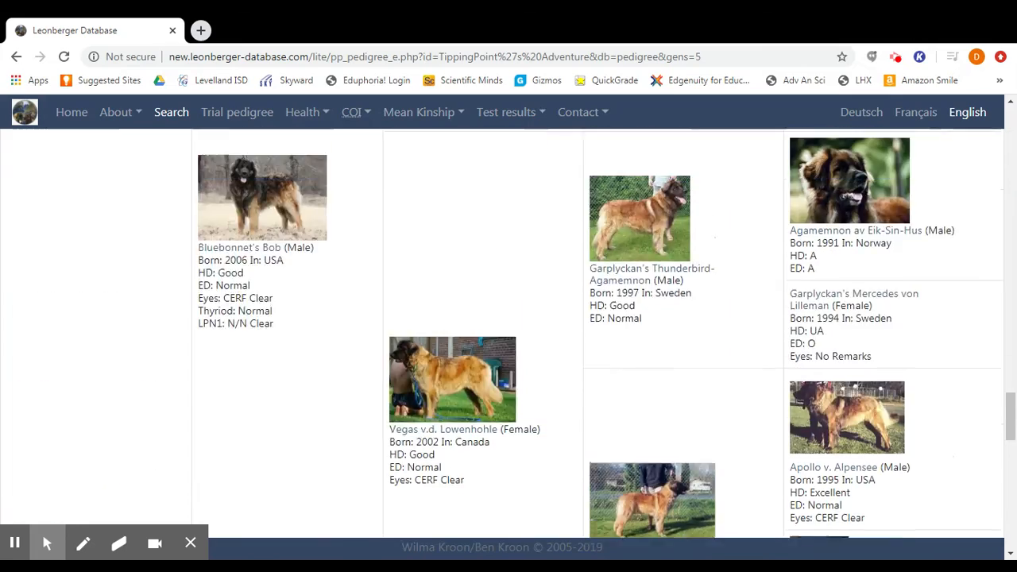
{"action": "scroll", "scroll_direction": "down", "scroll_amount": 3}
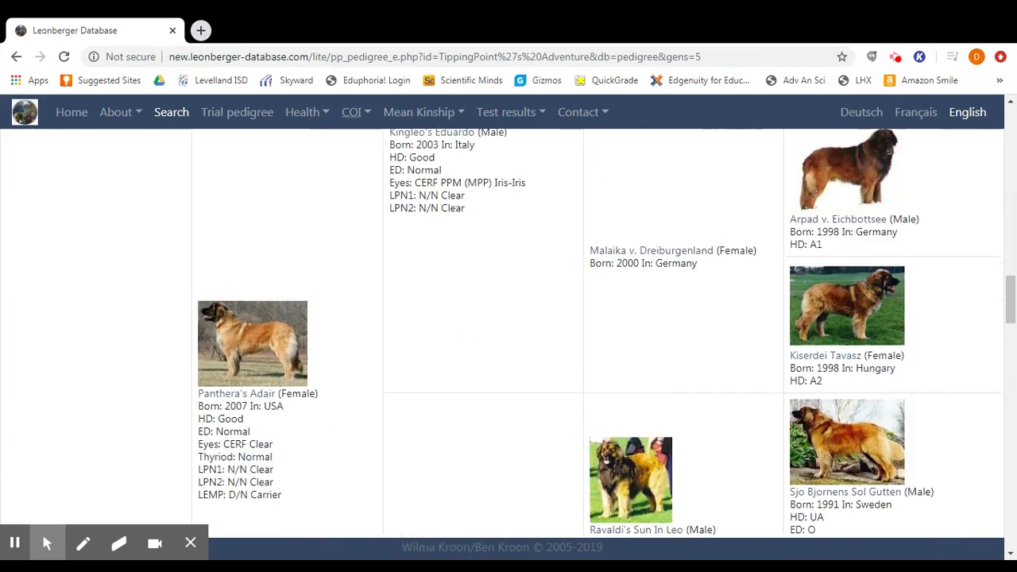
{"action": "scroll", "scroll_direction": "down", "scroll_amount": 3}
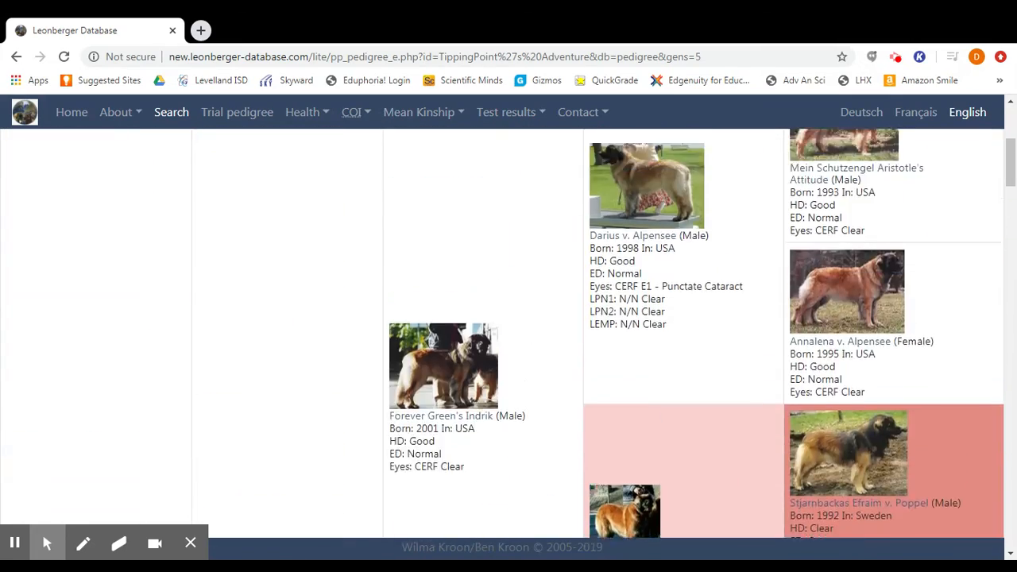
{"action": "scroll", "scroll_direction": "down", "scroll_amount": 3}
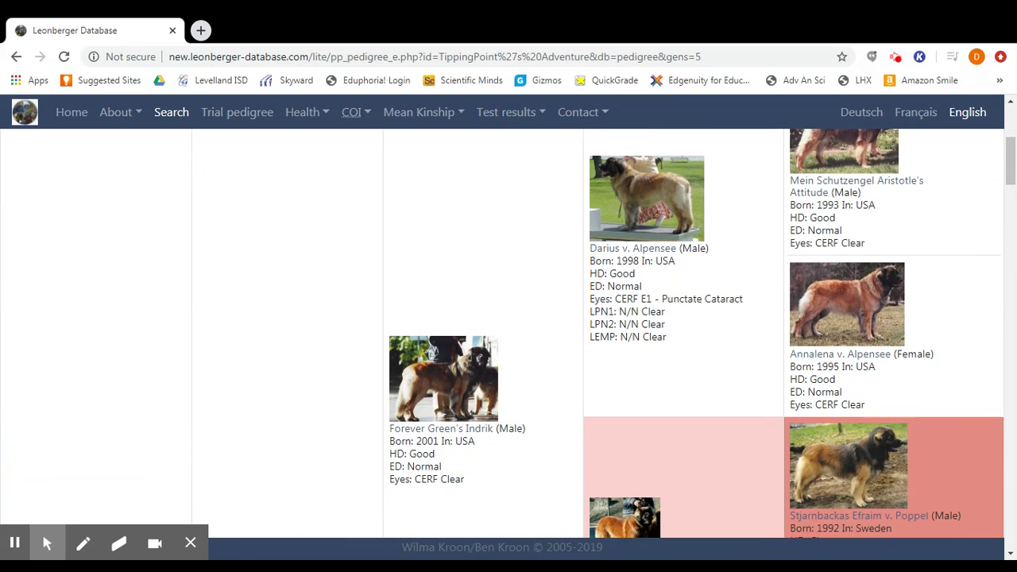
{"action": "scroll", "scroll_direction": "down", "scroll_amount": 3}
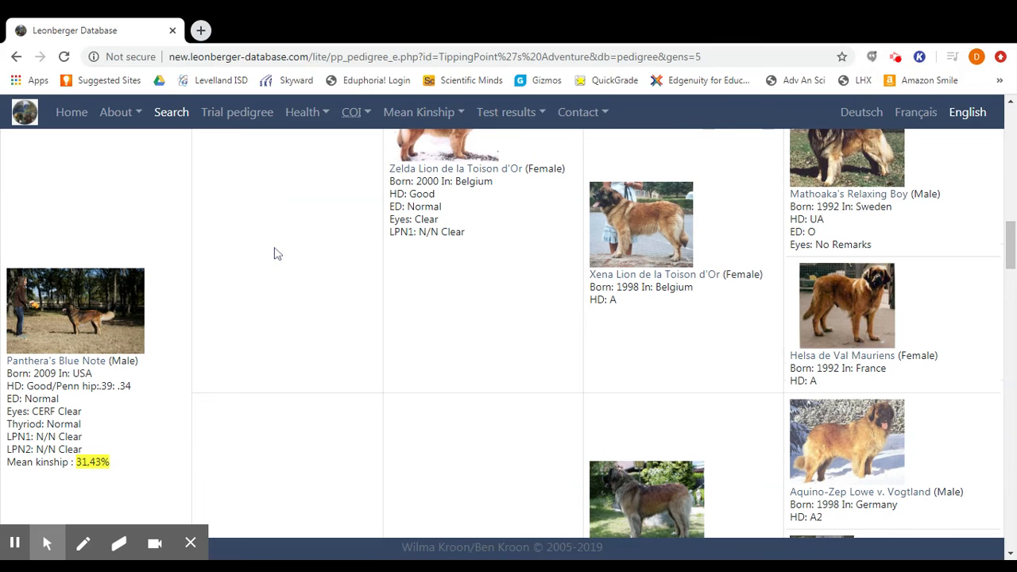
{"action": "scroll", "scroll_direction": "down", "scroll_amount": 3}
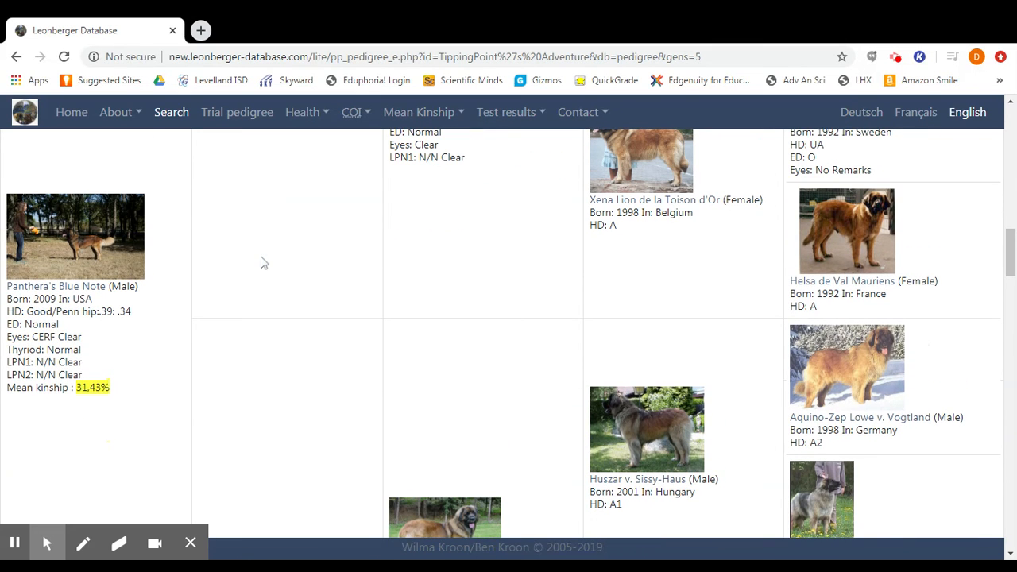
{"action": "scroll", "scroll_direction": "down", "scroll_amount": 3}
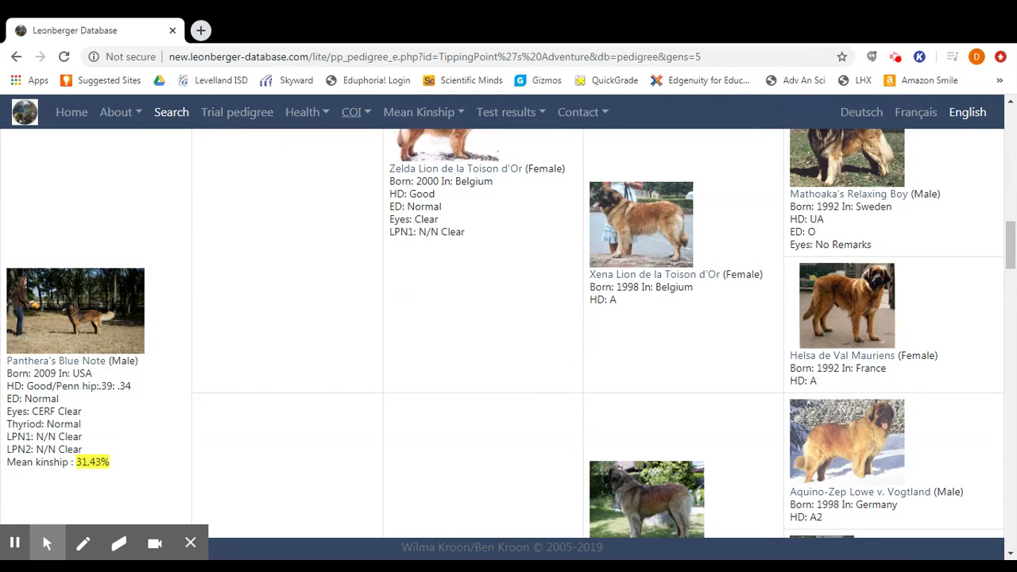
{"action": "mouse_move", "coordinate": [129, 406]}
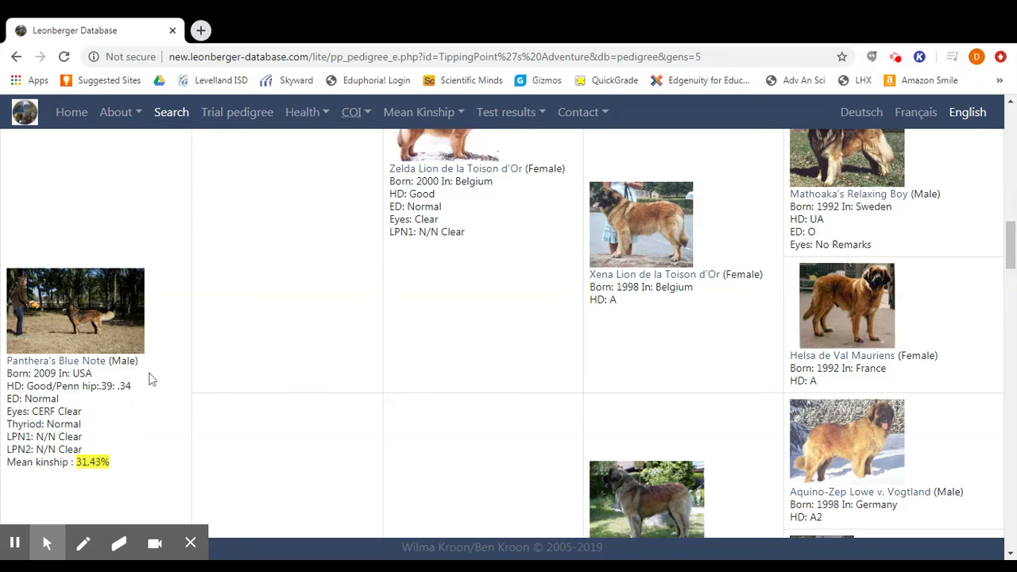
{"action": "scroll", "scroll_direction": "down", "scroll_amount": 3}
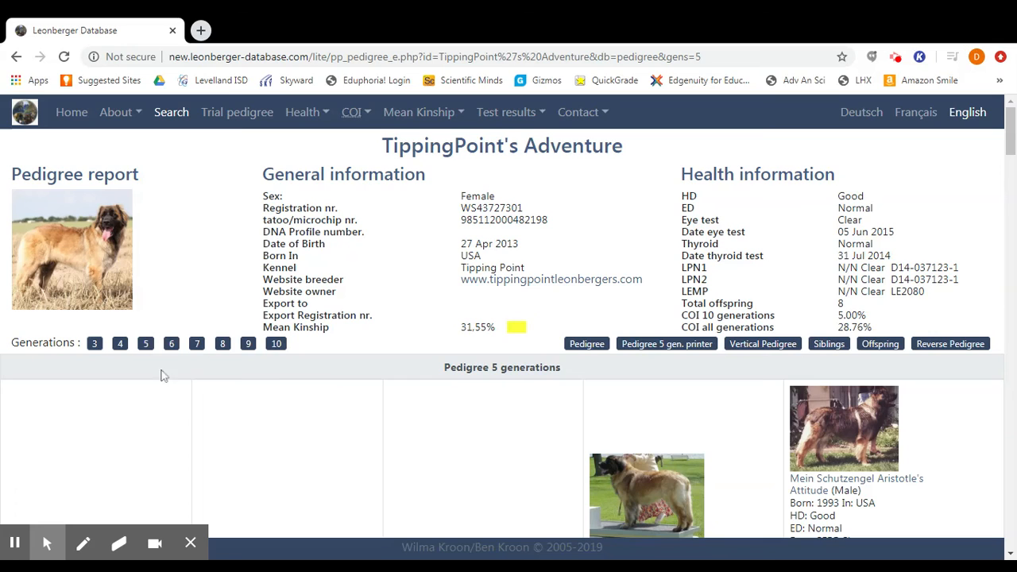
{"action": "mouse_move", "coordinate": [355, 466]}
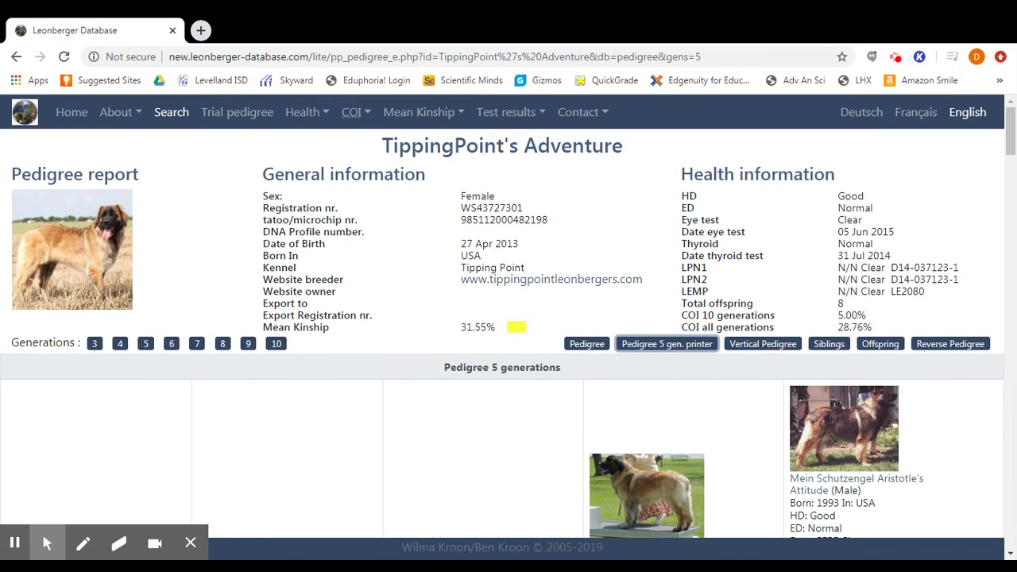
Open TippingPoint's Adventure's Vertical Pedigree and scroll through the ancestors and their siblings.
{"action": "left_click", "coordinate": [762, 343]}
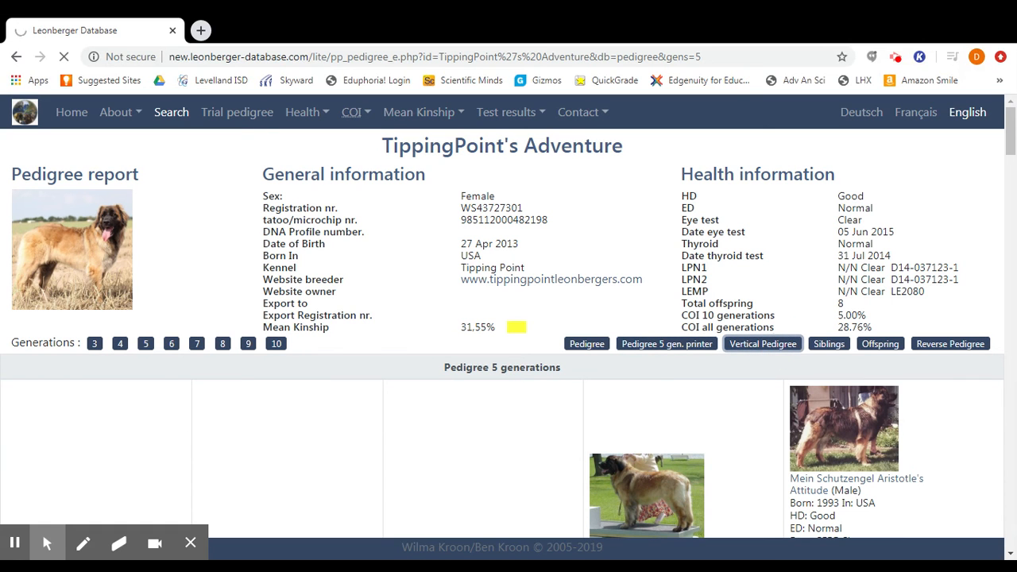
{"action": "scroll", "scroll_direction": "down", "scroll_amount": 3}
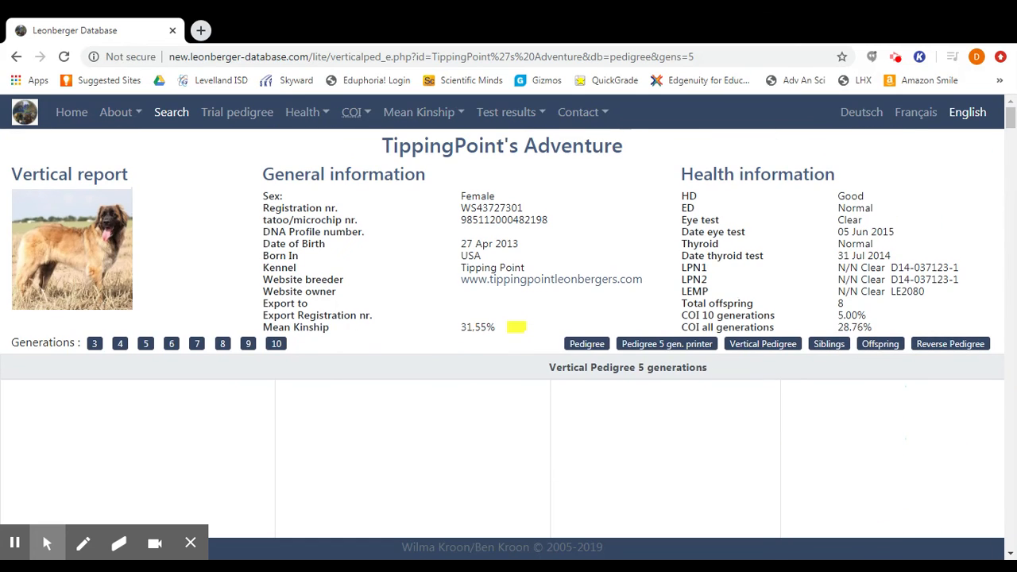
{"action": "scroll", "scroll_direction": "down", "scroll_amount": 3}
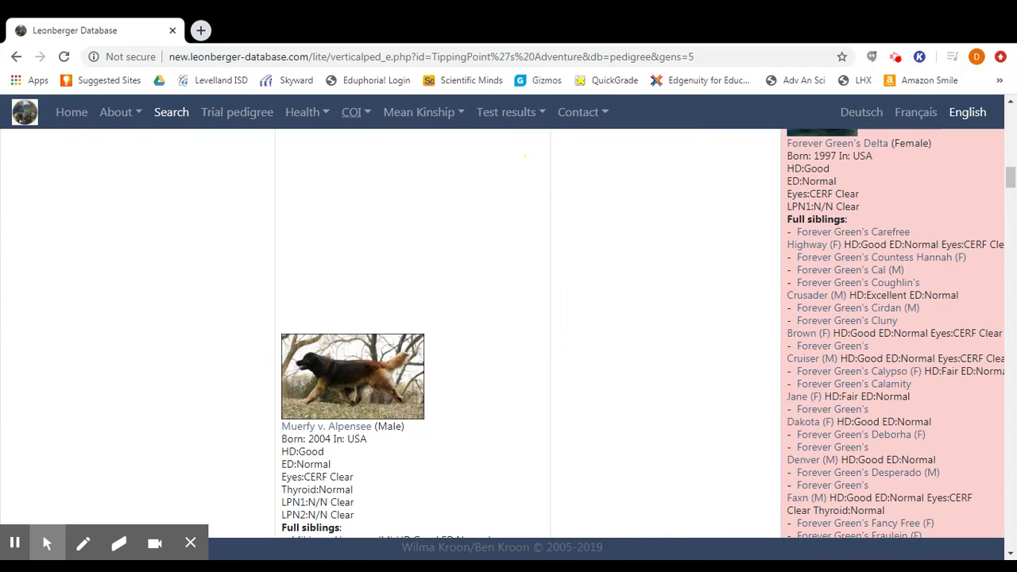
{"action": "scroll", "scroll_direction": "down", "scroll_amount": 3}
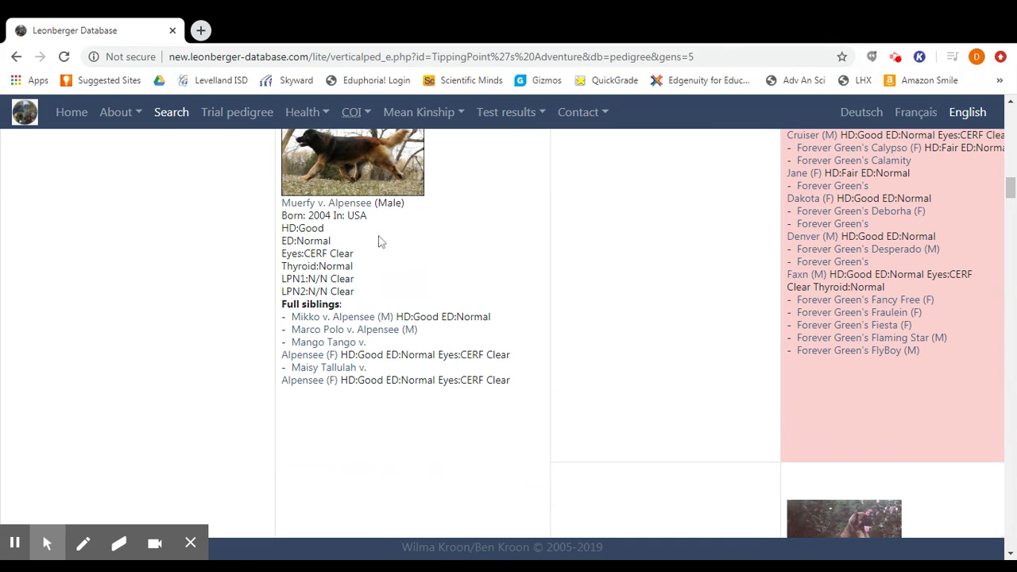
{"action": "mouse_move", "coordinate": [155, 390]}
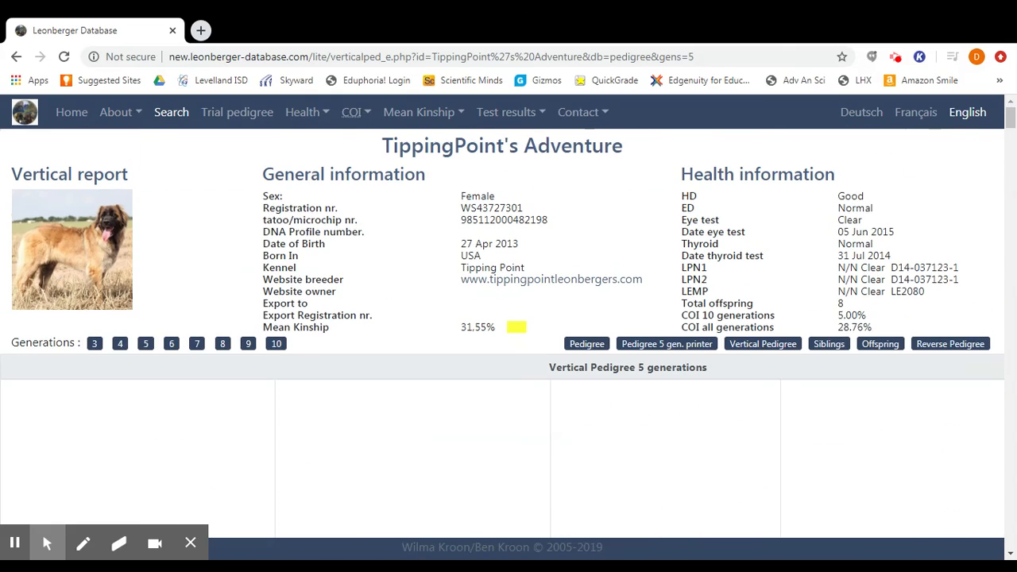
{"action": "left_click", "coordinate": [829, 343]}
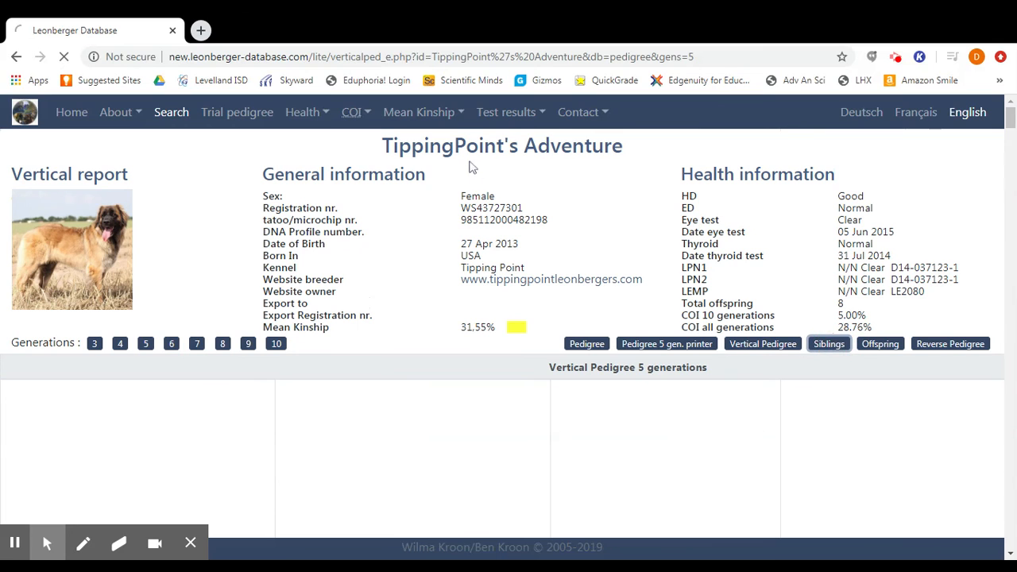
{"action": "left_click", "coordinate": [827, 343]}
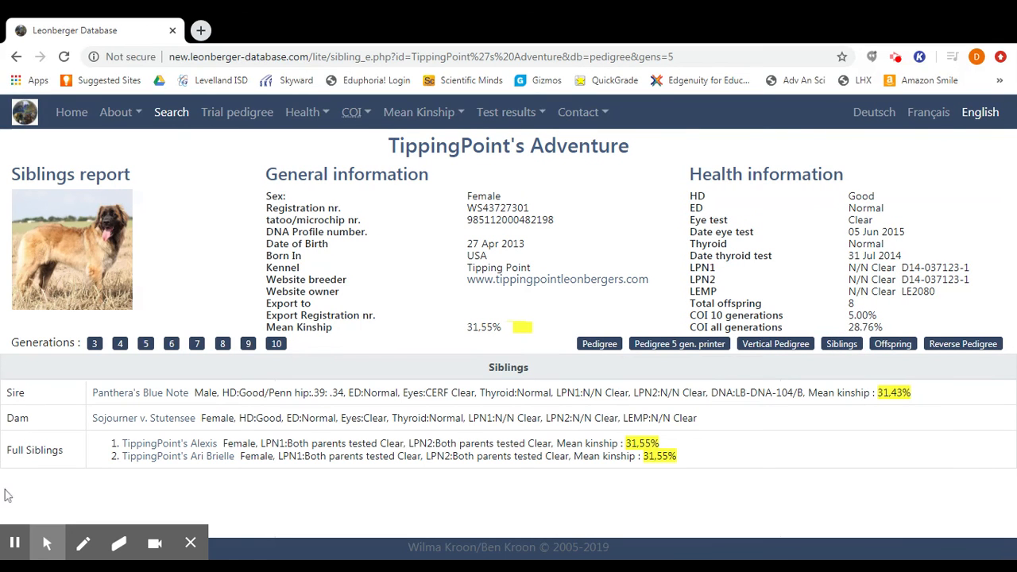
{"action": "mouse_move", "coordinate": [64, 423]}
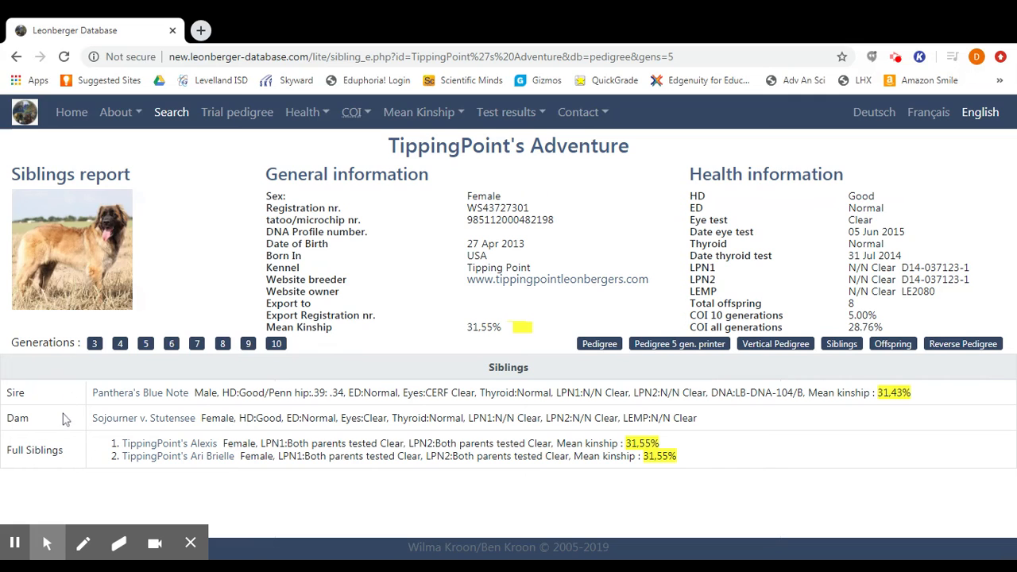
{"action": "mouse_move", "coordinate": [111, 488]}
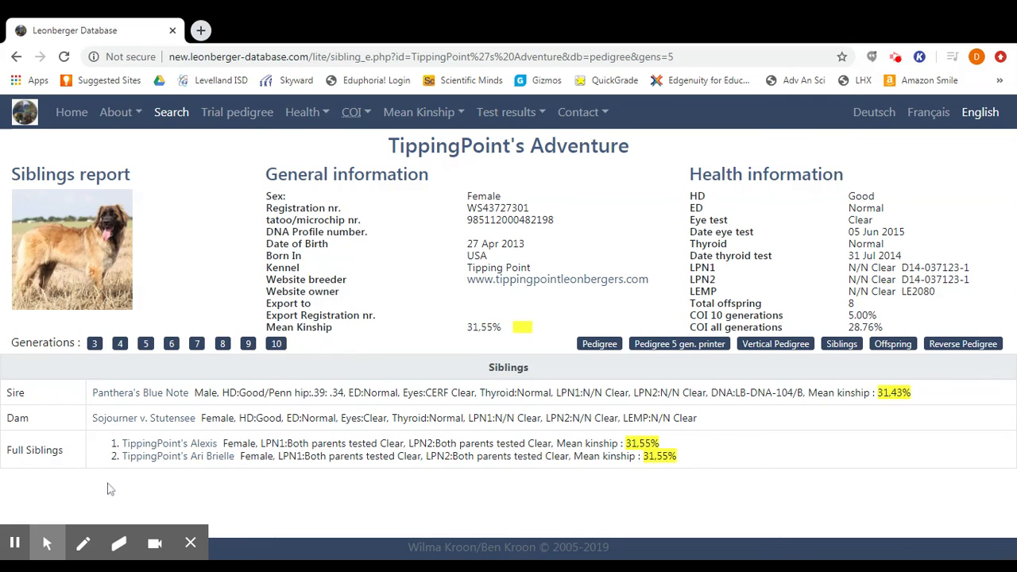
{"action": "mouse_move", "coordinate": [203, 440]}
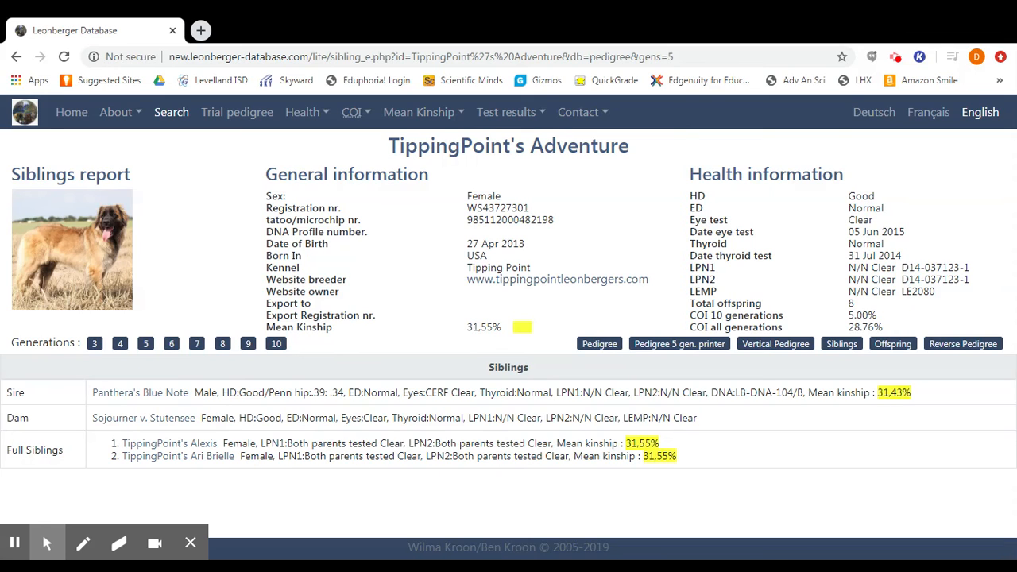
{"action": "mouse_move", "coordinate": [429, 307]}
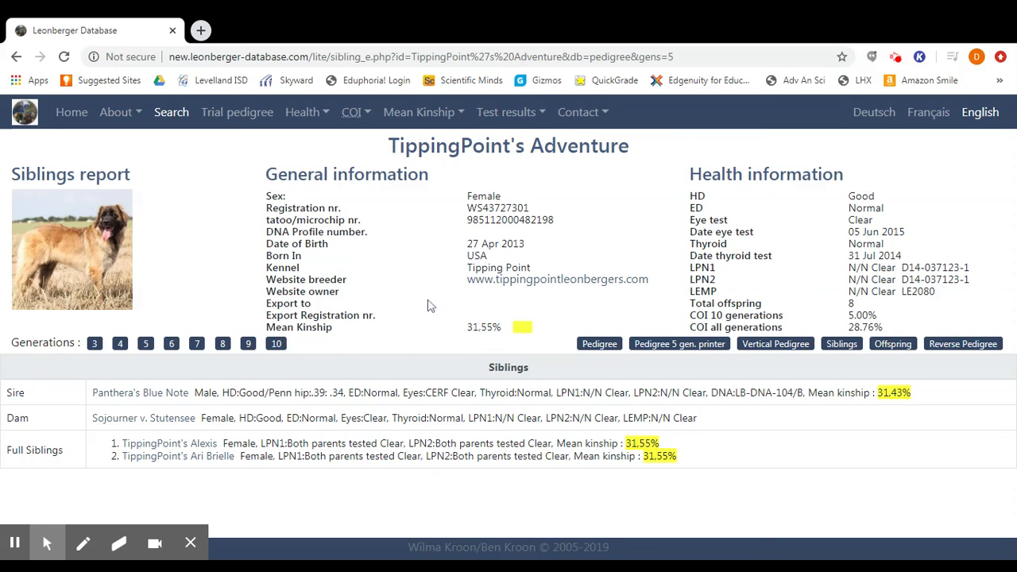
Open the Offspring report and browse the two litters by Fiva's Zokrates.
{"action": "left_click", "coordinate": [892, 343]}
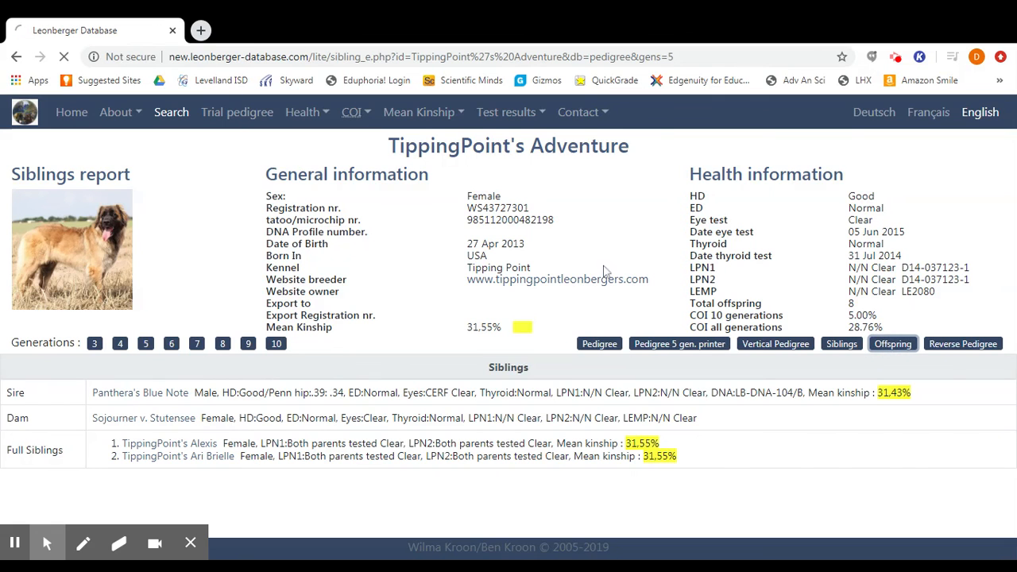
{"action": "left_click", "coordinate": [893, 343]}
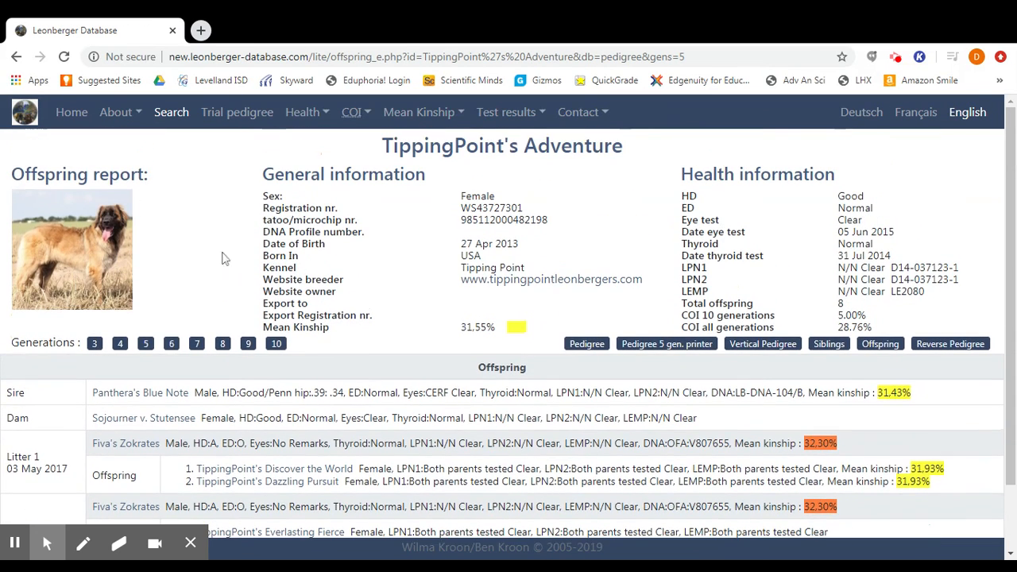
{"action": "scroll", "scroll_direction": "down", "scroll_amount": 3}
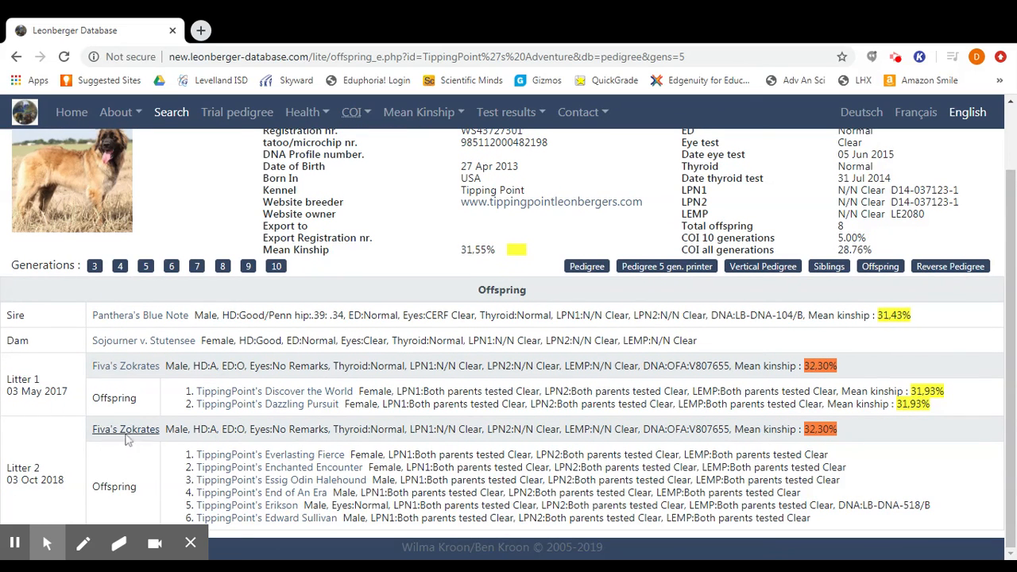
{"action": "mouse_move", "coordinate": [150, 379]}
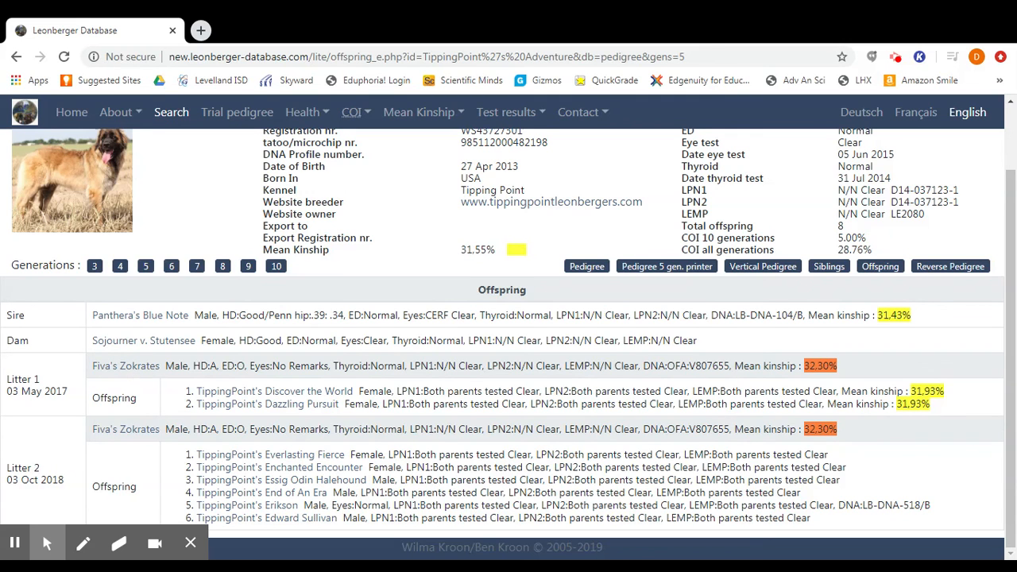
{"action": "scroll", "scroll_direction": "up", "scroll_amount": 3}
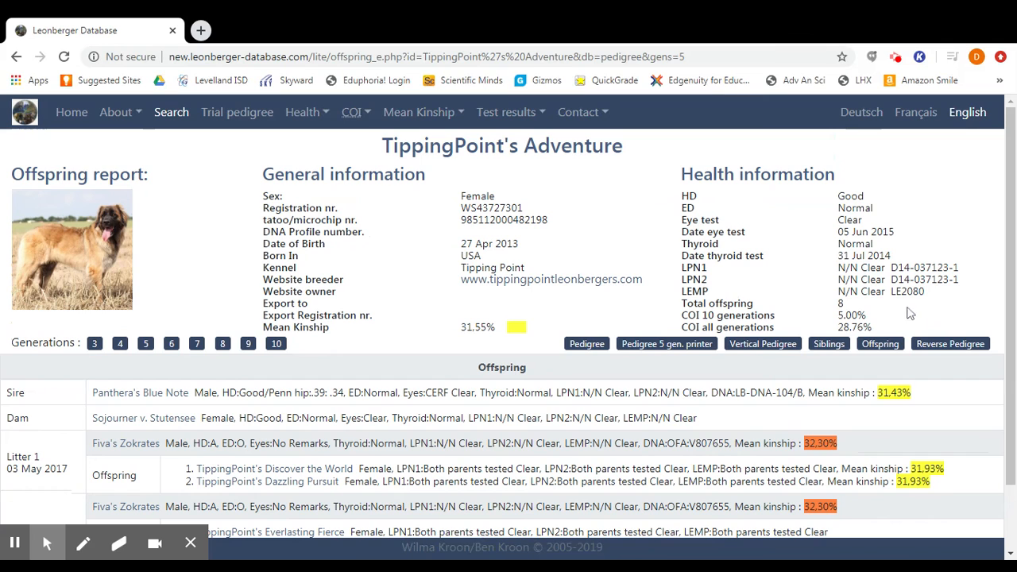
{"action": "mouse_move", "coordinate": [821, 263]}
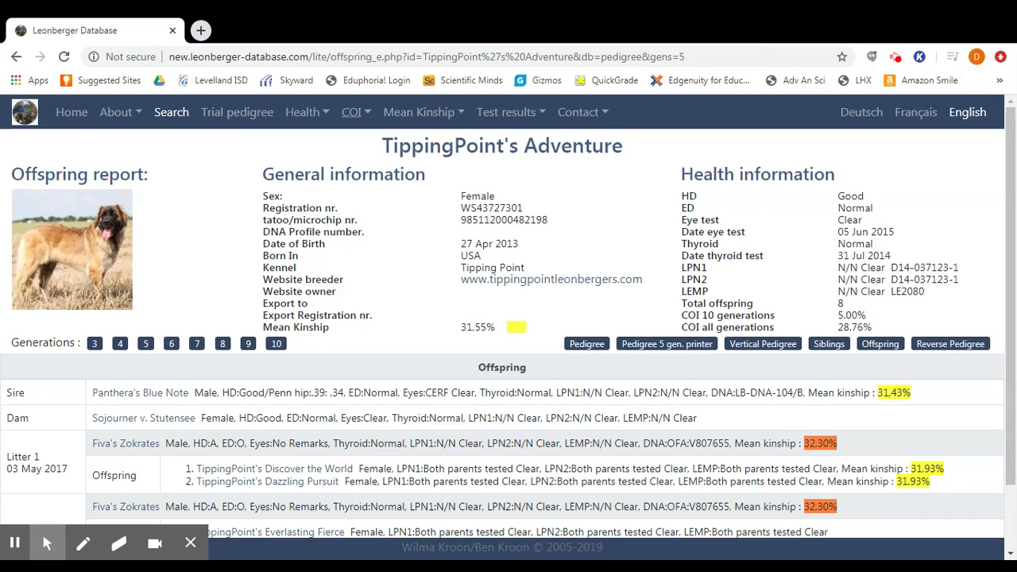
{"action": "mouse_move", "coordinate": [675, 216]}
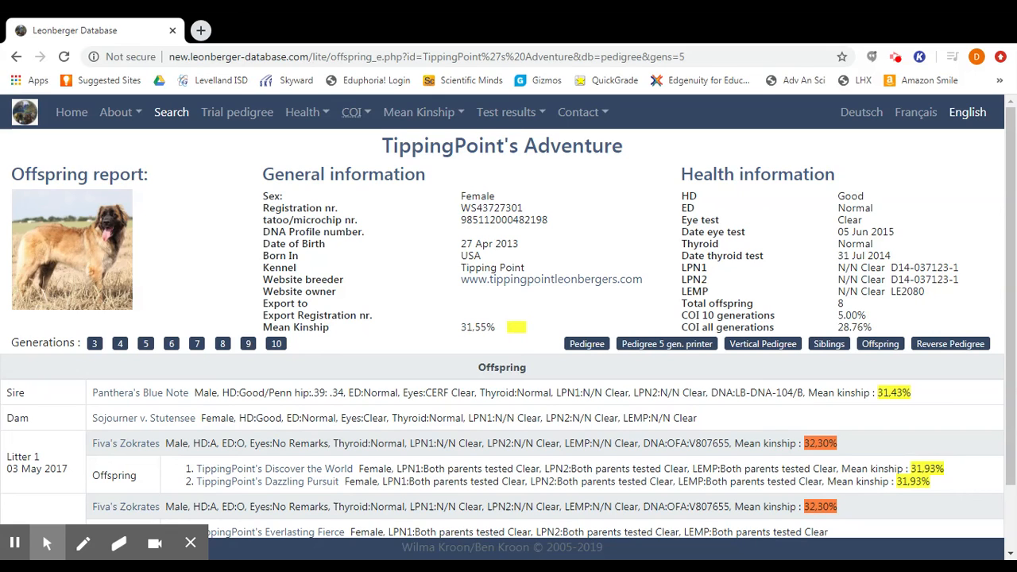
{"action": "mouse_move", "coordinate": [822, 306]}
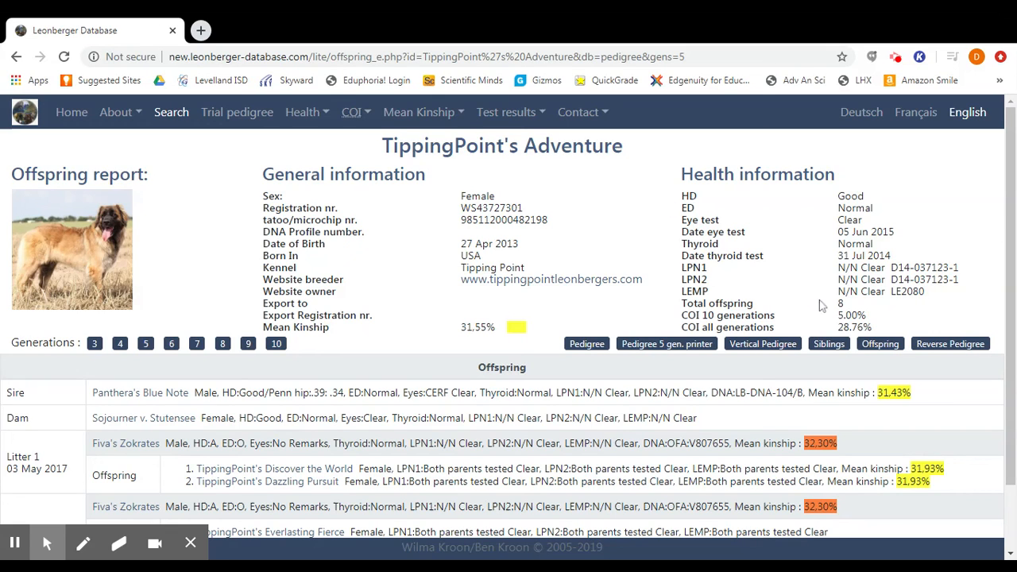
{"action": "scroll", "scroll_direction": "down", "scroll_amount": 3}
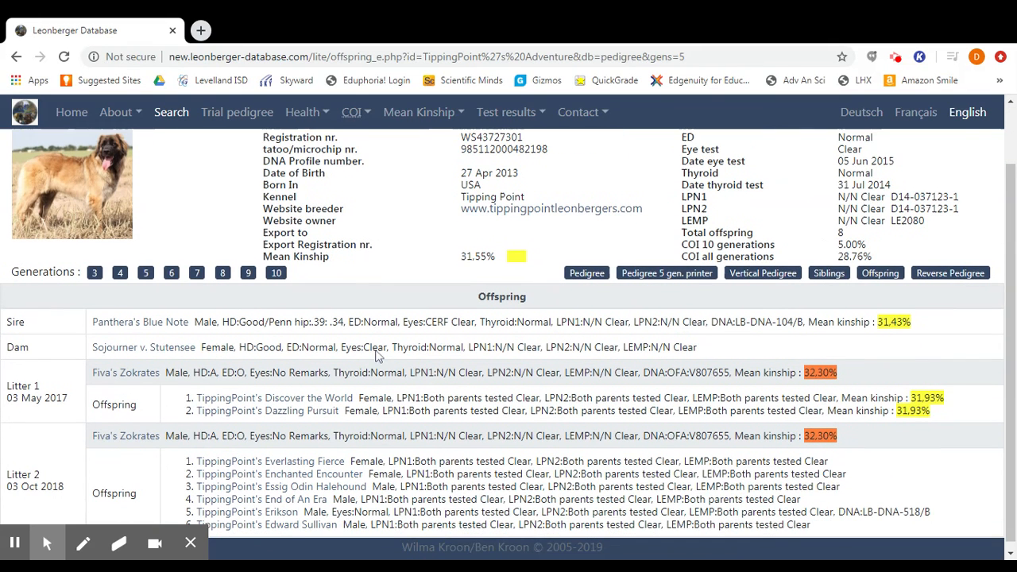
{"action": "scroll", "scroll_direction": "down", "scroll_amount": 3}
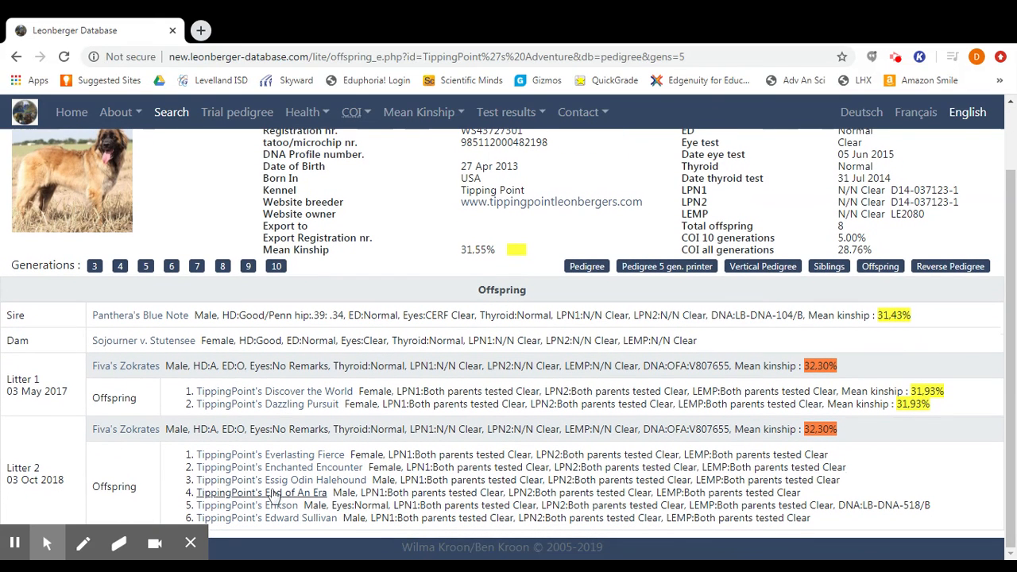
{"action": "mouse_move", "coordinate": [261, 492]}
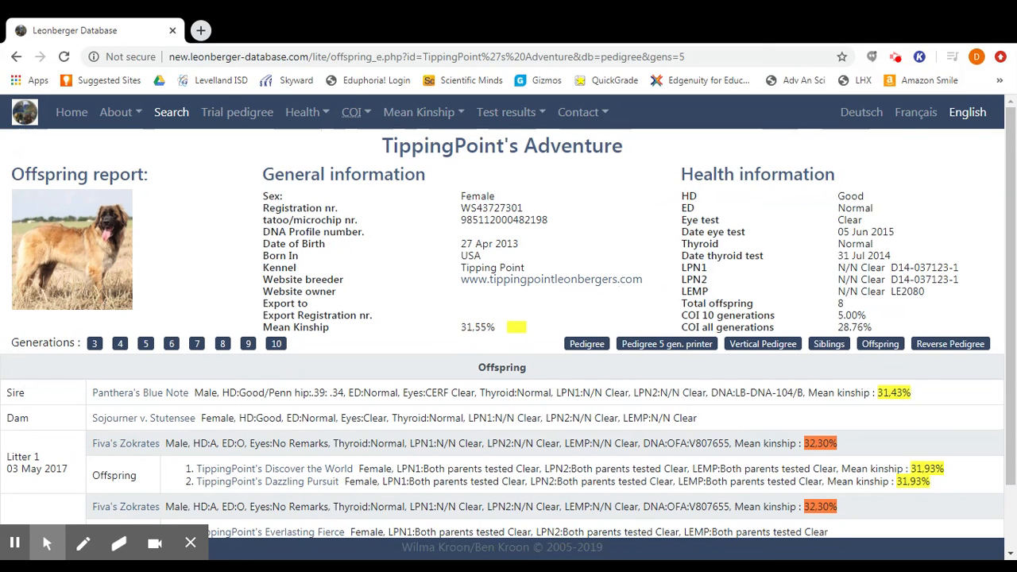
{"action": "mouse_move", "coordinate": [377, 235]}
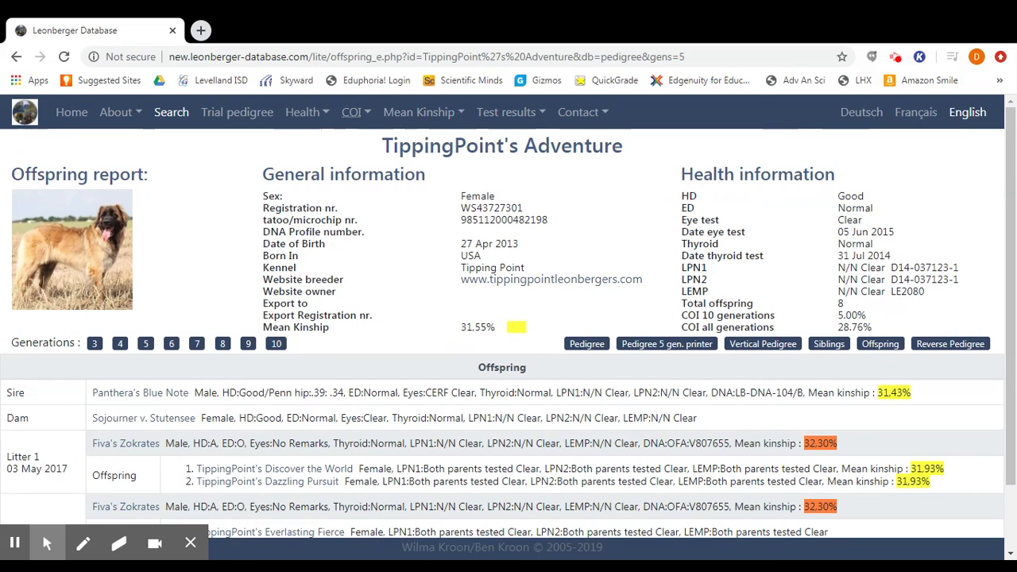
{"action": "mouse_move", "coordinate": [377, 224]}
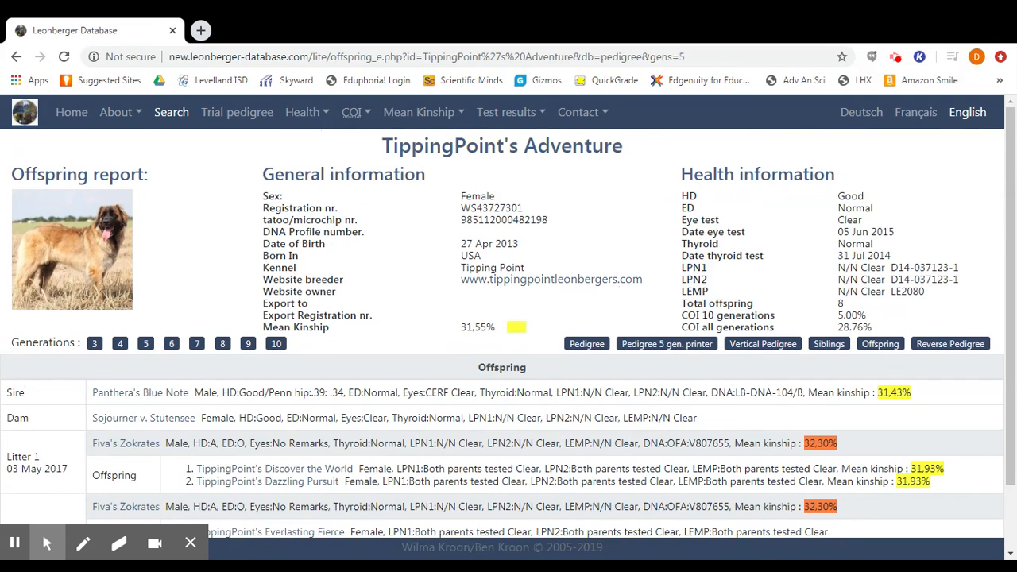
{"action": "mouse_move", "coordinate": [389, 236]}
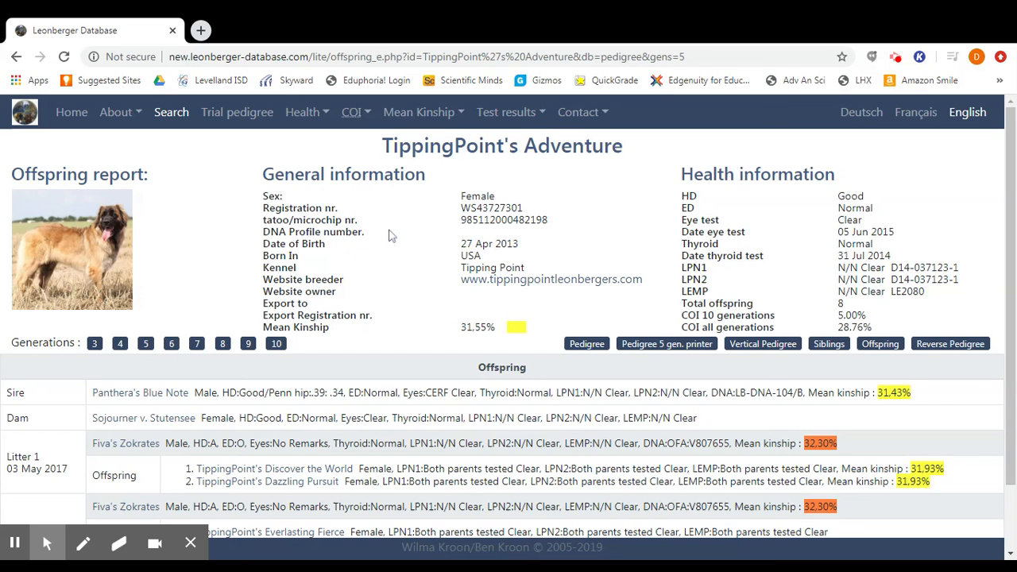
Return to the home page and show the Contact menu's e-mail option.
{"action": "left_click", "coordinate": [72, 112]}
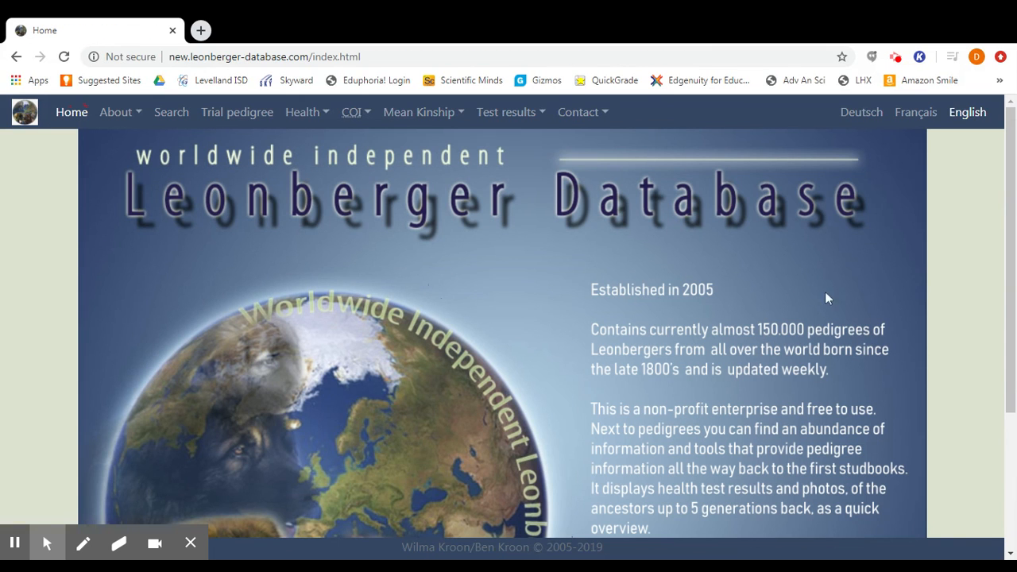
{"action": "mouse_move", "coordinate": [621, 282]}
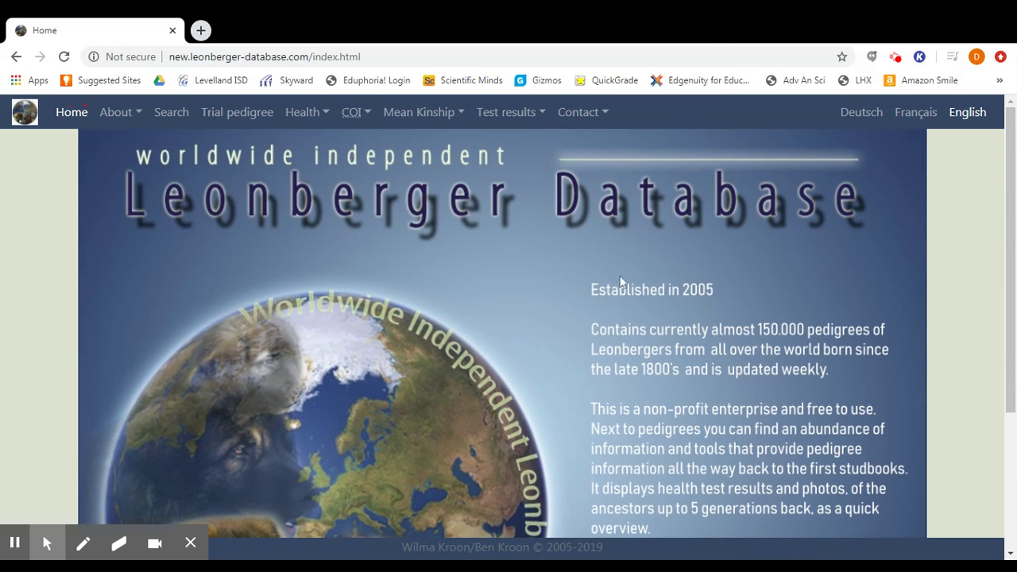
{"action": "mouse_move", "coordinate": [602, 119]}
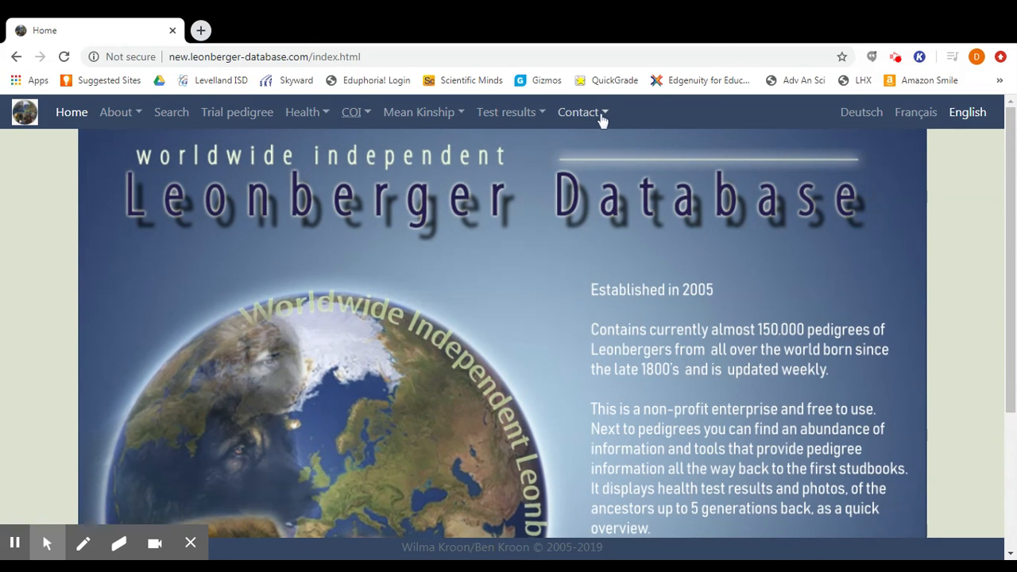
{"action": "mouse_move", "coordinate": [560, 123]}
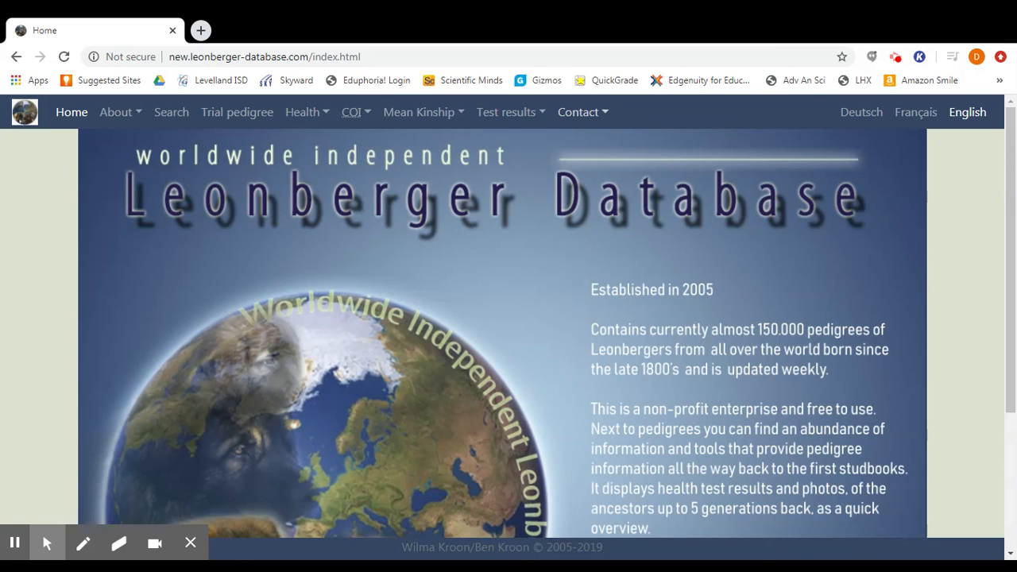
{"action": "left_click", "coordinate": [578, 112]}
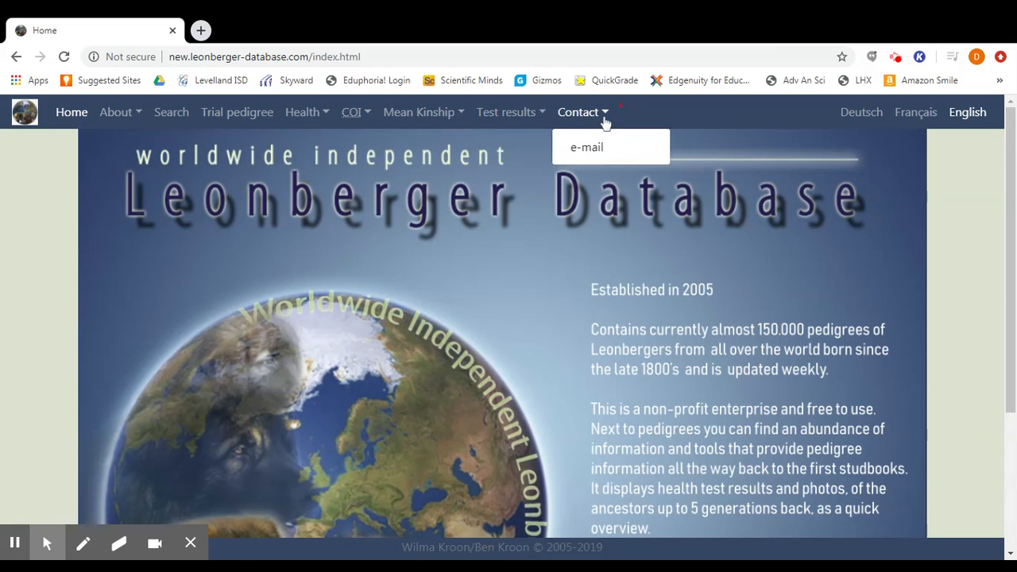
{"action": "mouse_move", "coordinate": [309, 224]}
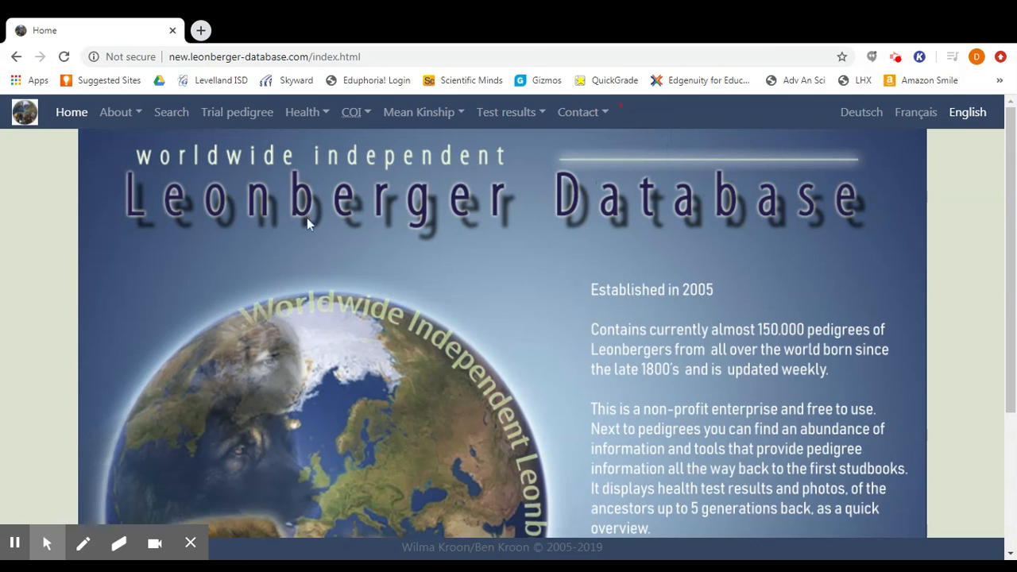
Go to the Search page showing the name search and Donate panel.
{"action": "left_click", "coordinate": [171, 111]}
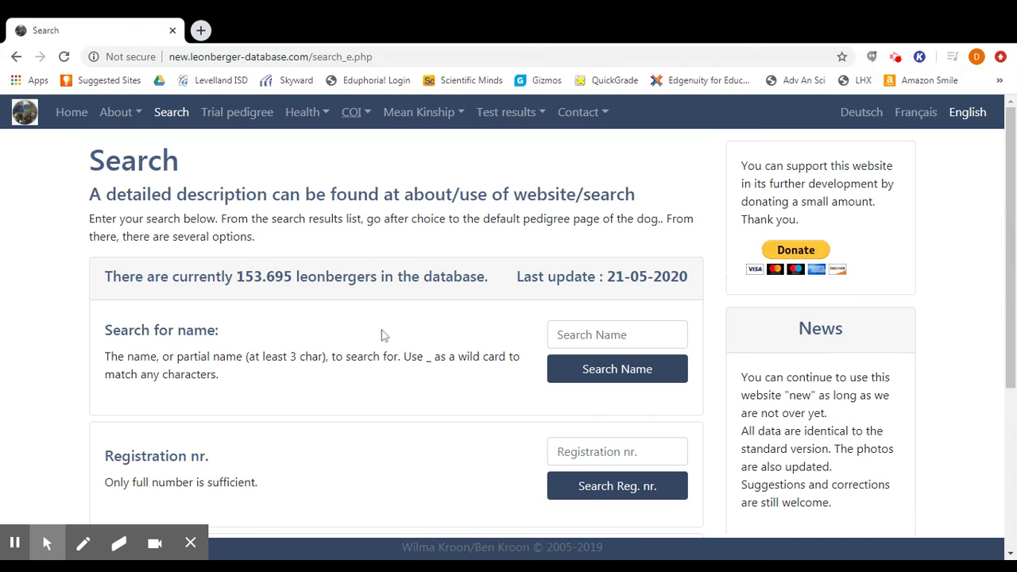
{"action": "mouse_move", "coordinate": [706, 201]}
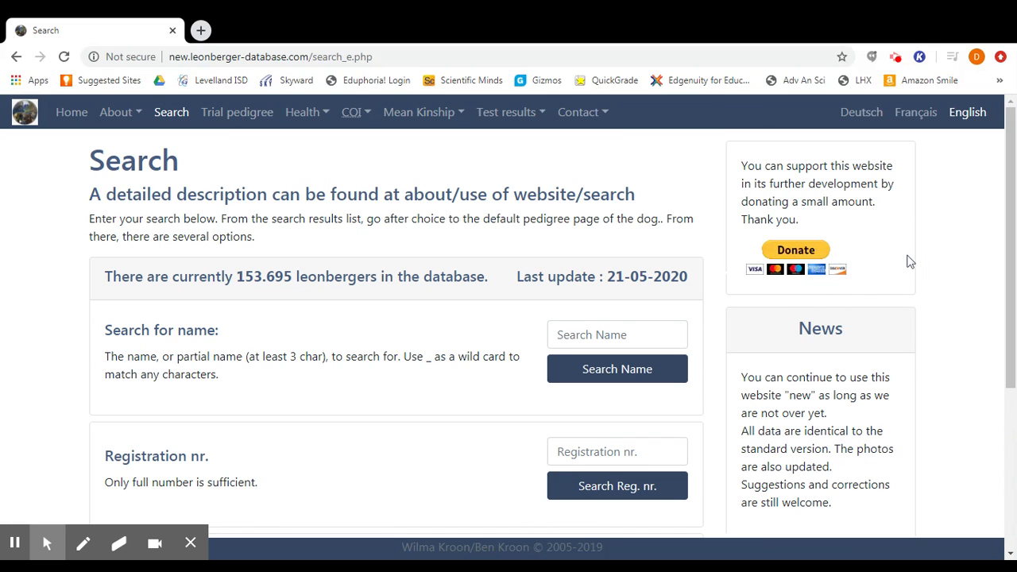
{"action": "mouse_move", "coordinate": [919, 252]}
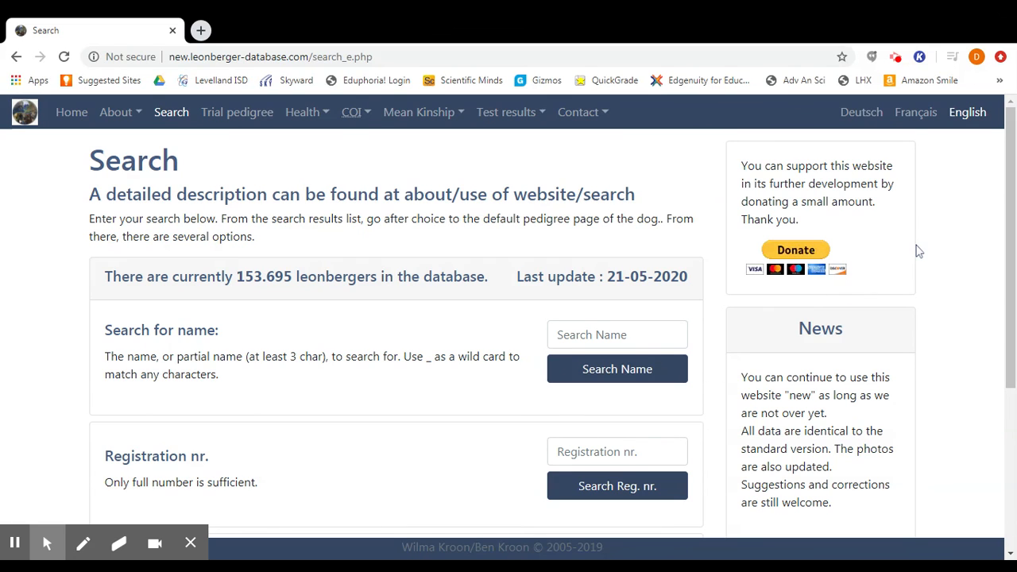